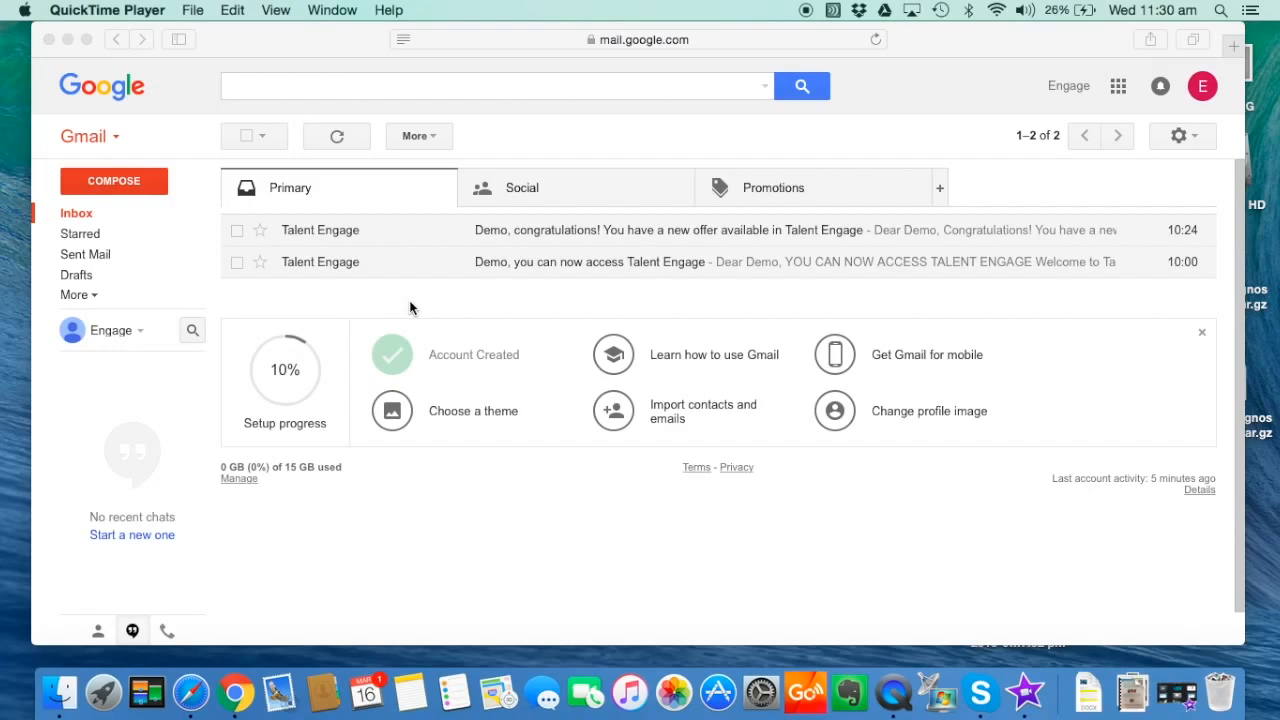
pyautogui.moveTo(502, 276)
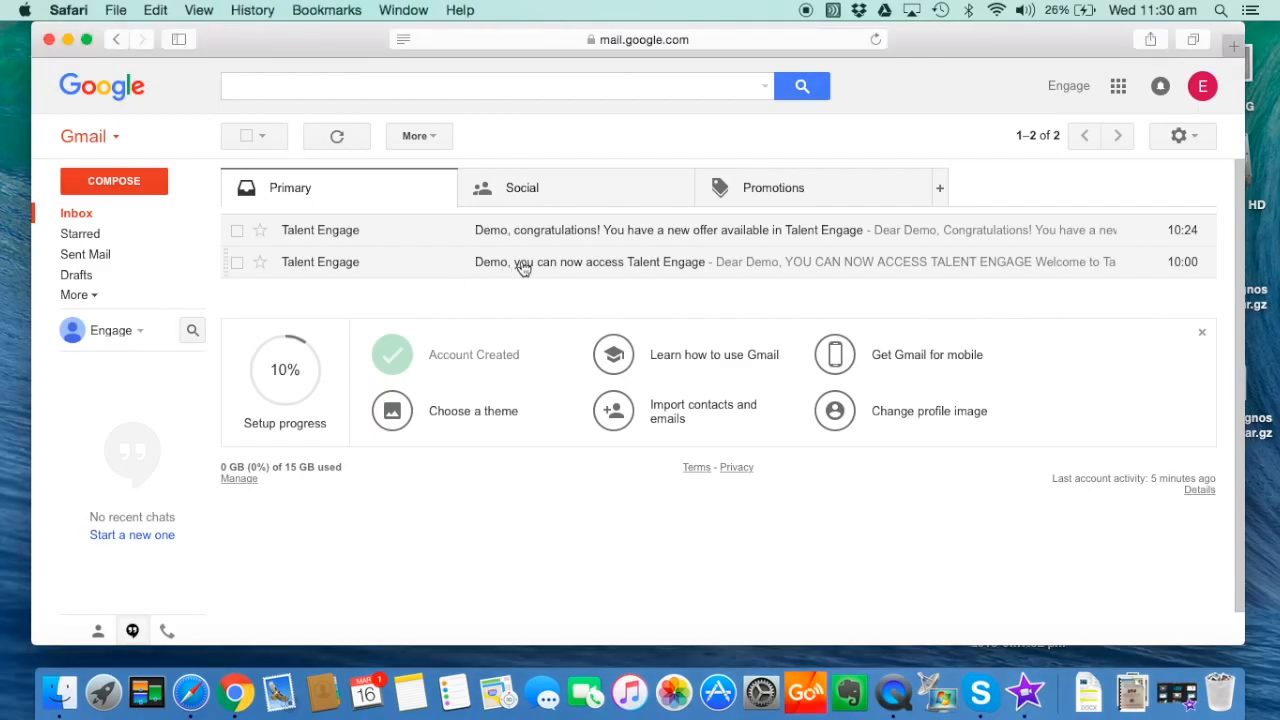
# Step: Open the Talent Engage new-offer email in Gmail and follow its link to the login page
pyautogui.click(592, 262)
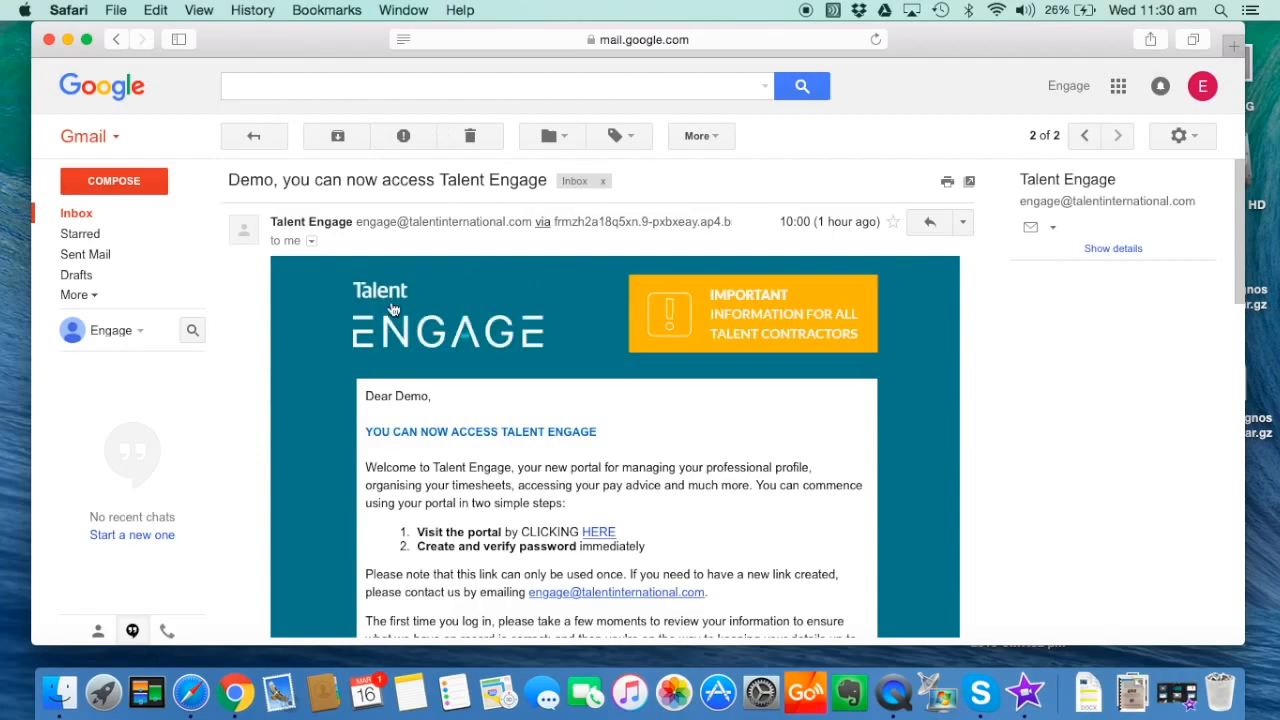
pyautogui.scroll(-3)
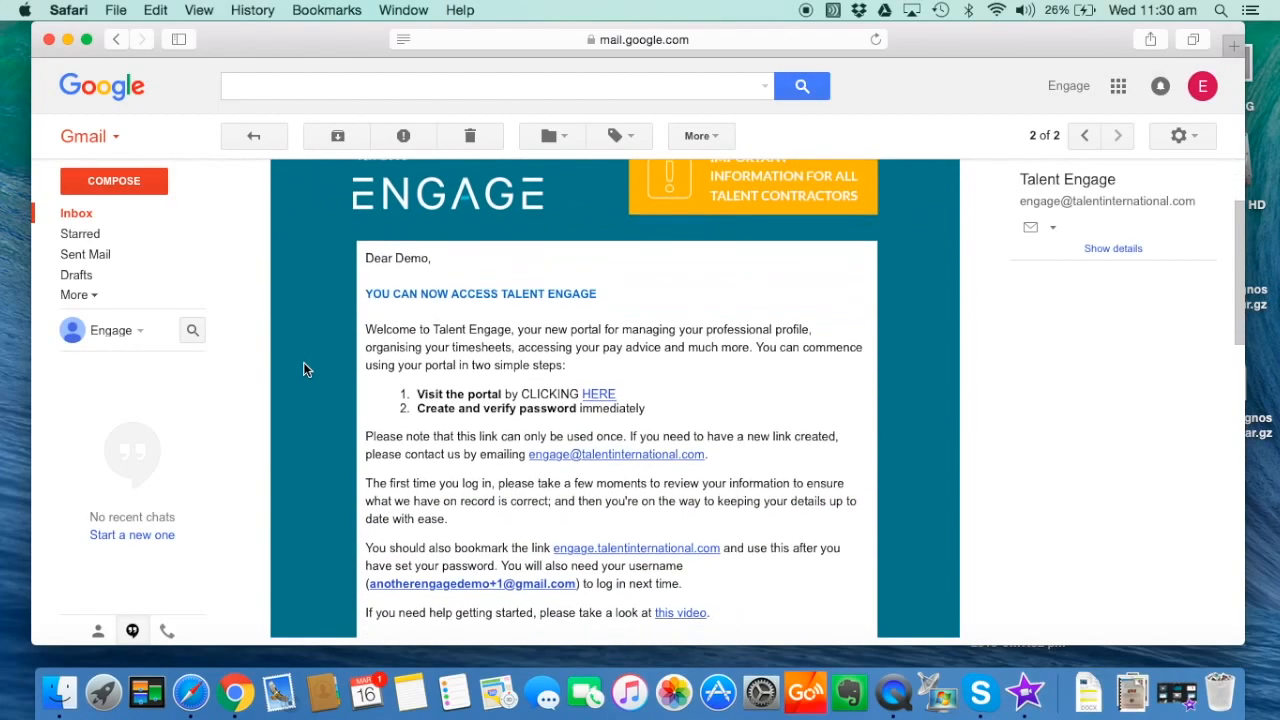
pyautogui.scroll(-3)
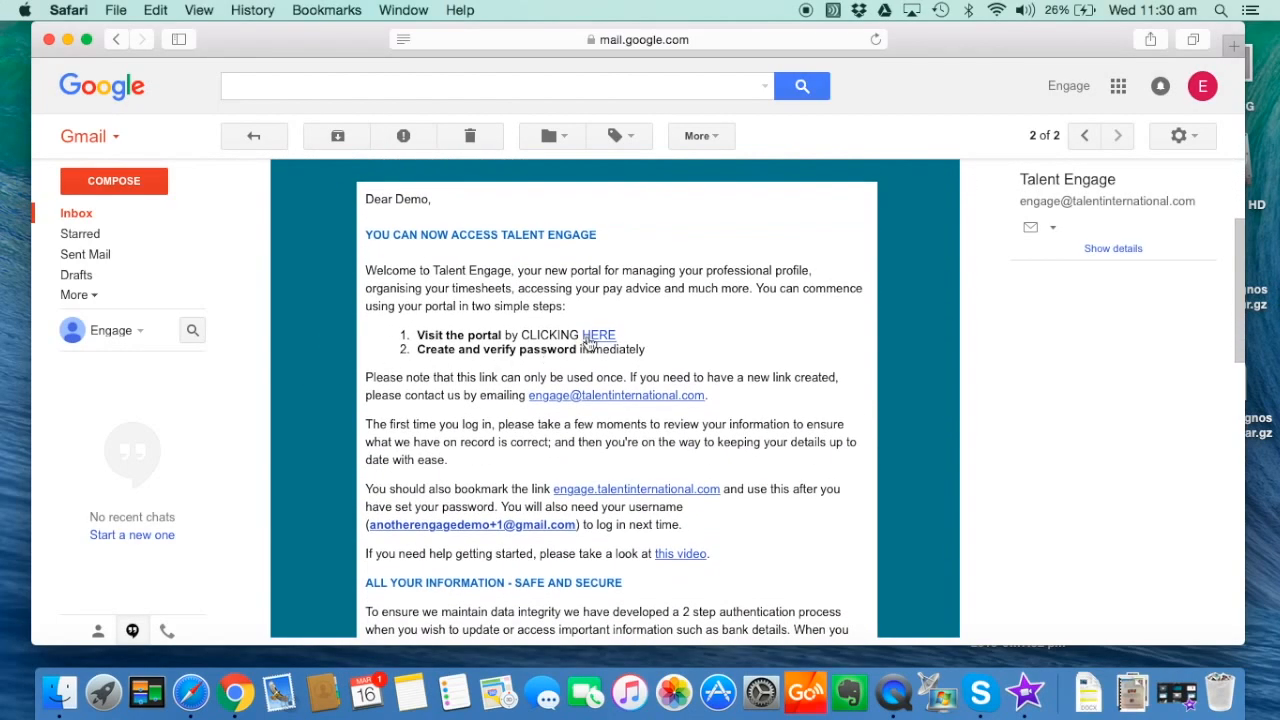
pyautogui.moveTo(600, 338)
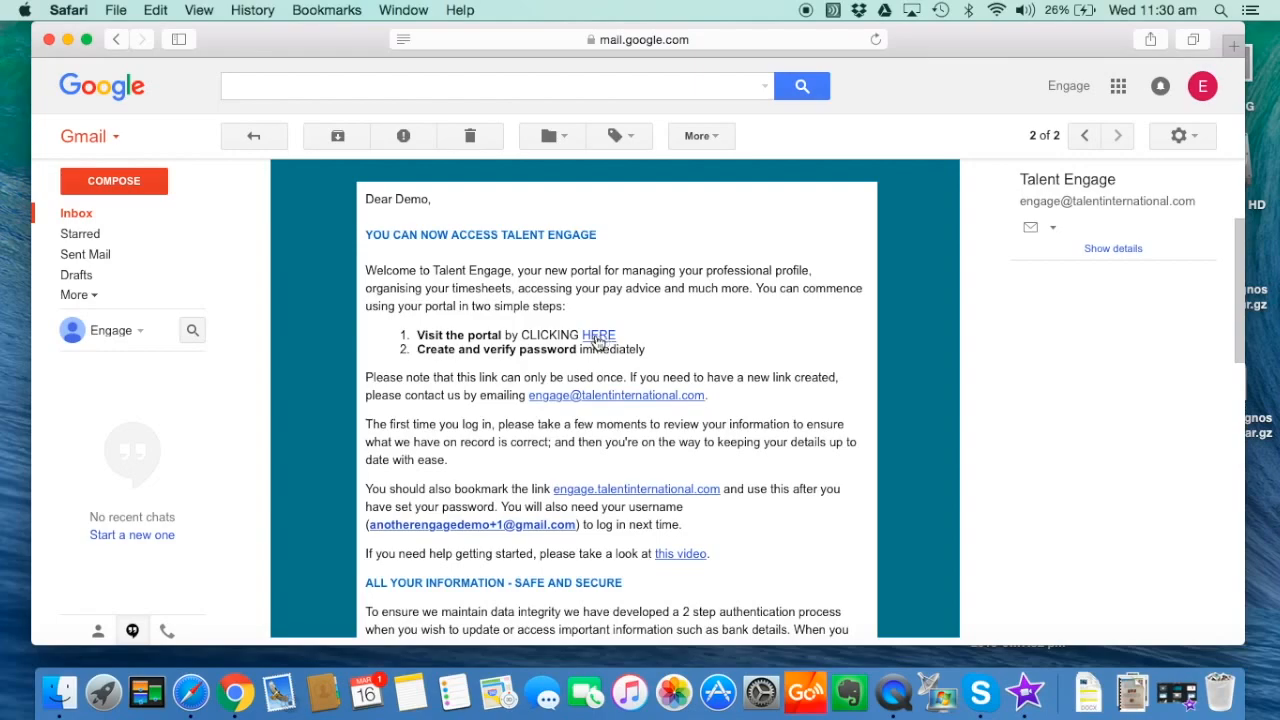
pyautogui.moveTo(440, 538)
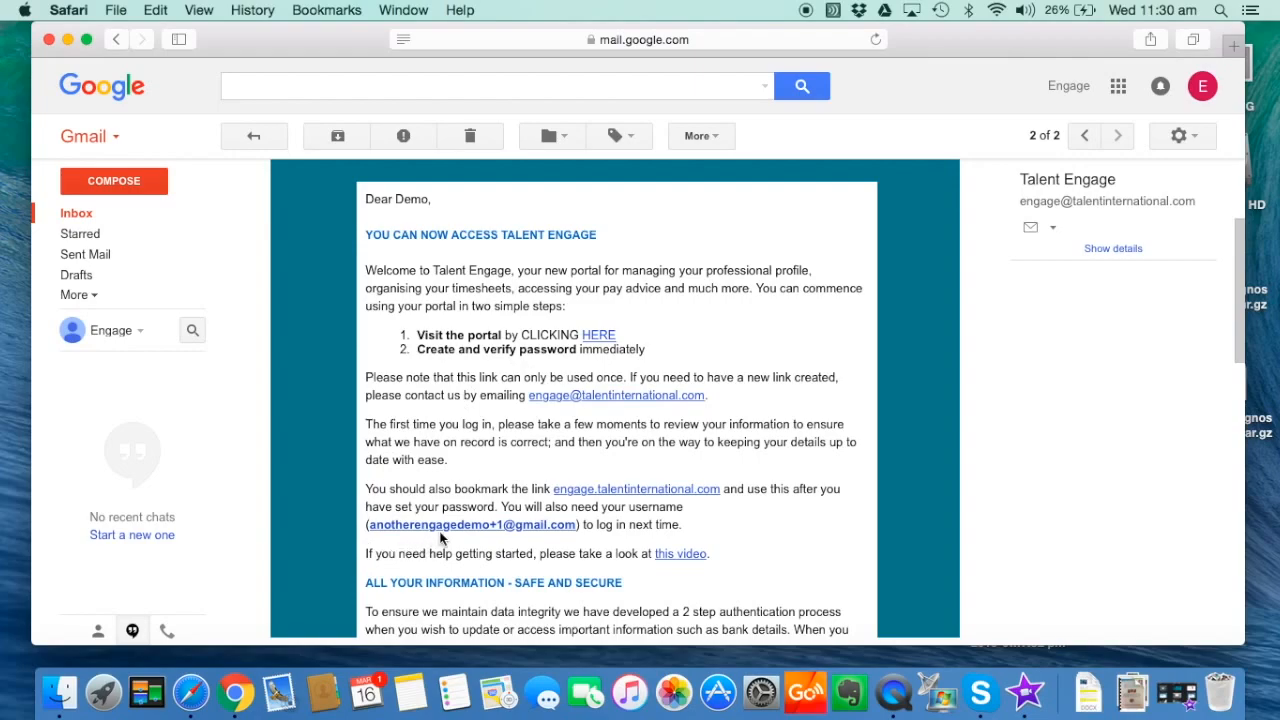
pyautogui.moveTo(449, 535)
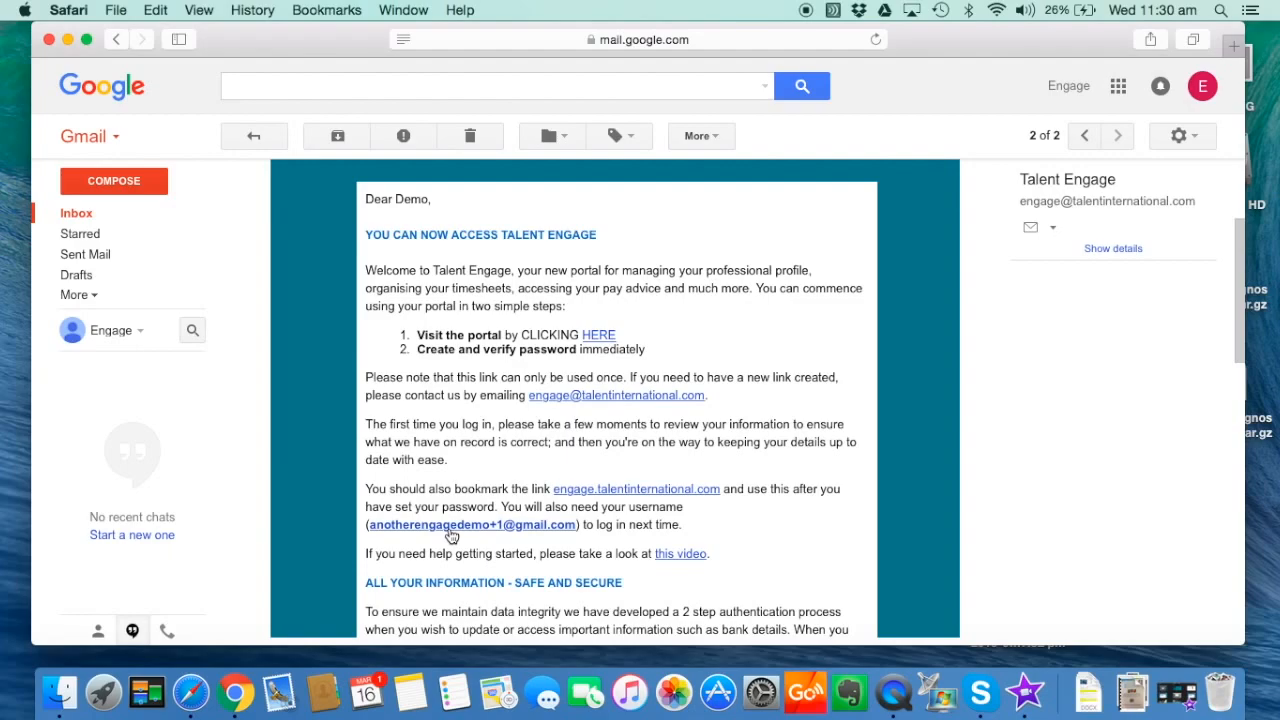
pyautogui.scroll(3)
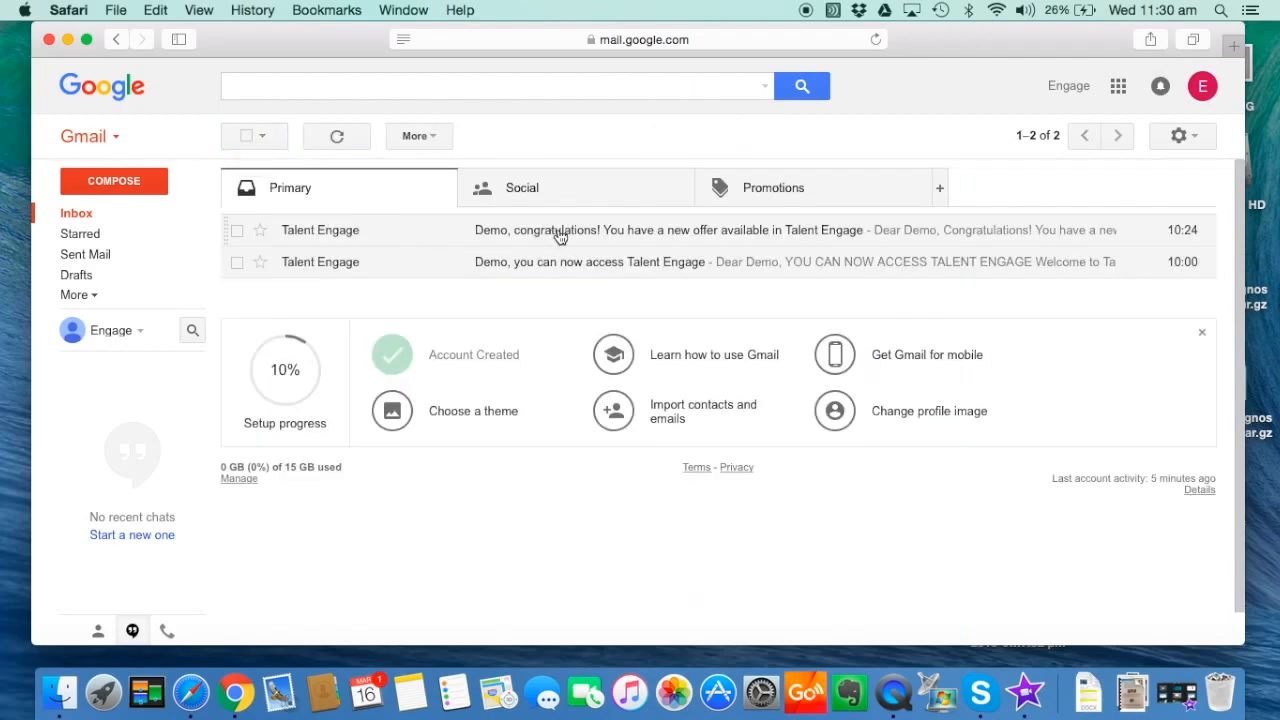
pyautogui.click(668, 230)
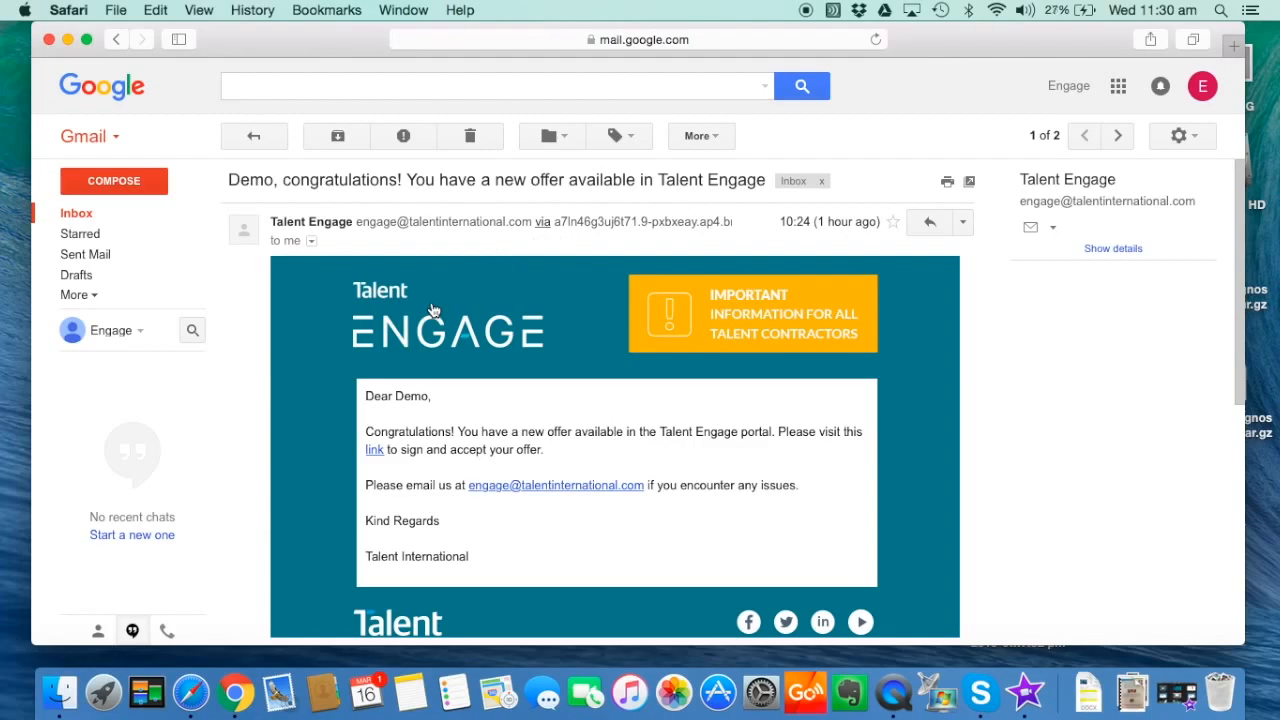
pyautogui.moveTo(373, 449)
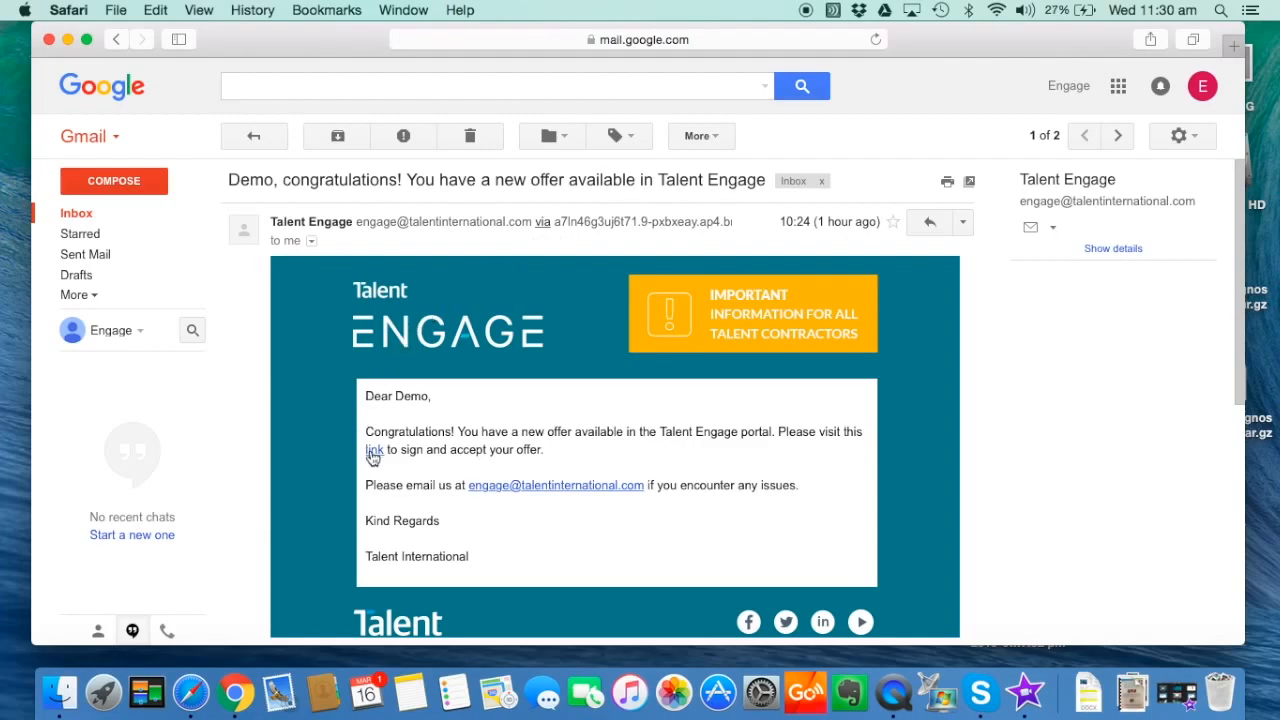
pyautogui.click(373, 449)
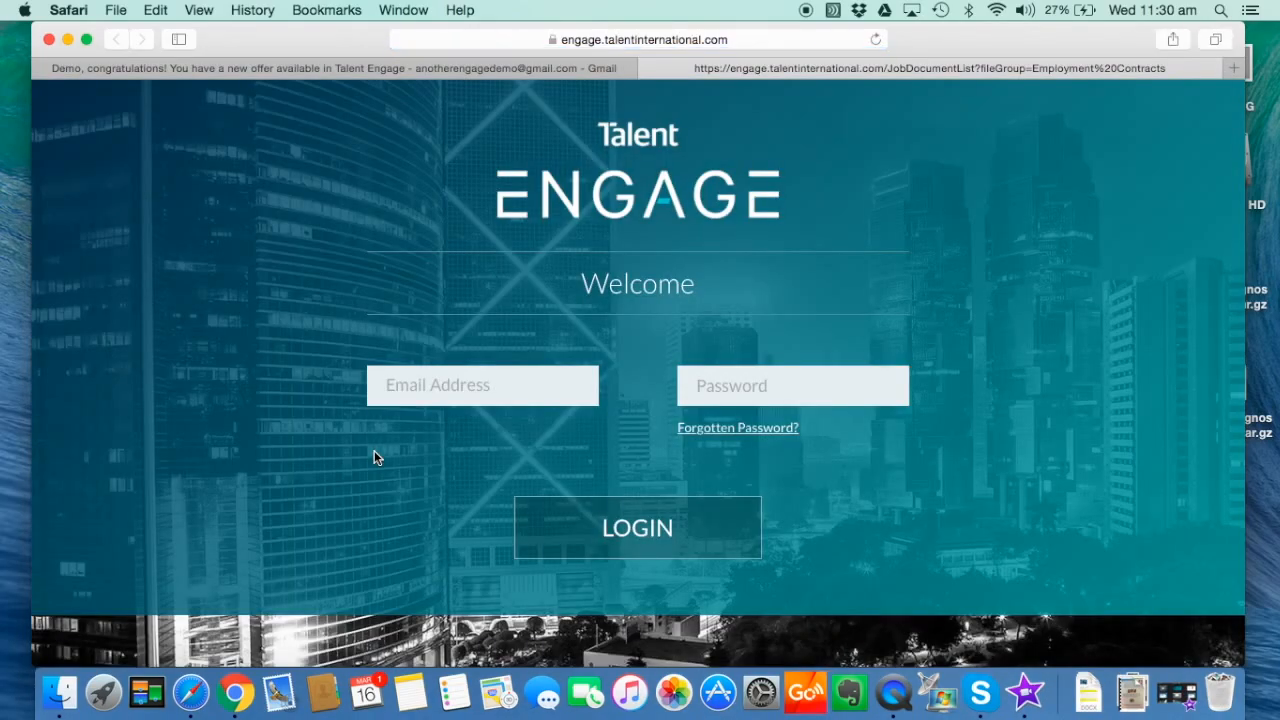
# Step: Log in to Talent Engage with the account email and password, declining Safari's save-password offer
pyautogui.click(482, 385)
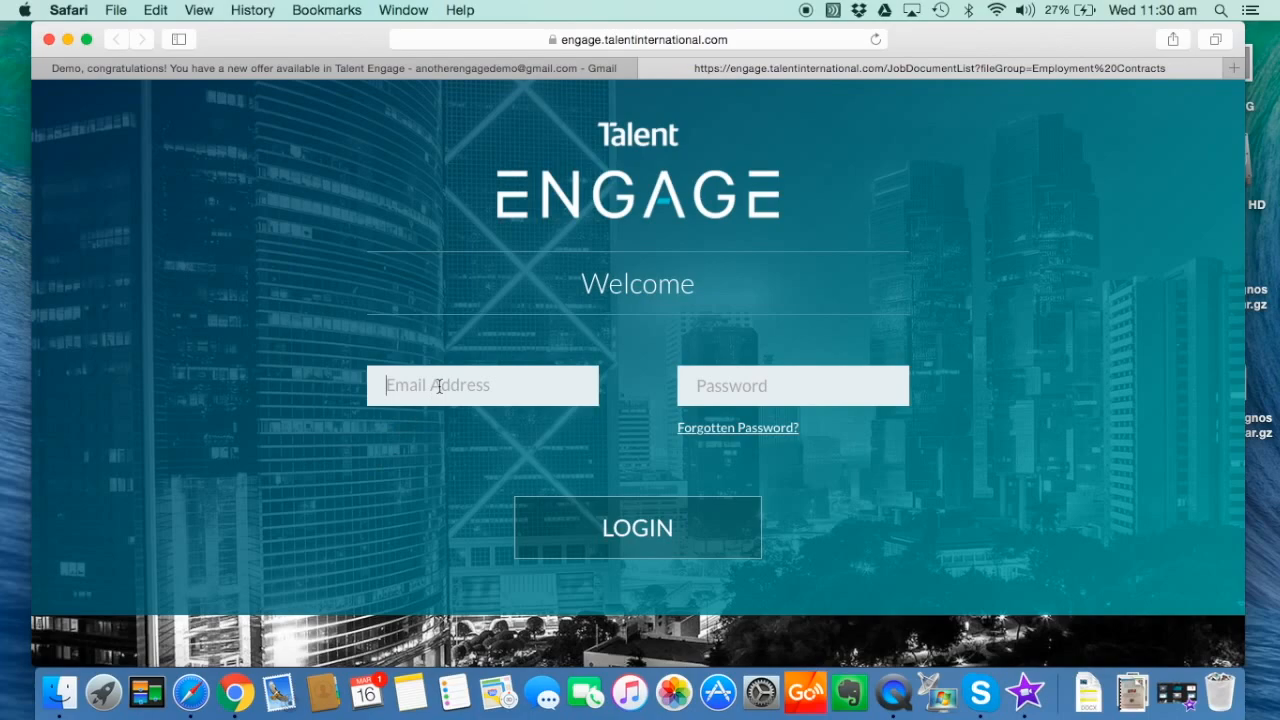
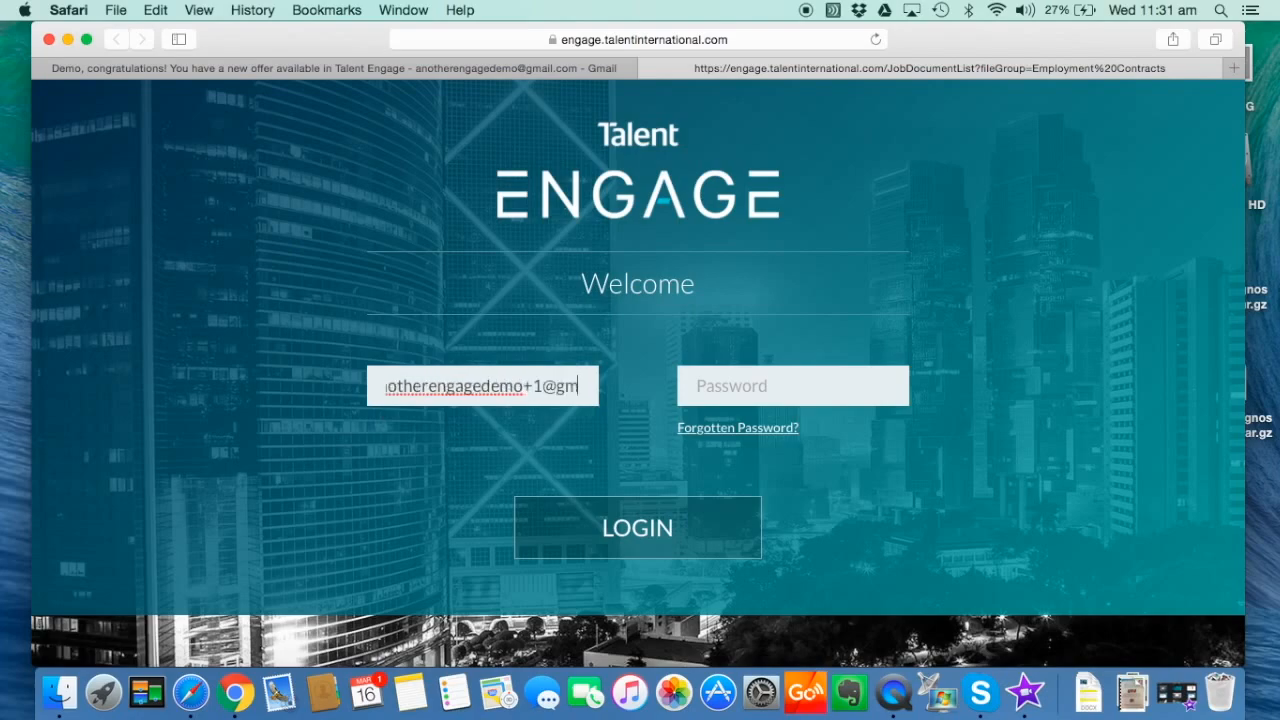
pyautogui.click(792, 385)
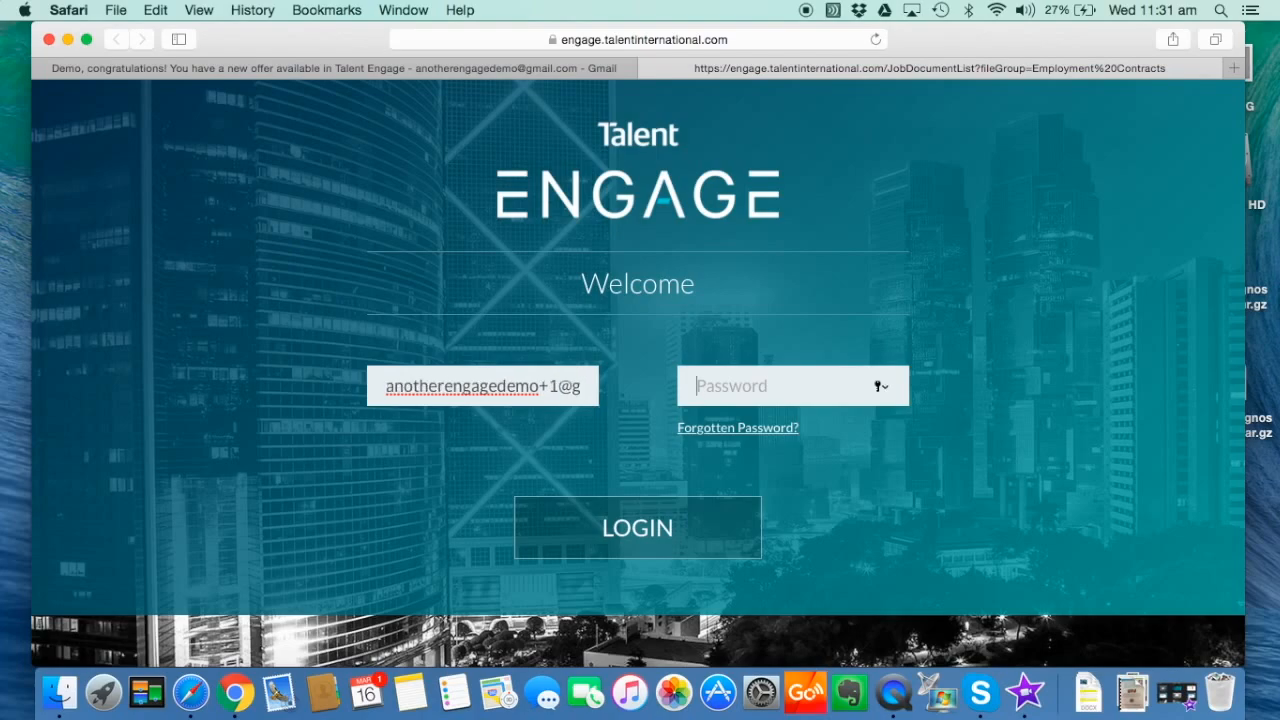
pyautogui.write('••')
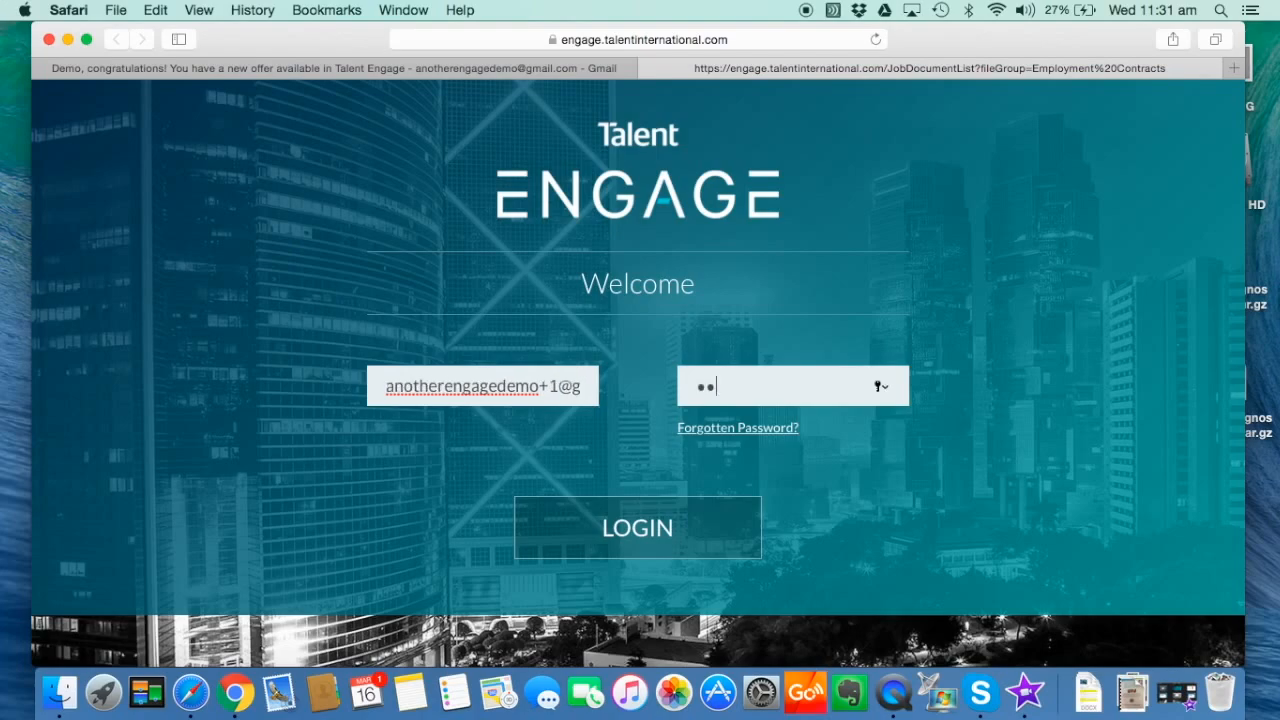
pyautogui.write('password')
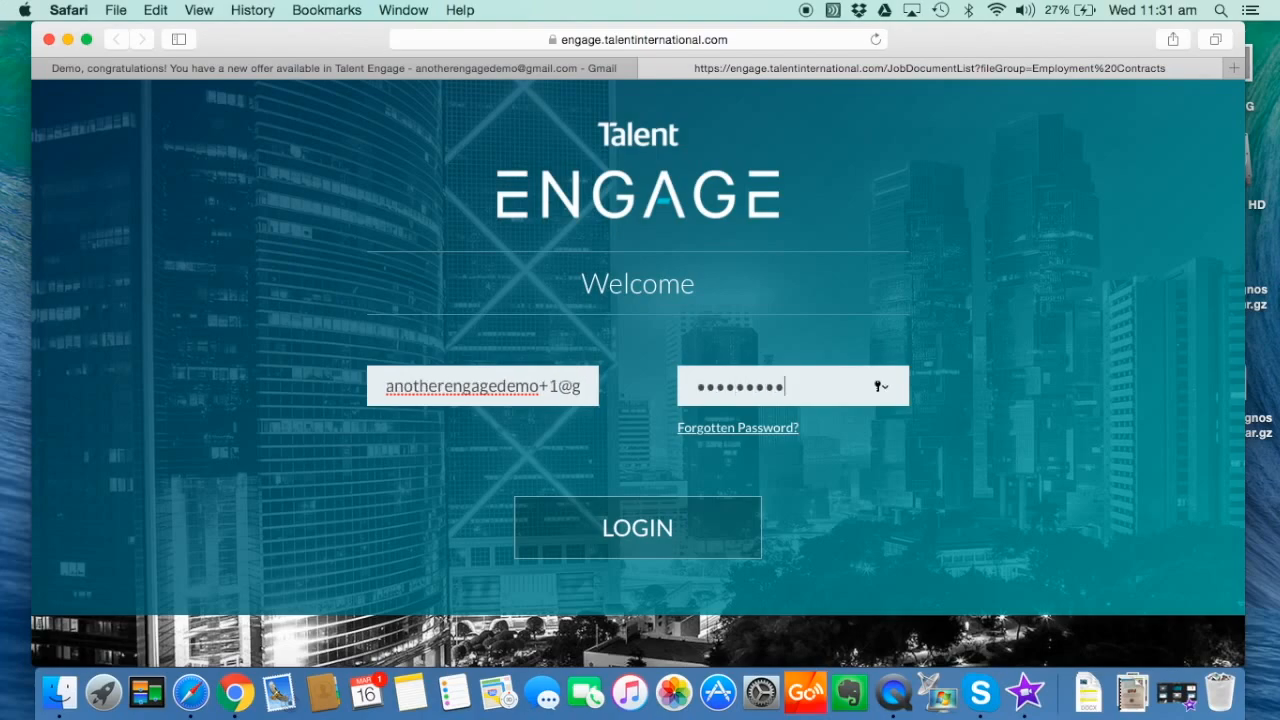
pyautogui.click(637, 527)
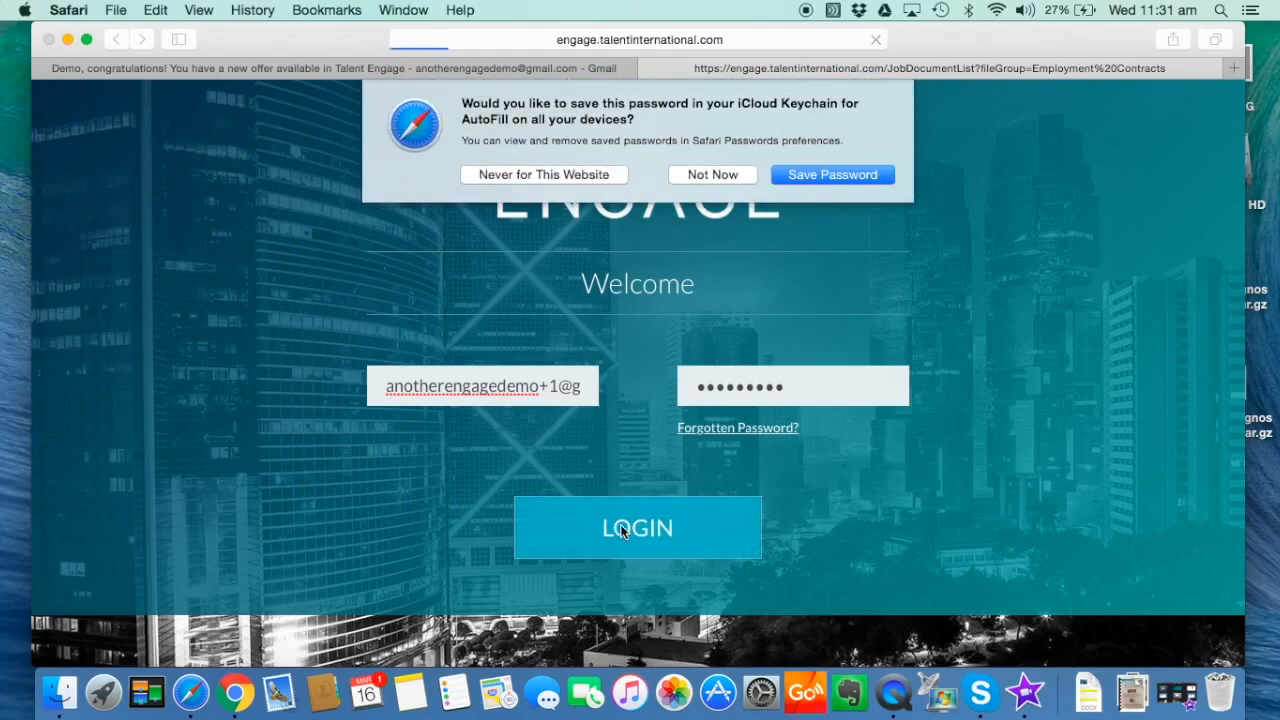
pyautogui.click(637, 527)
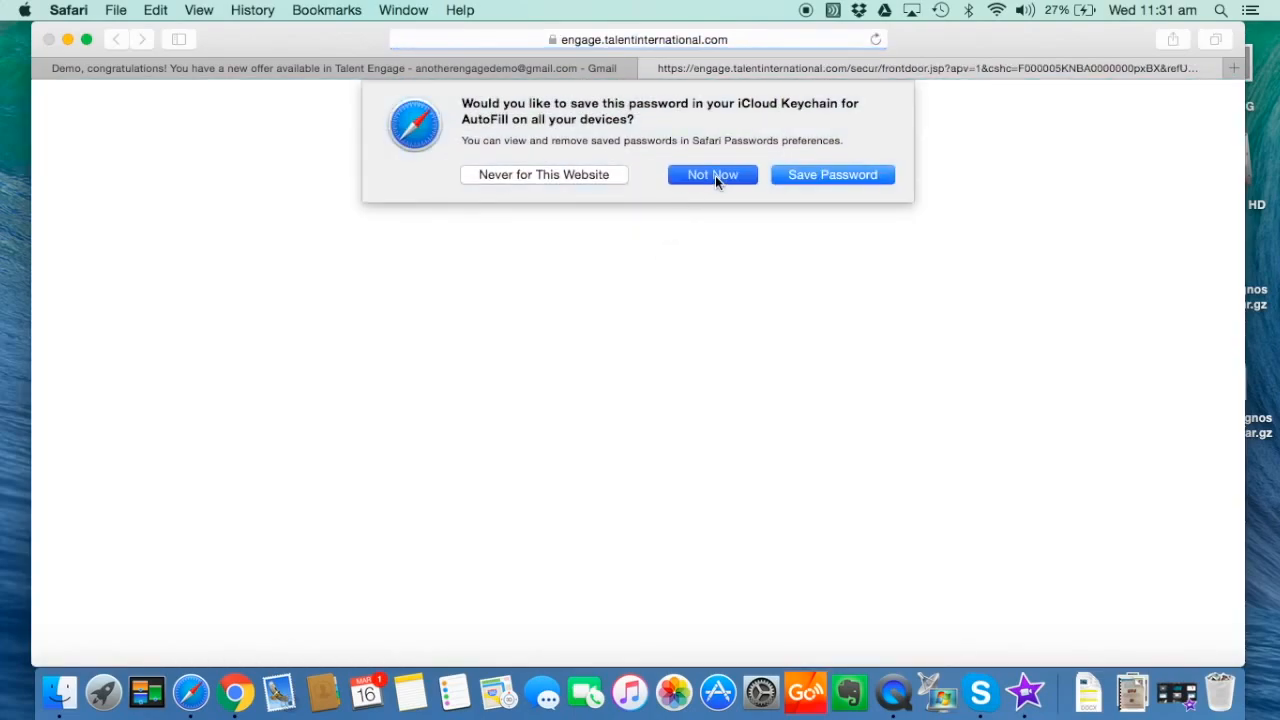
pyautogui.click(712, 174)
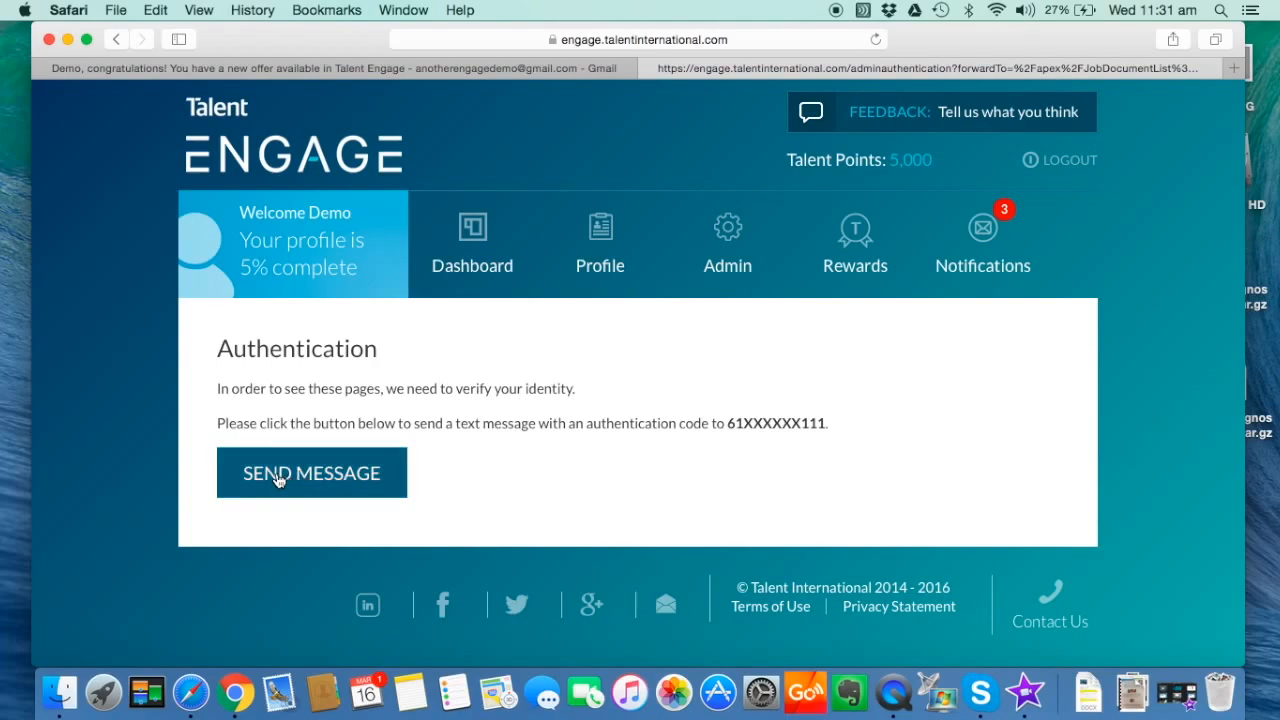
pyautogui.click(311, 472)
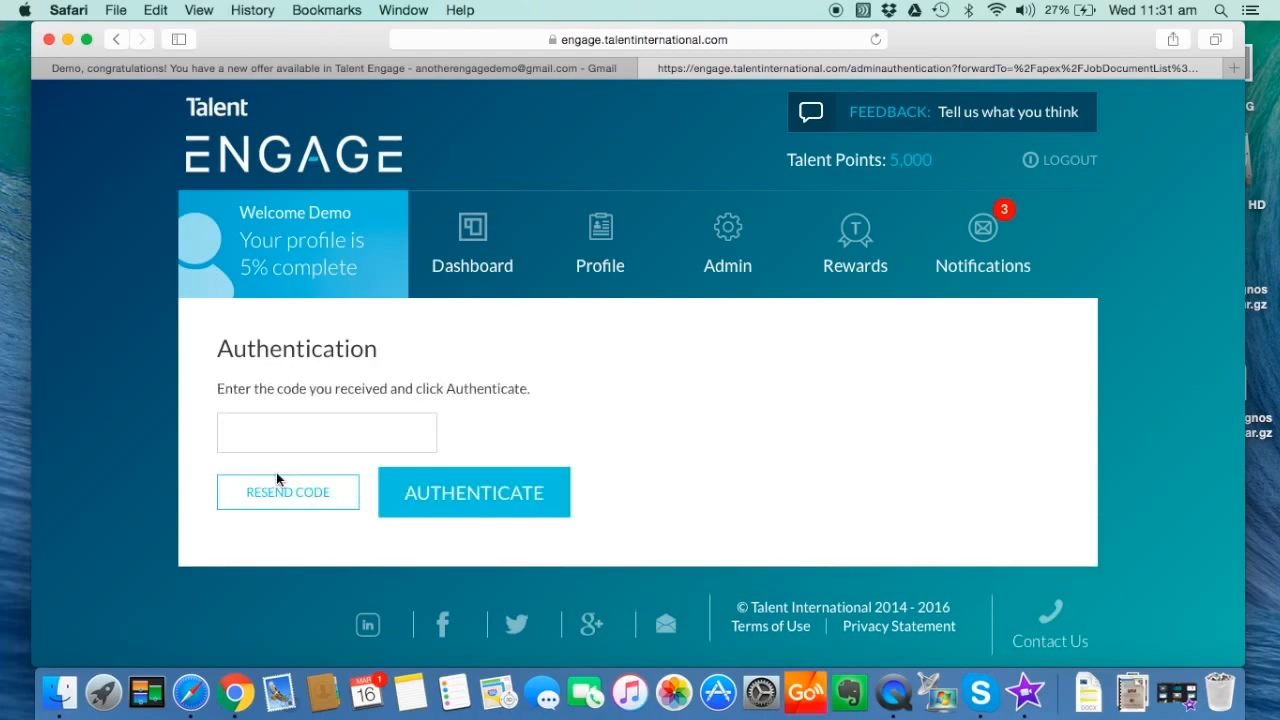
pyautogui.write('6')
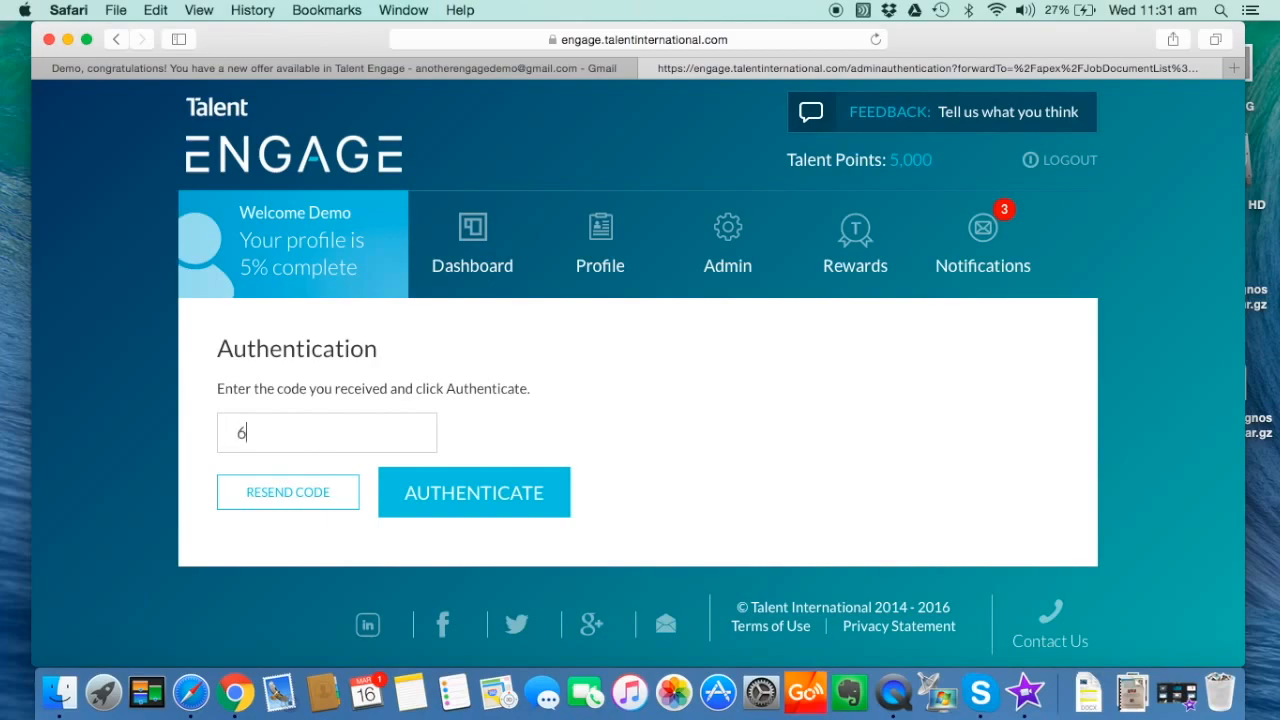
pyautogui.write('86')
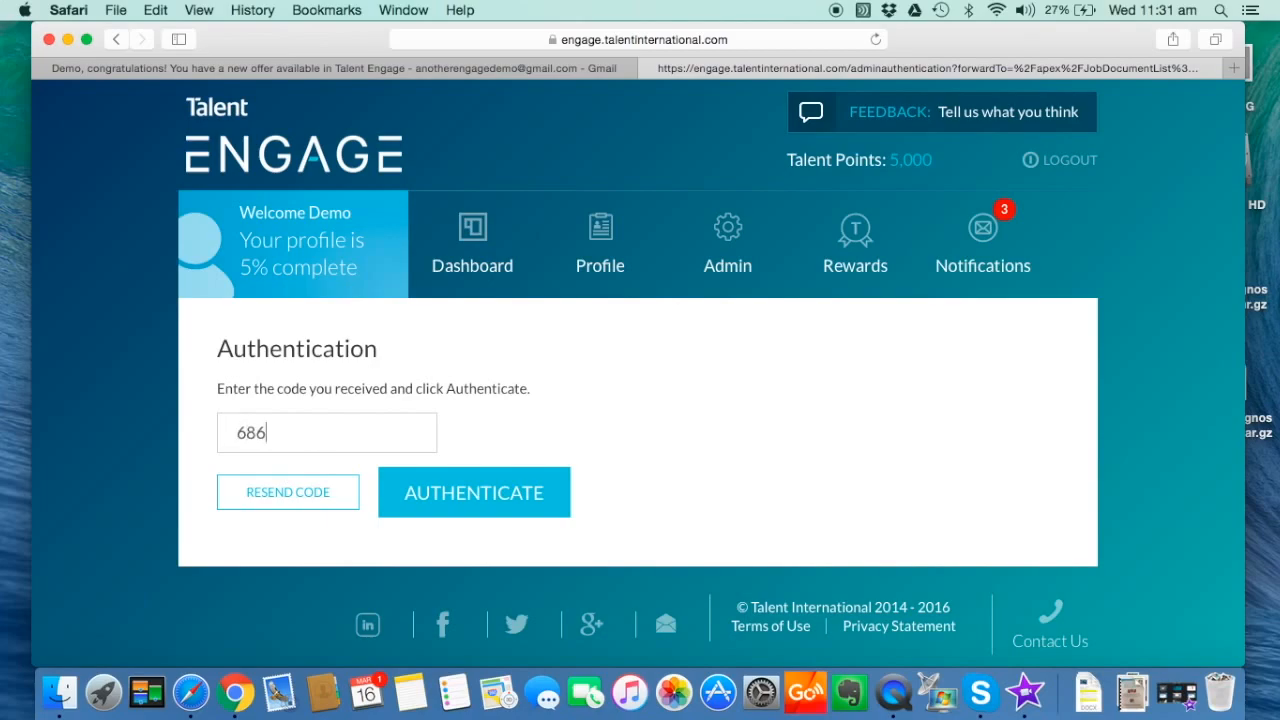
pyautogui.write('400')
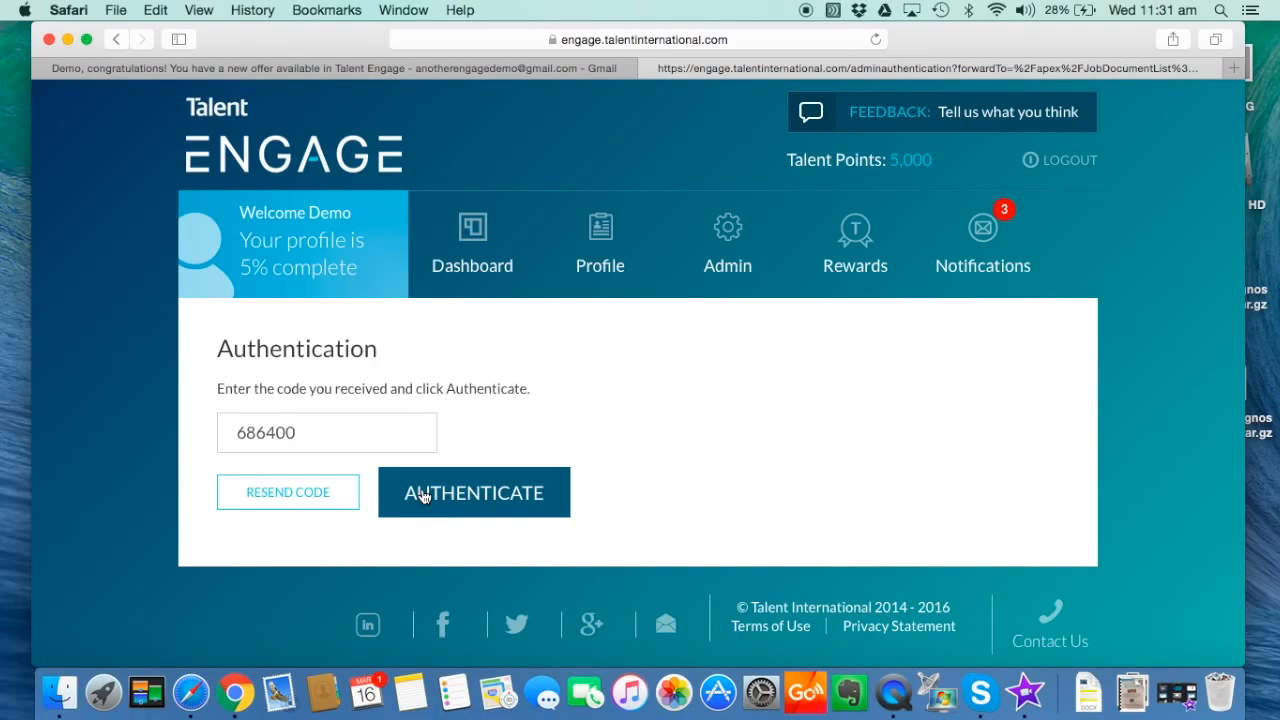
pyautogui.click(473, 492)
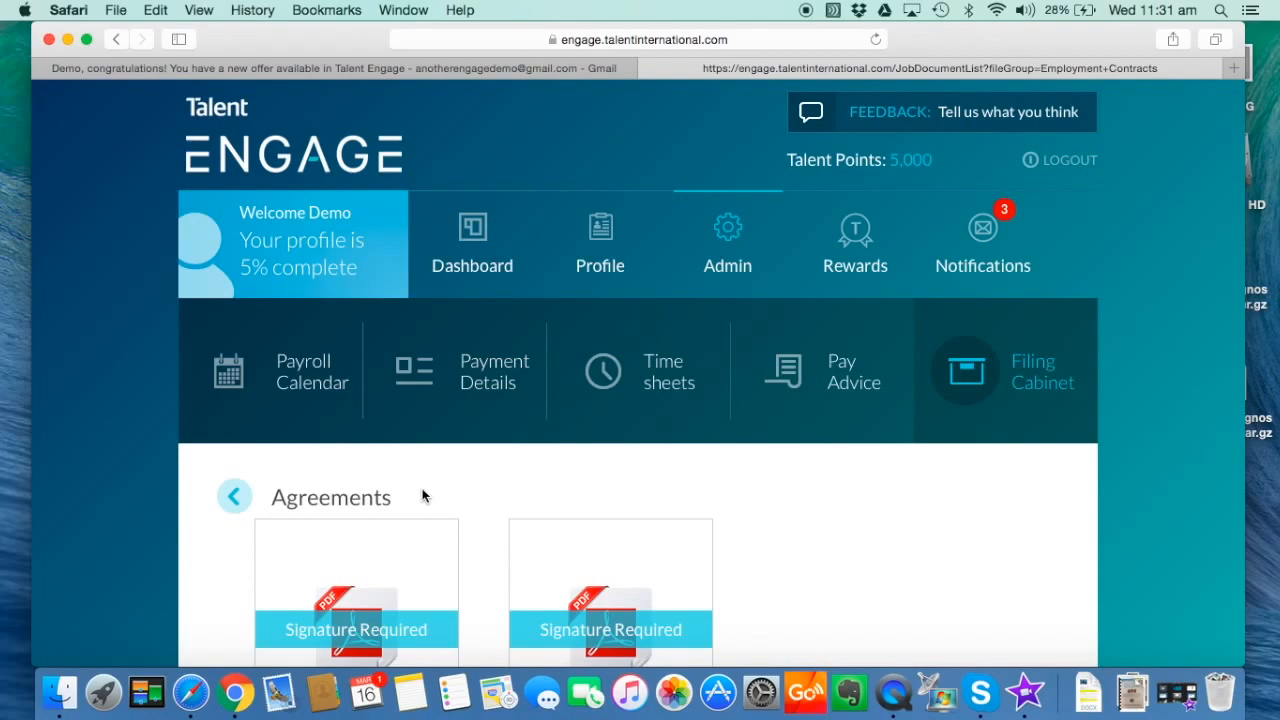
pyautogui.scroll(-3)
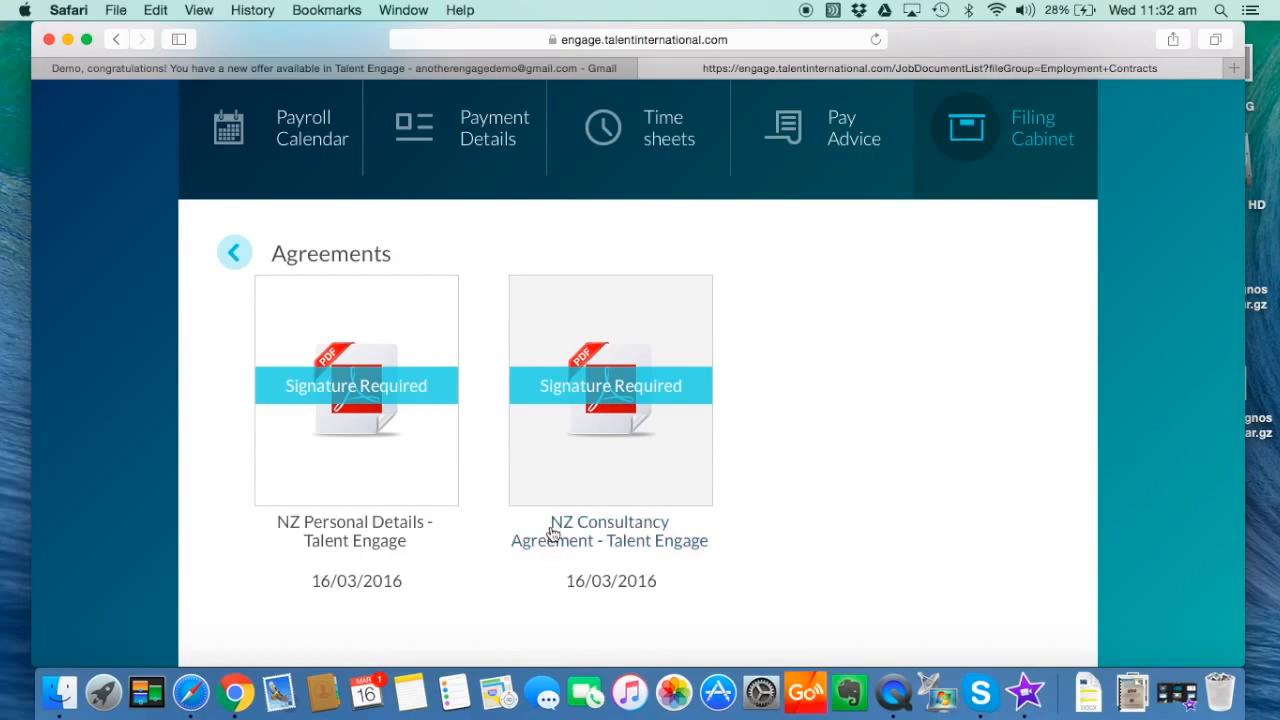
pyautogui.moveTo(690, 401)
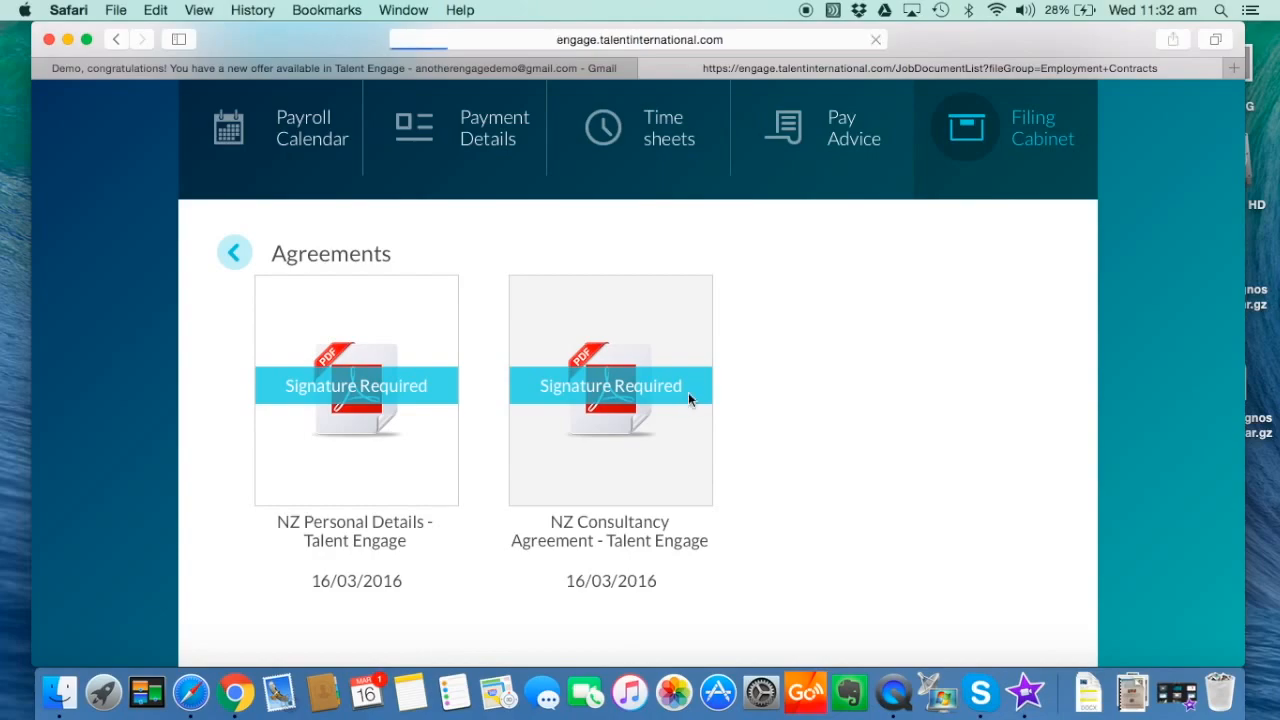
# Step: Open the NZ Consultancy Agreement and scroll to the Schedule 1 signature block on page 10
pyautogui.click(610, 390)
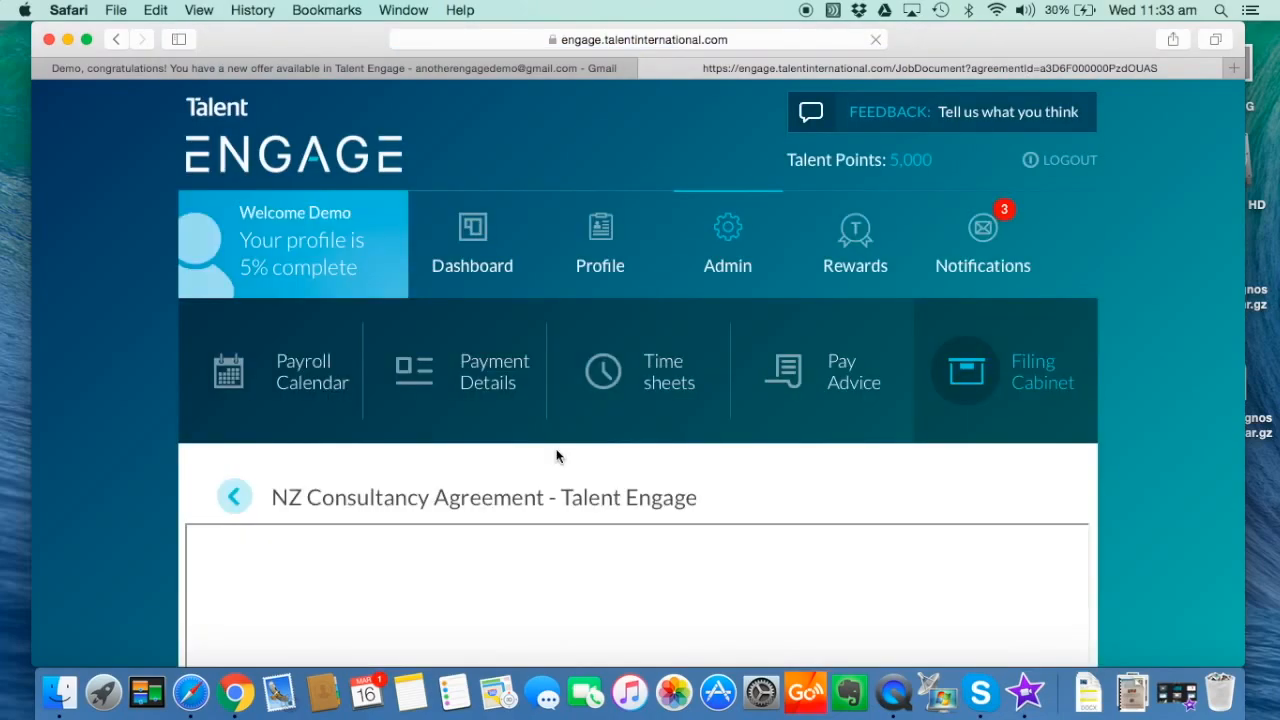
pyautogui.scroll(-3)
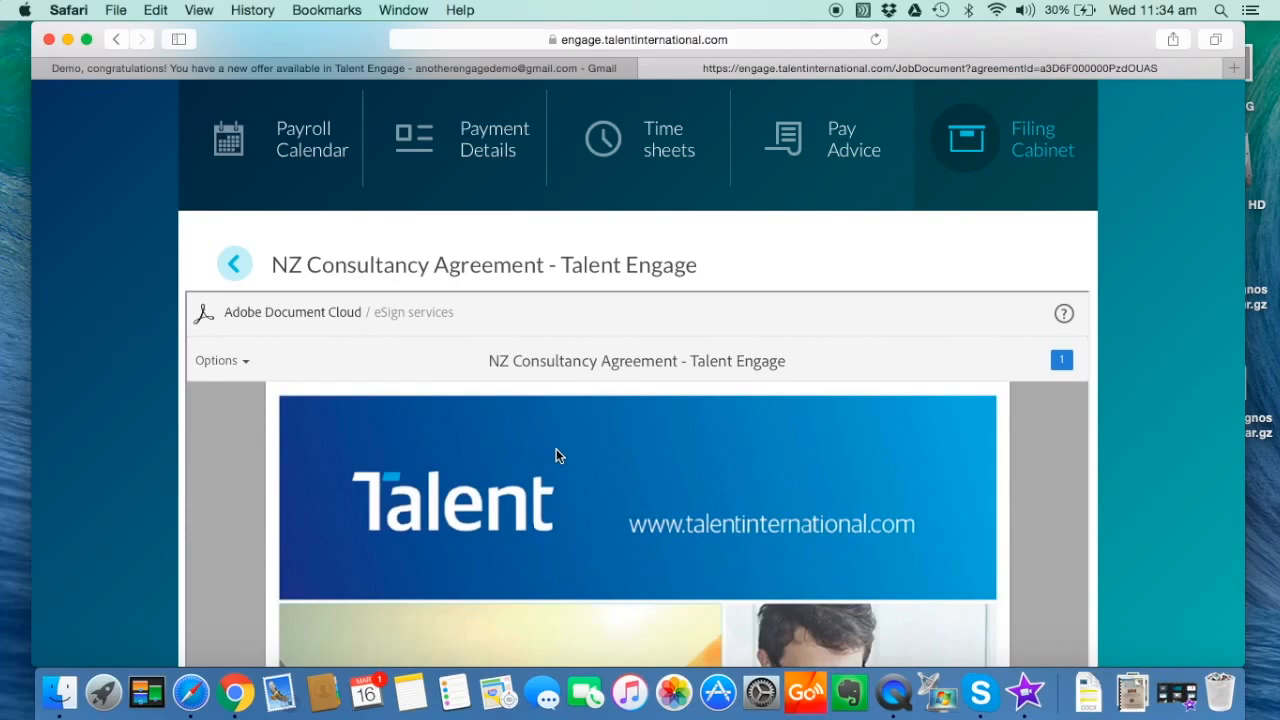
pyautogui.moveTo(876, 412)
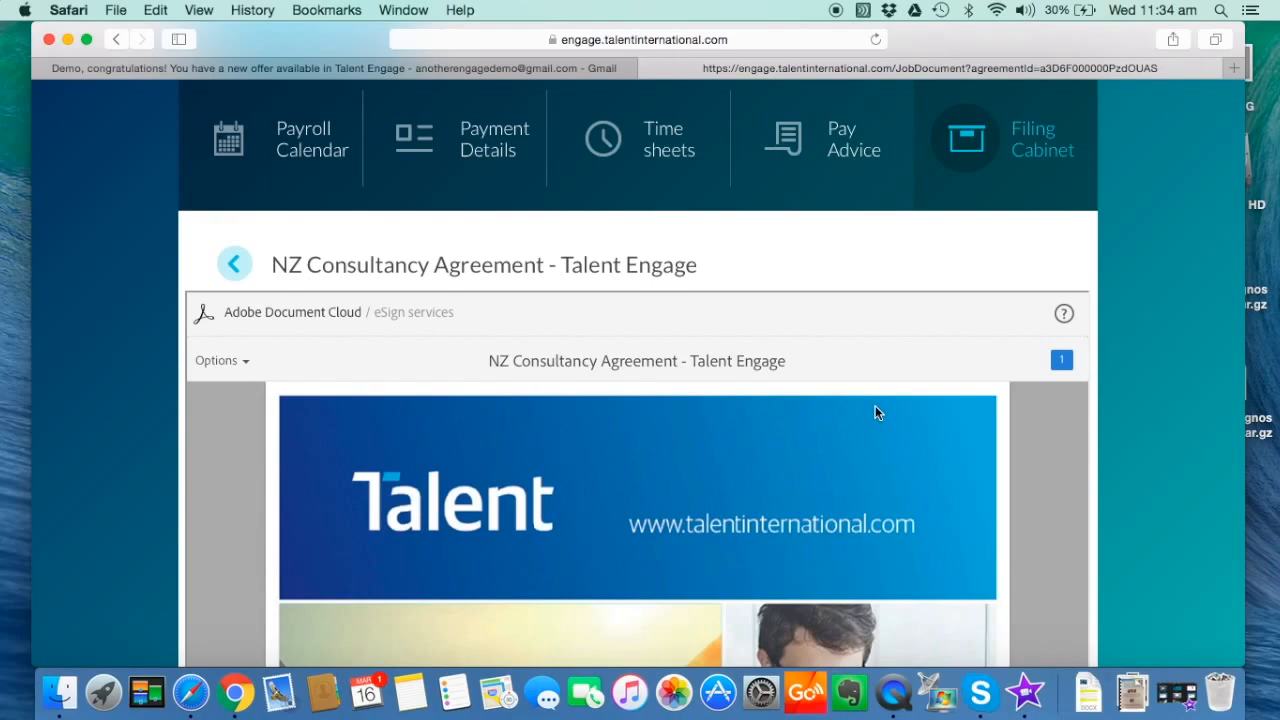
pyautogui.scroll(-3)
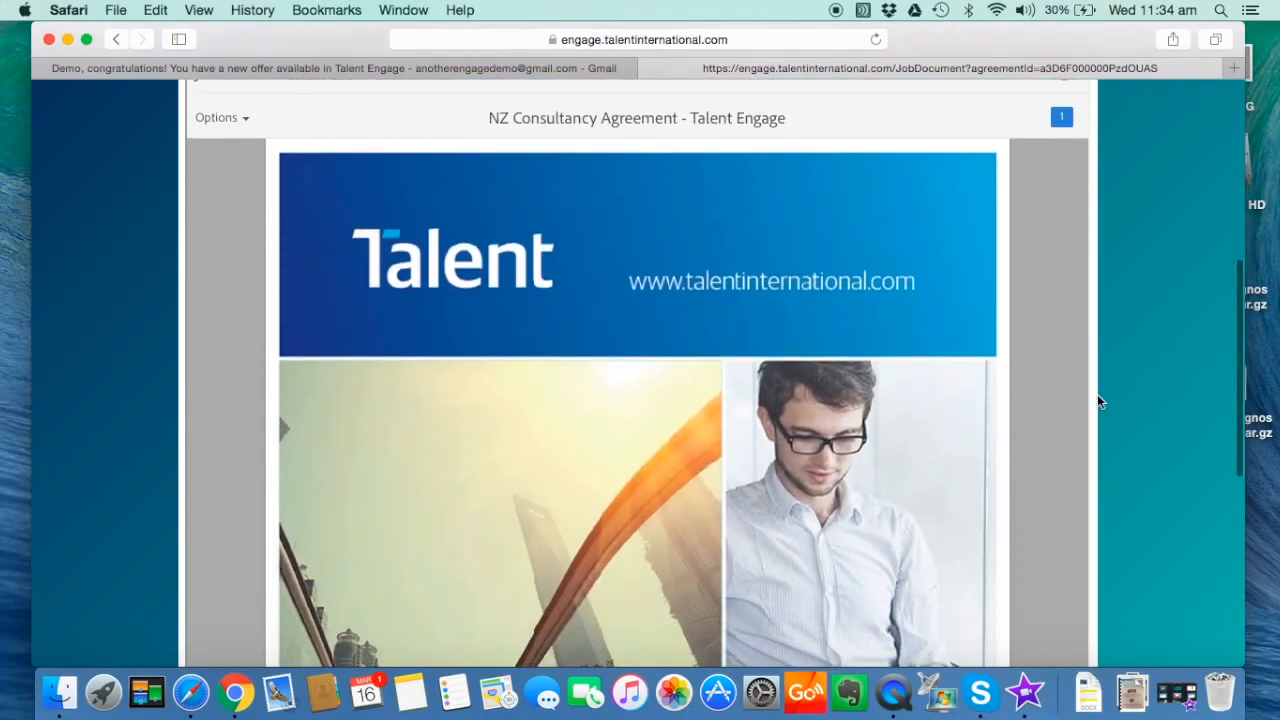
pyautogui.scroll(-3)
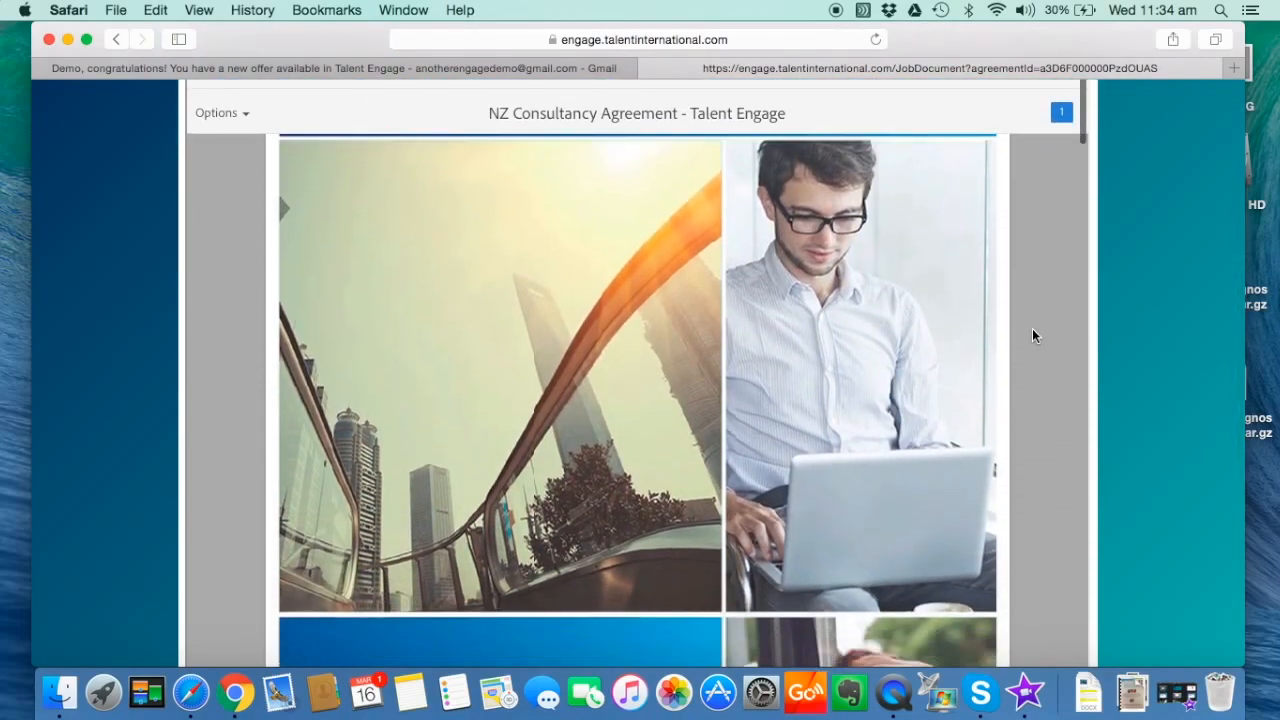
pyautogui.scroll(-3)
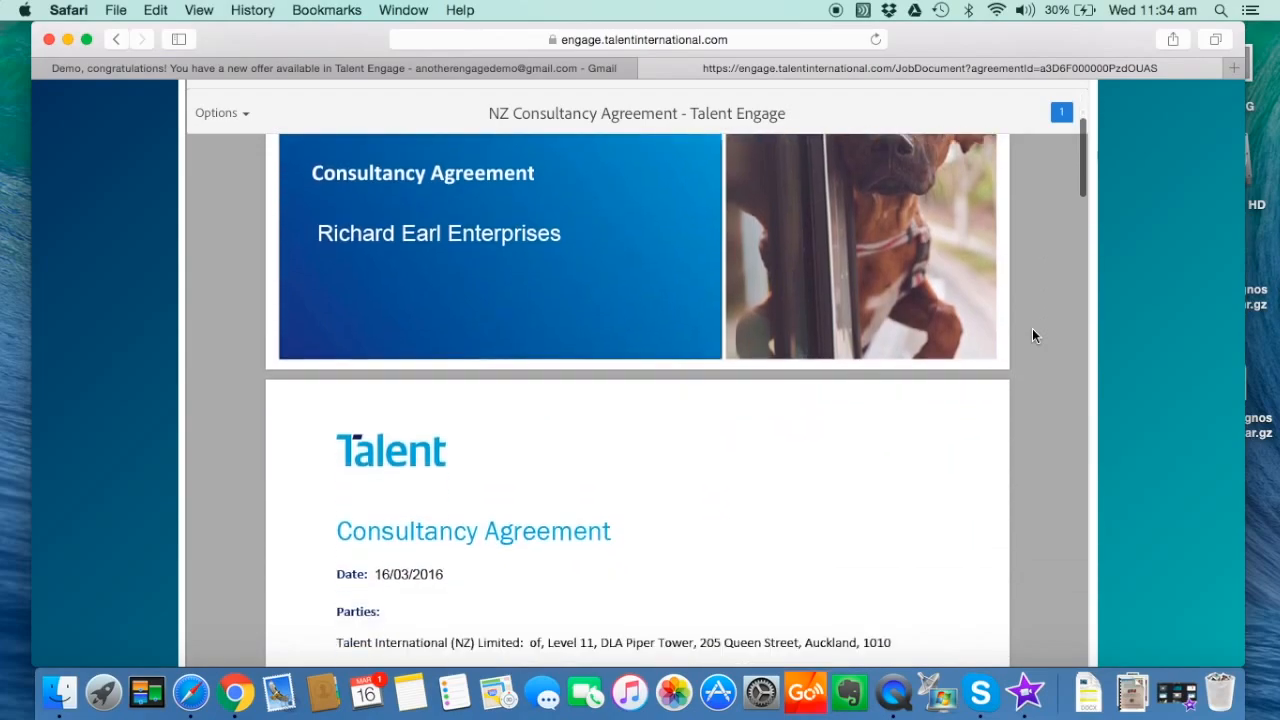
pyautogui.scroll(-3)
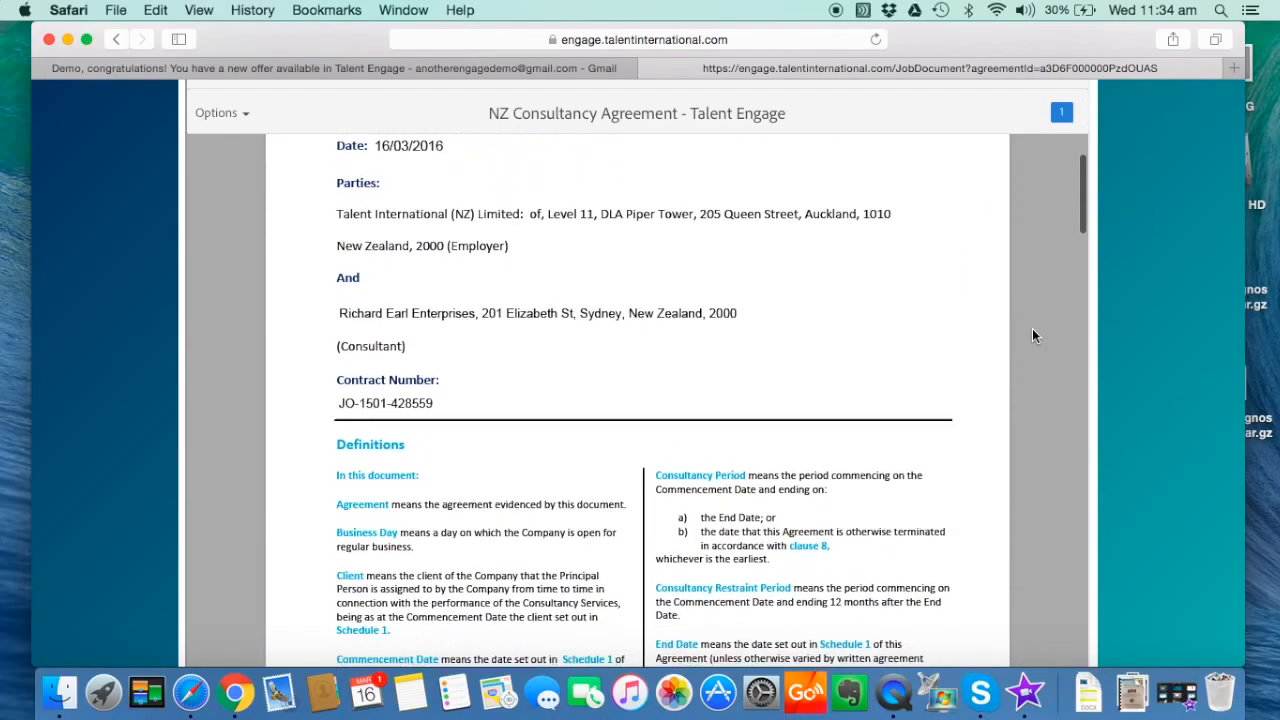
pyautogui.scroll(-3)
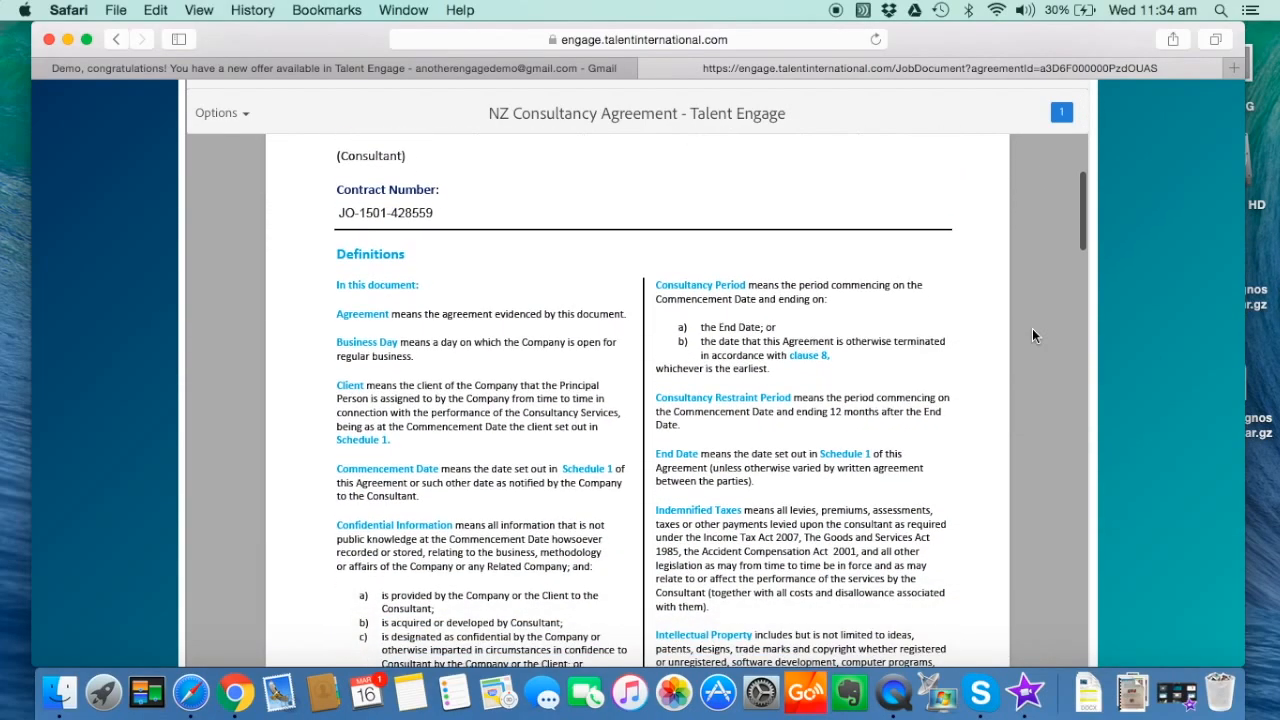
pyautogui.scroll(-3)
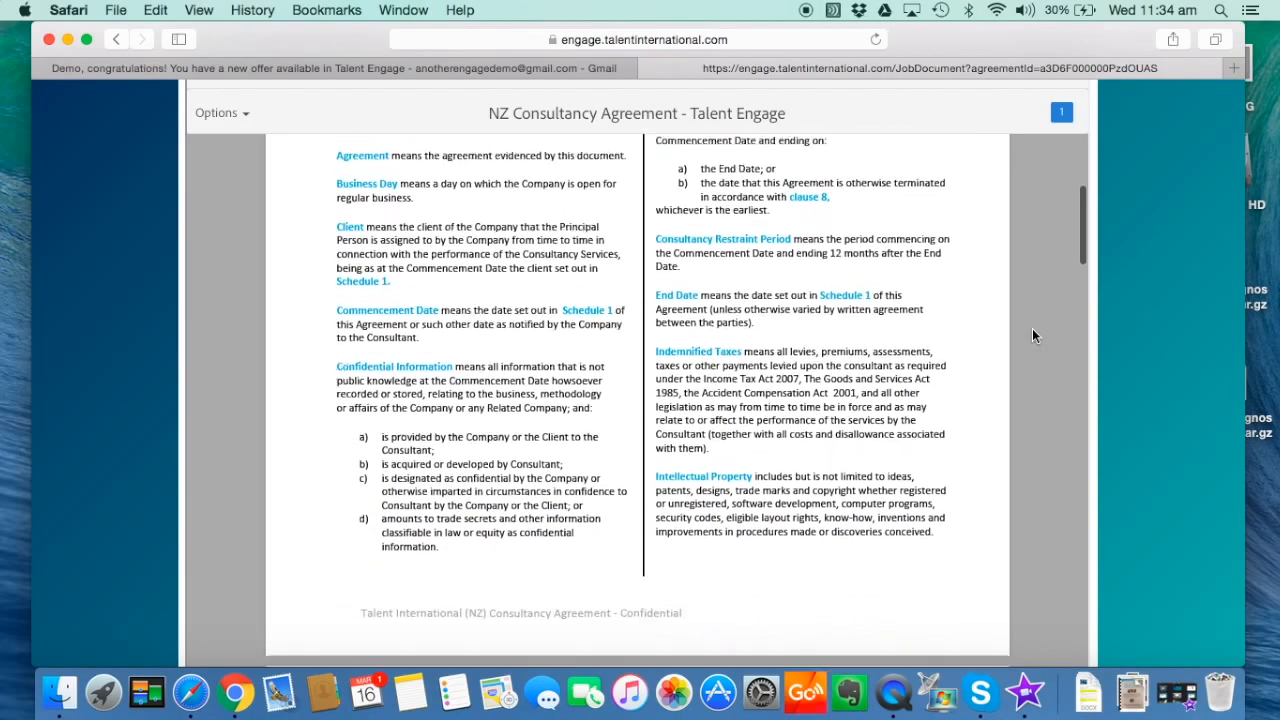
pyautogui.scroll(-3)
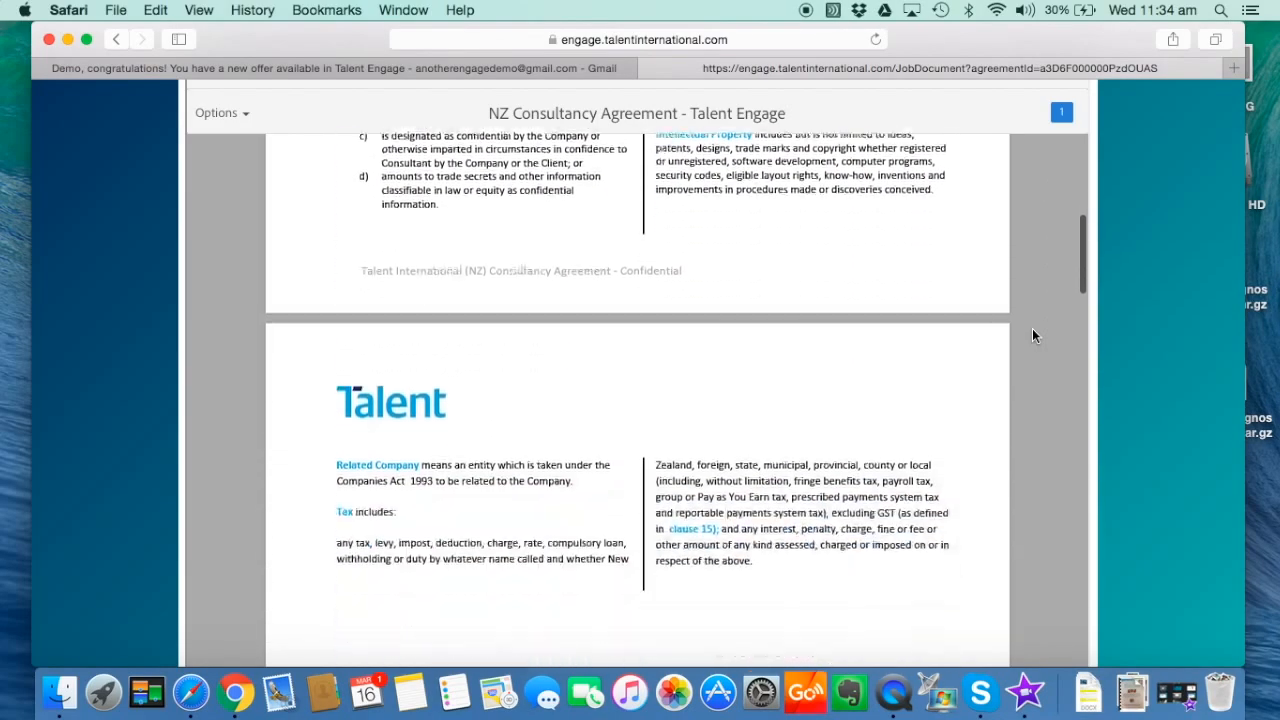
pyautogui.scroll(-3)
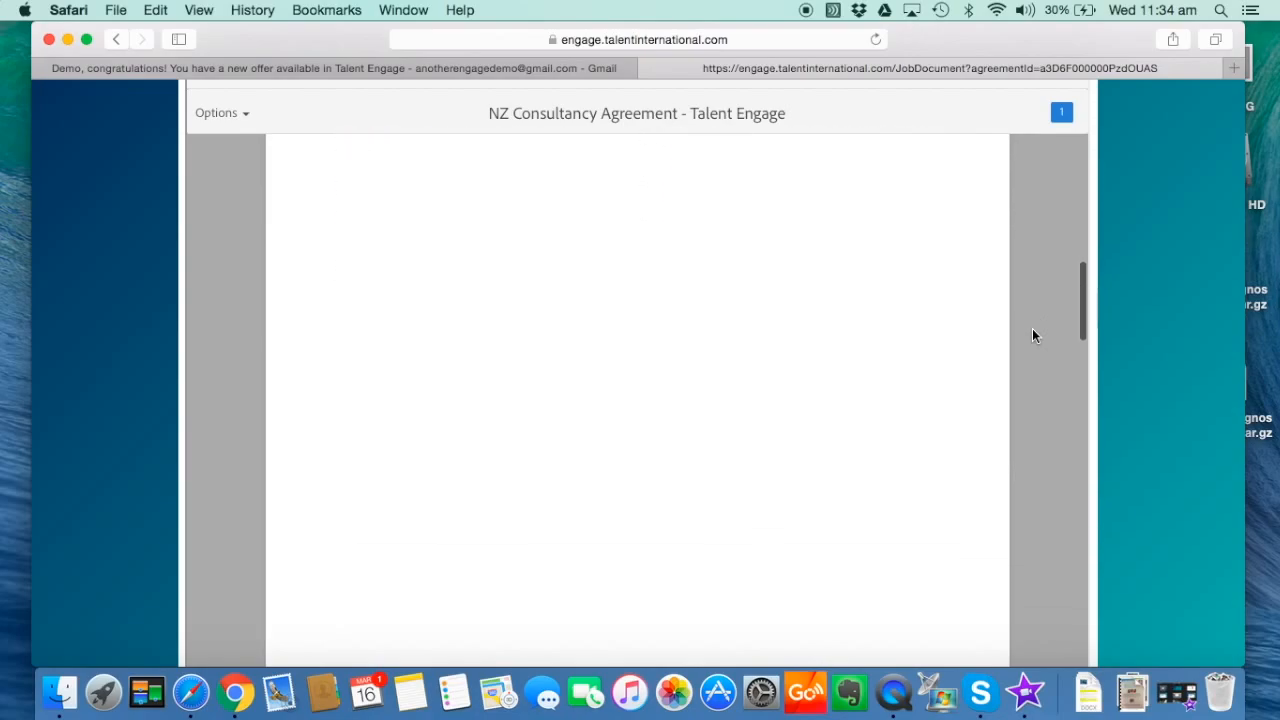
pyautogui.scroll(-3)
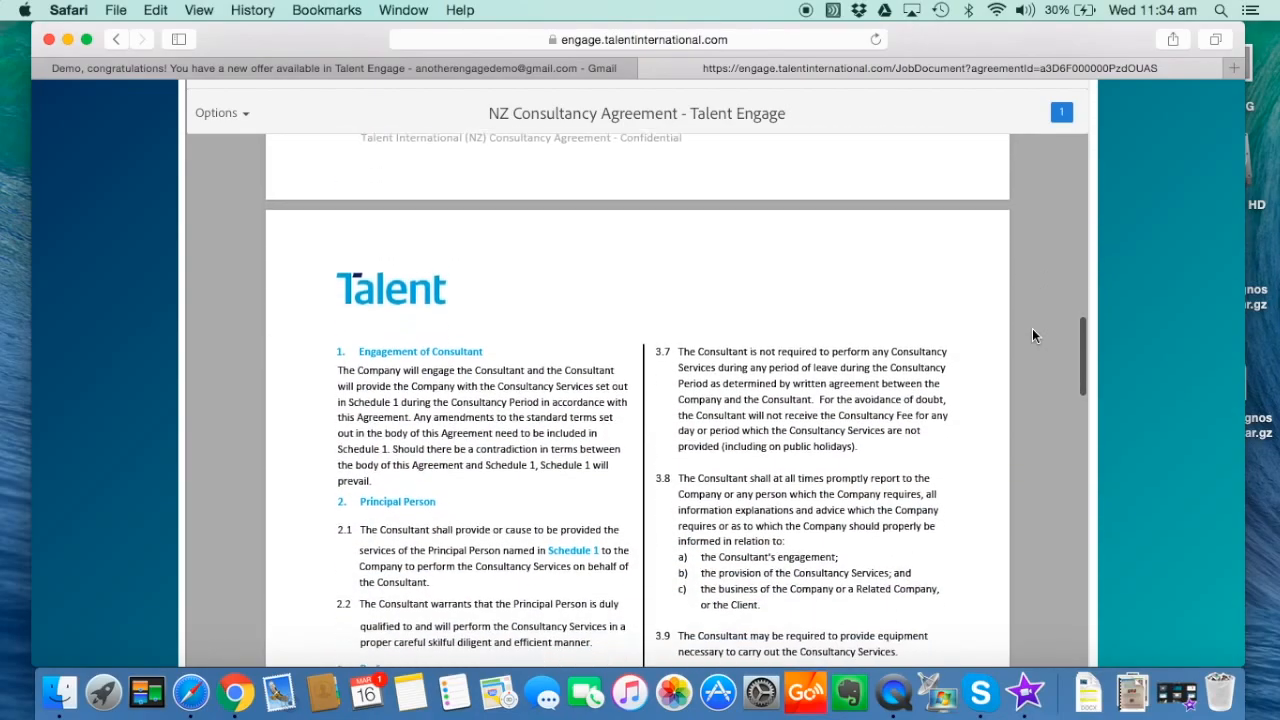
pyautogui.scroll(-3)
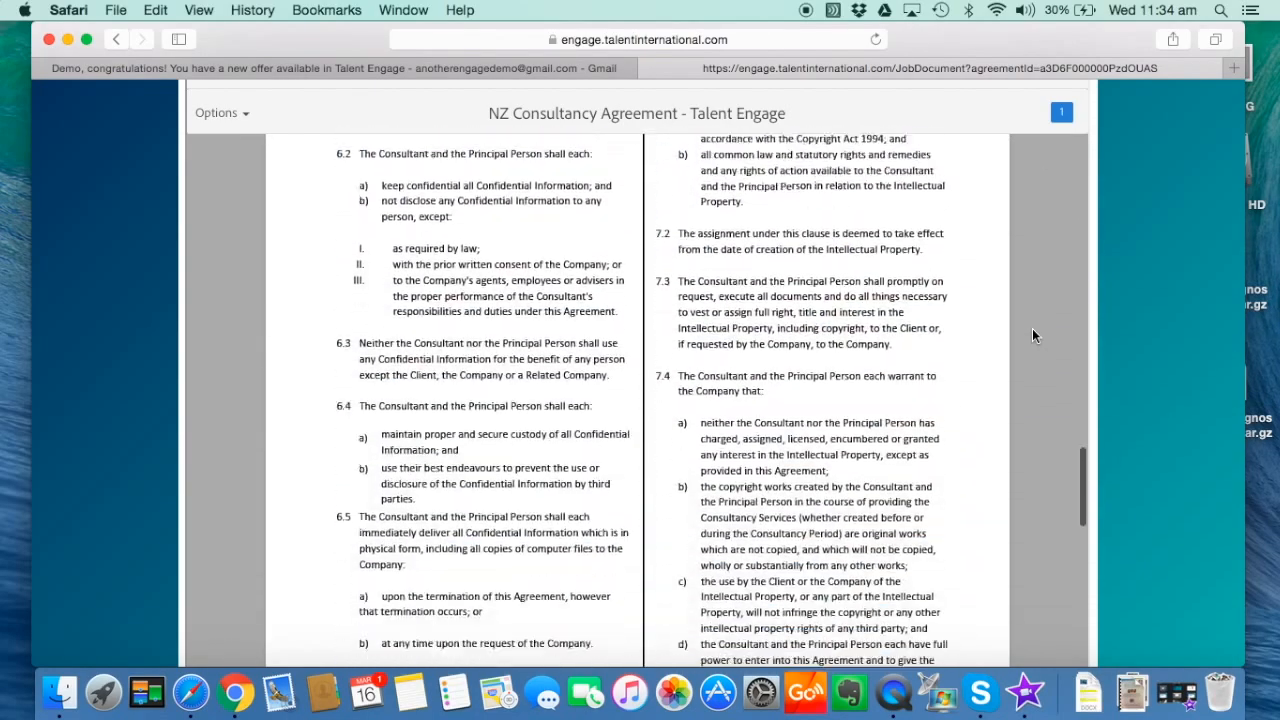
pyautogui.scroll(-3)
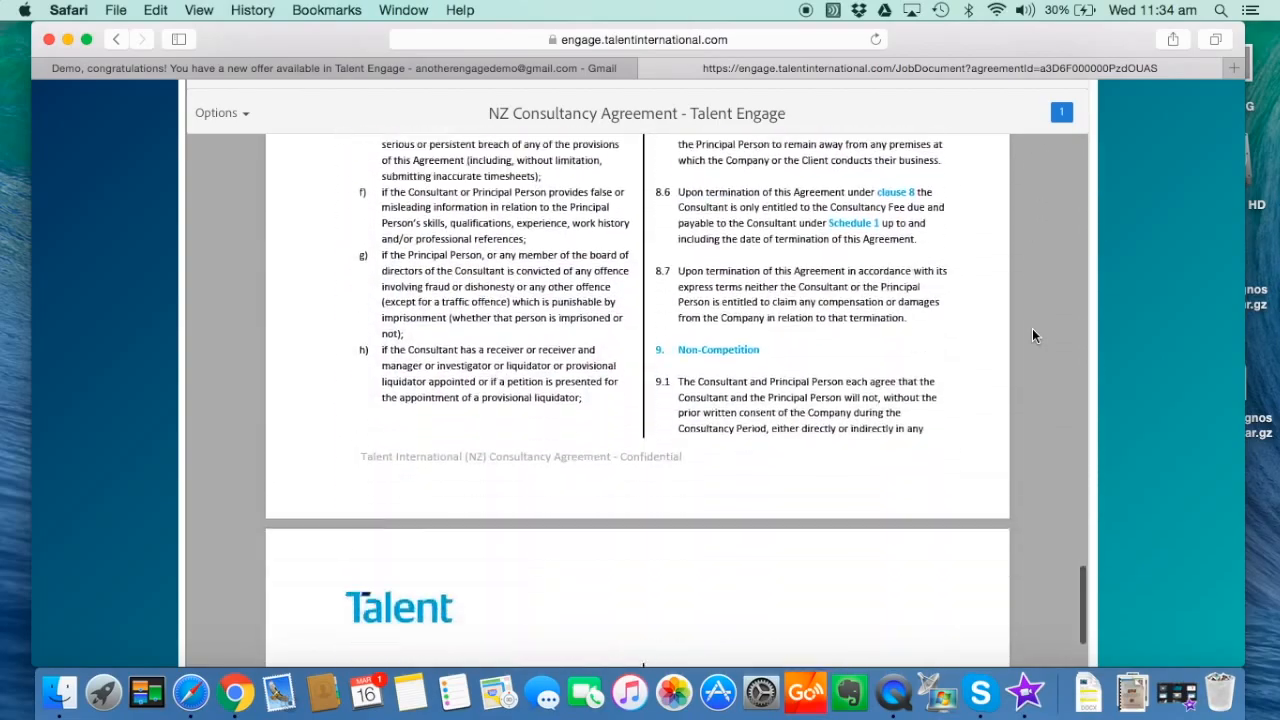
pyautogui.scroll(-3)
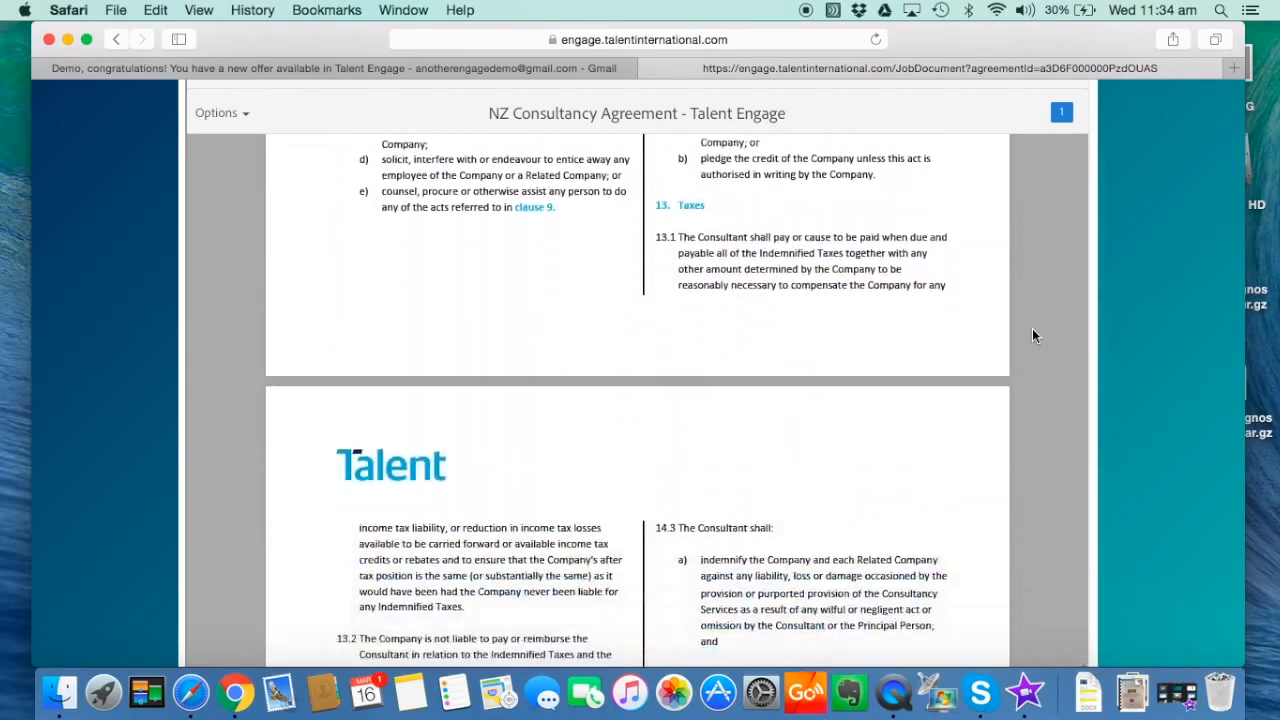
pyautogui.scroll(-3)
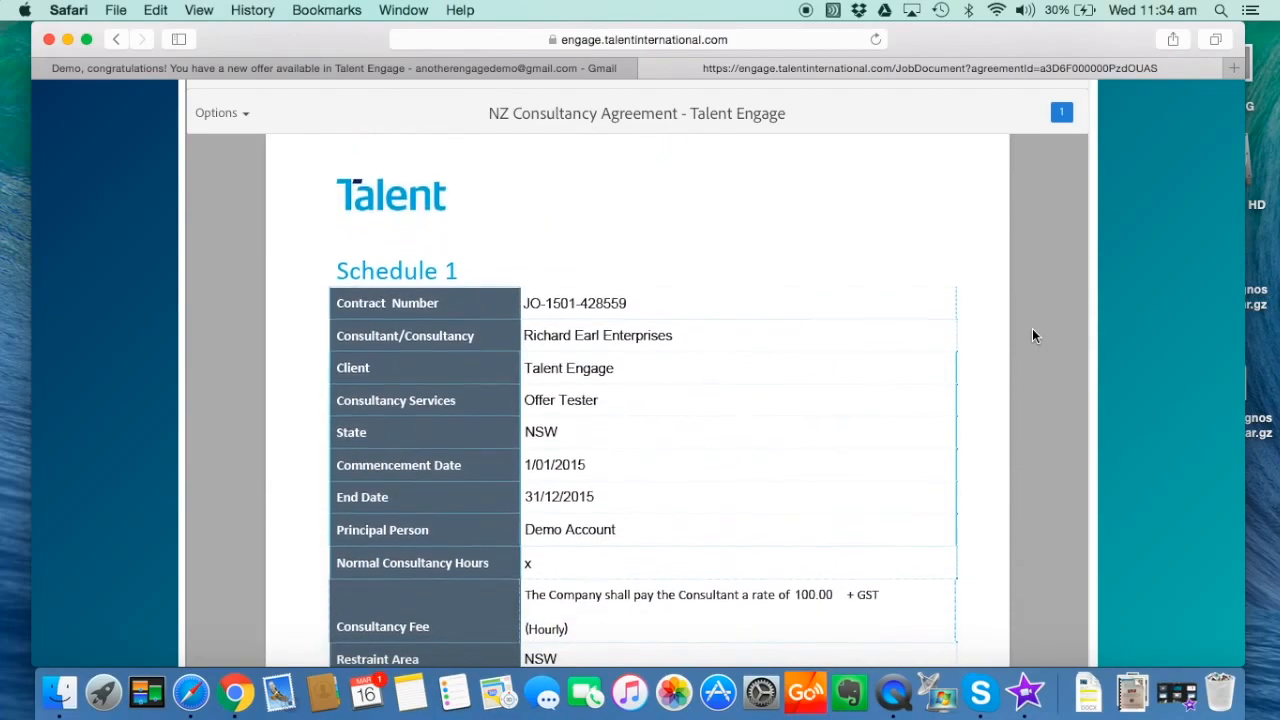
pyautogui.scroll(-3)
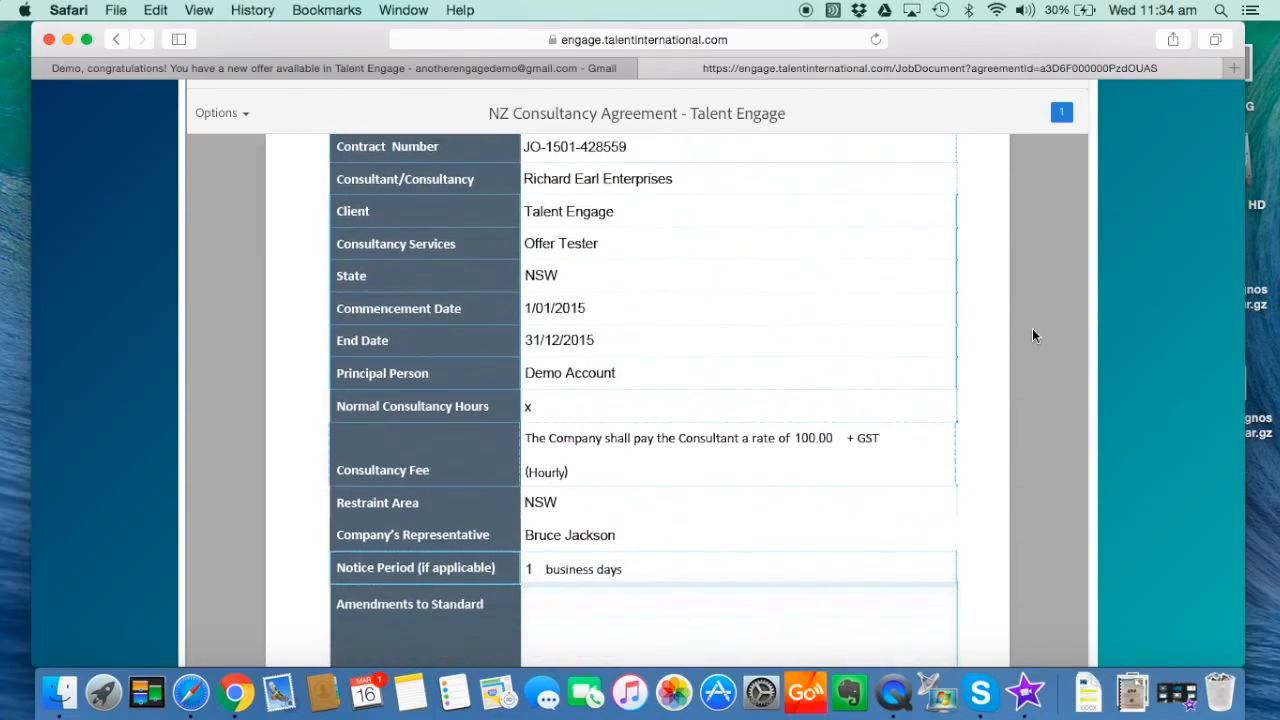
pyautogui.scroll(-3)
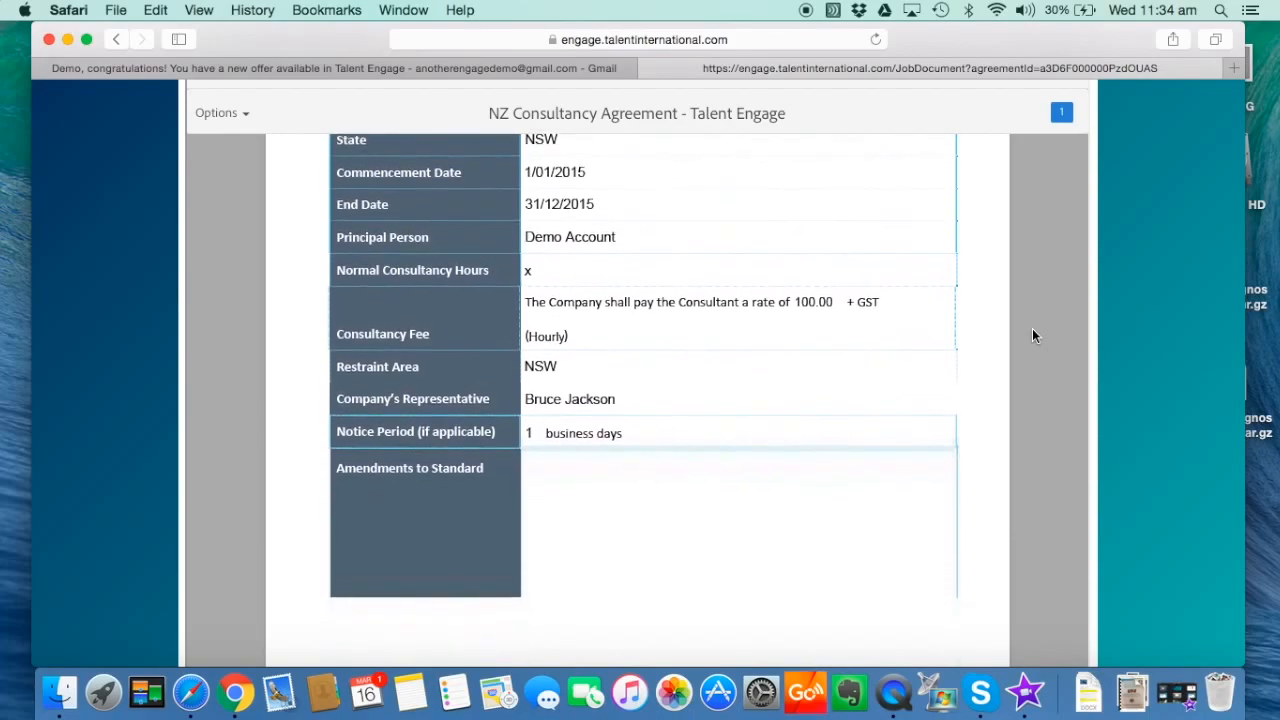
pyautogui.scroll(-3)
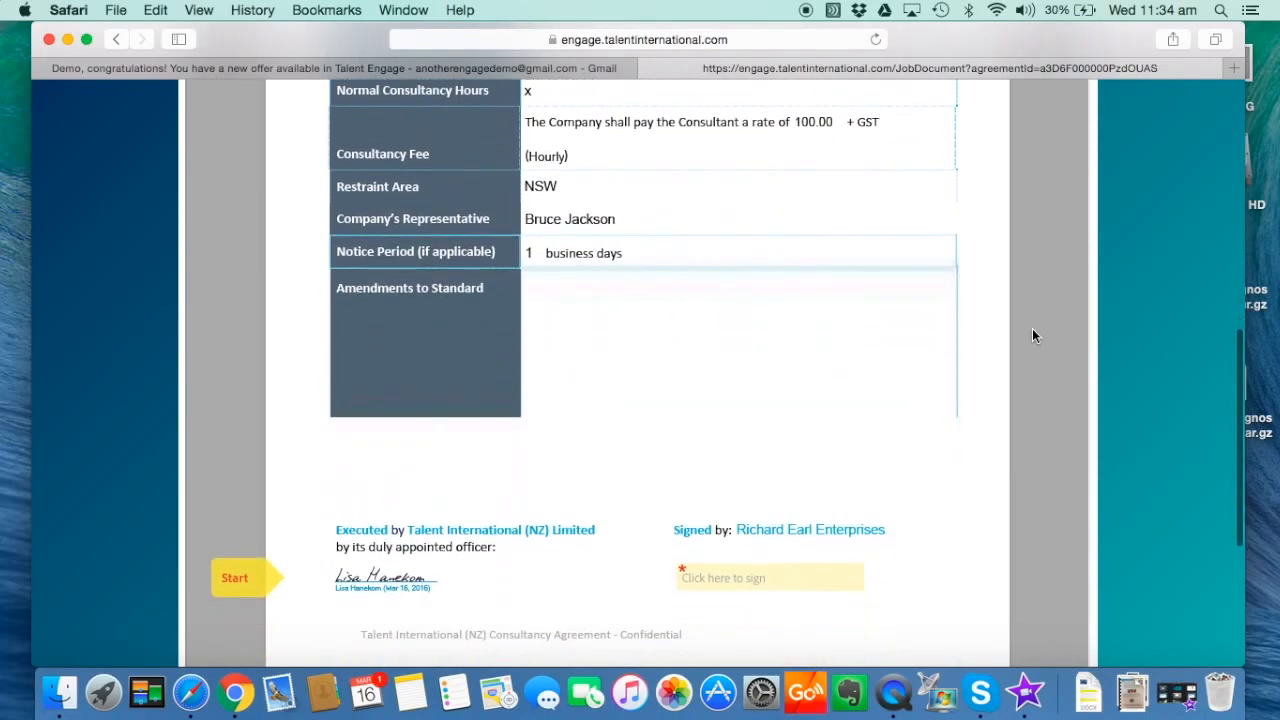
pyautogui.scroll(-3)
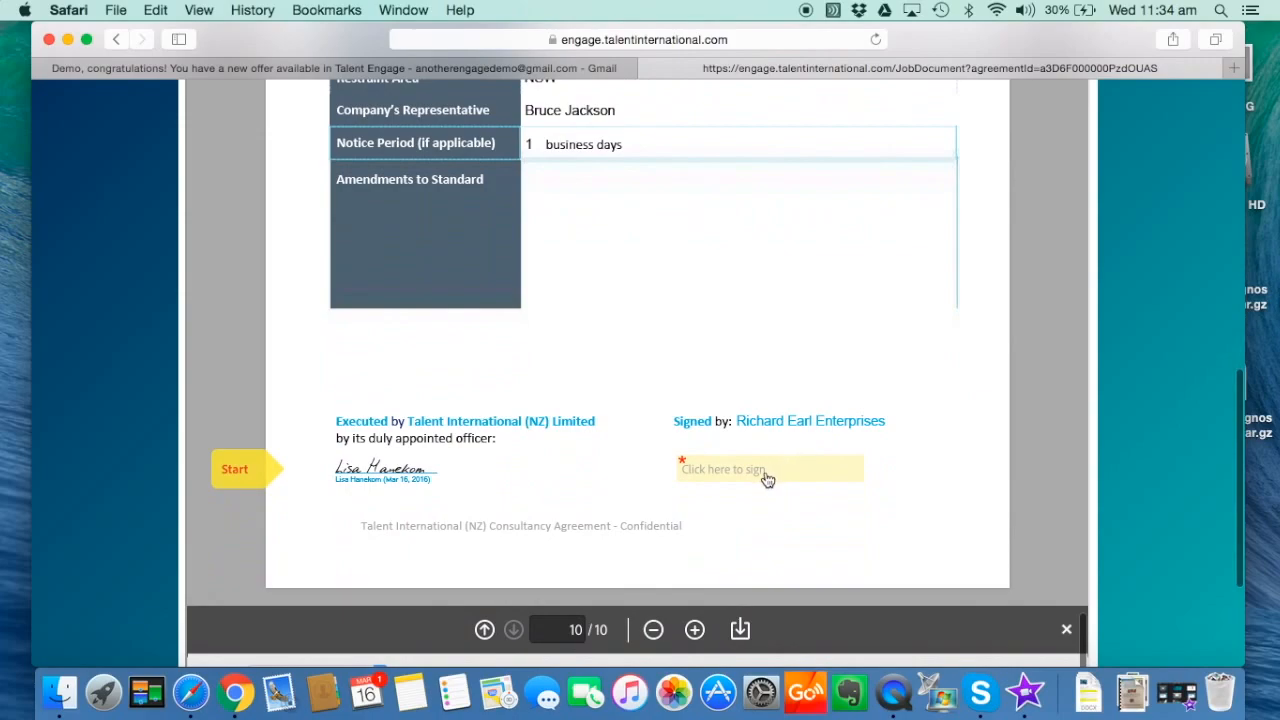
pyautogui.click(768, 469)
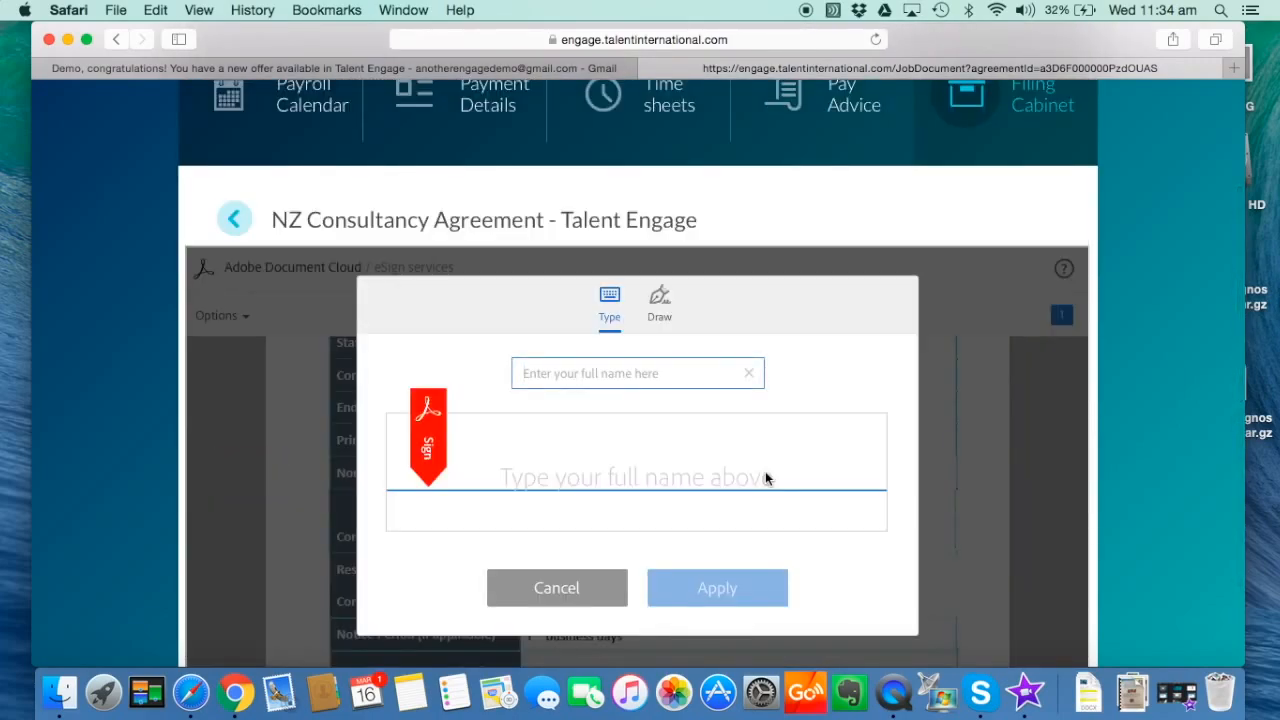
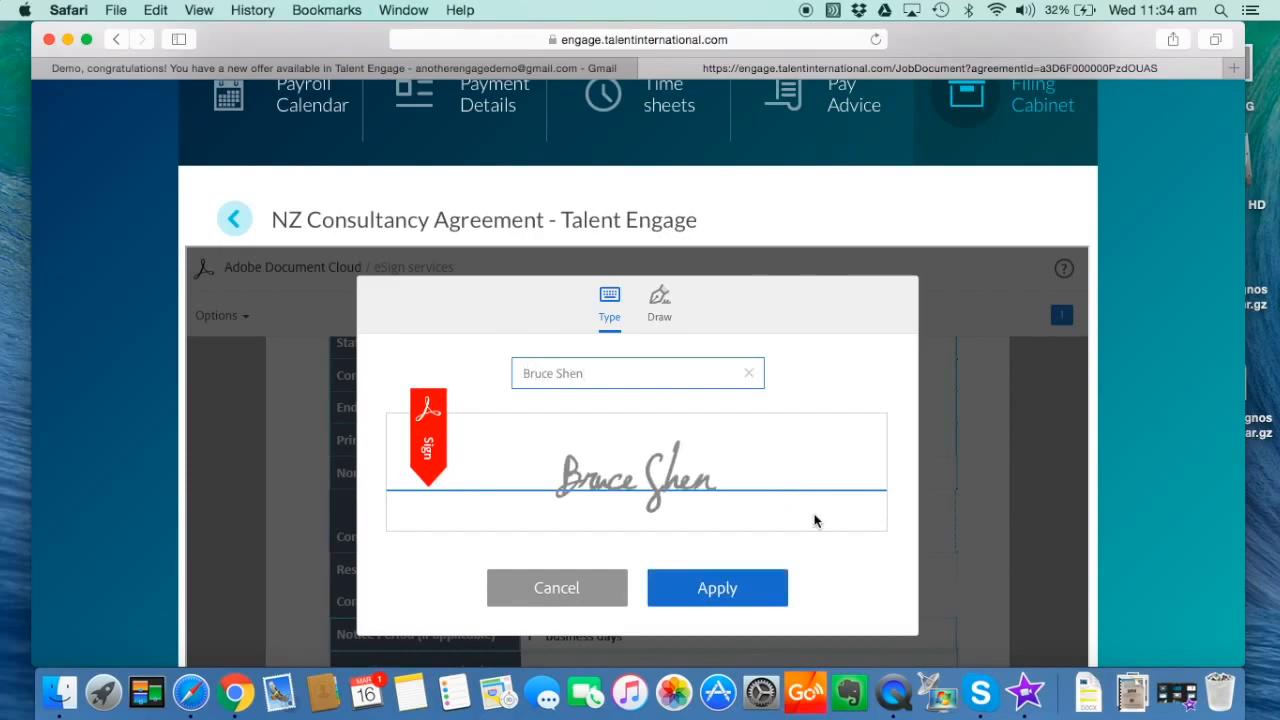
pyautogui.moveTo(716, 590)
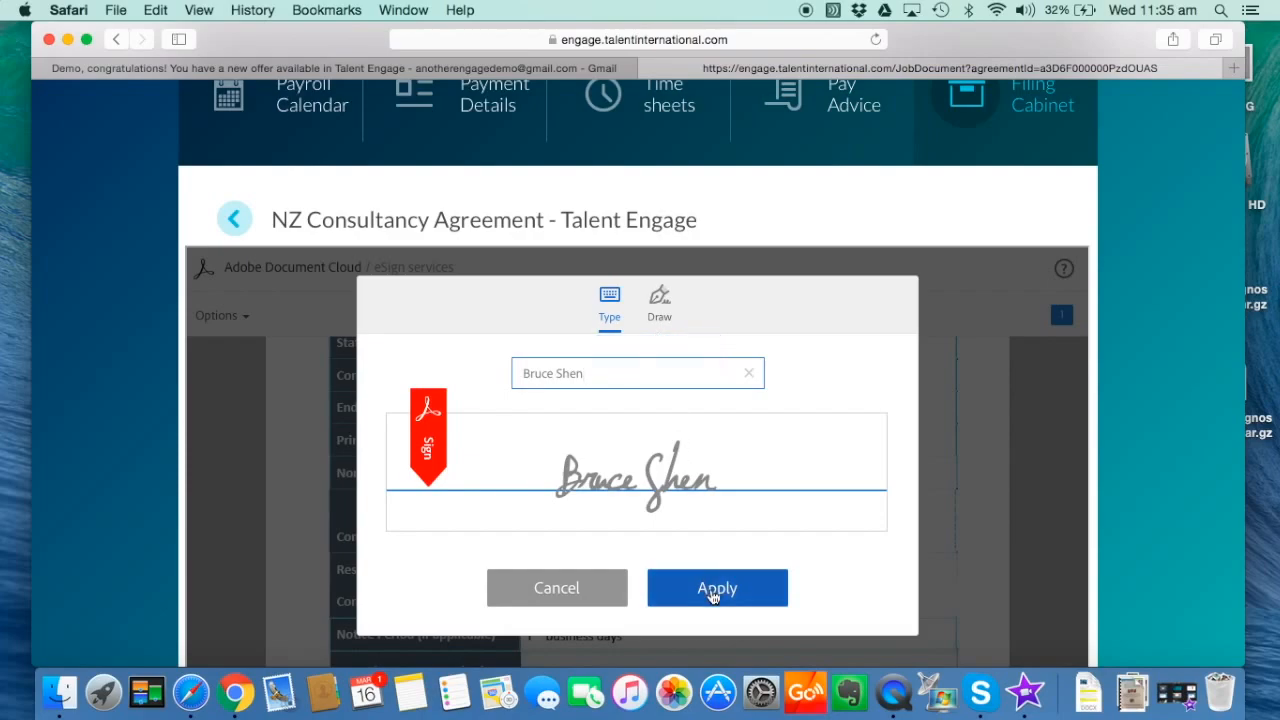
pyautogui.click(716, 587)
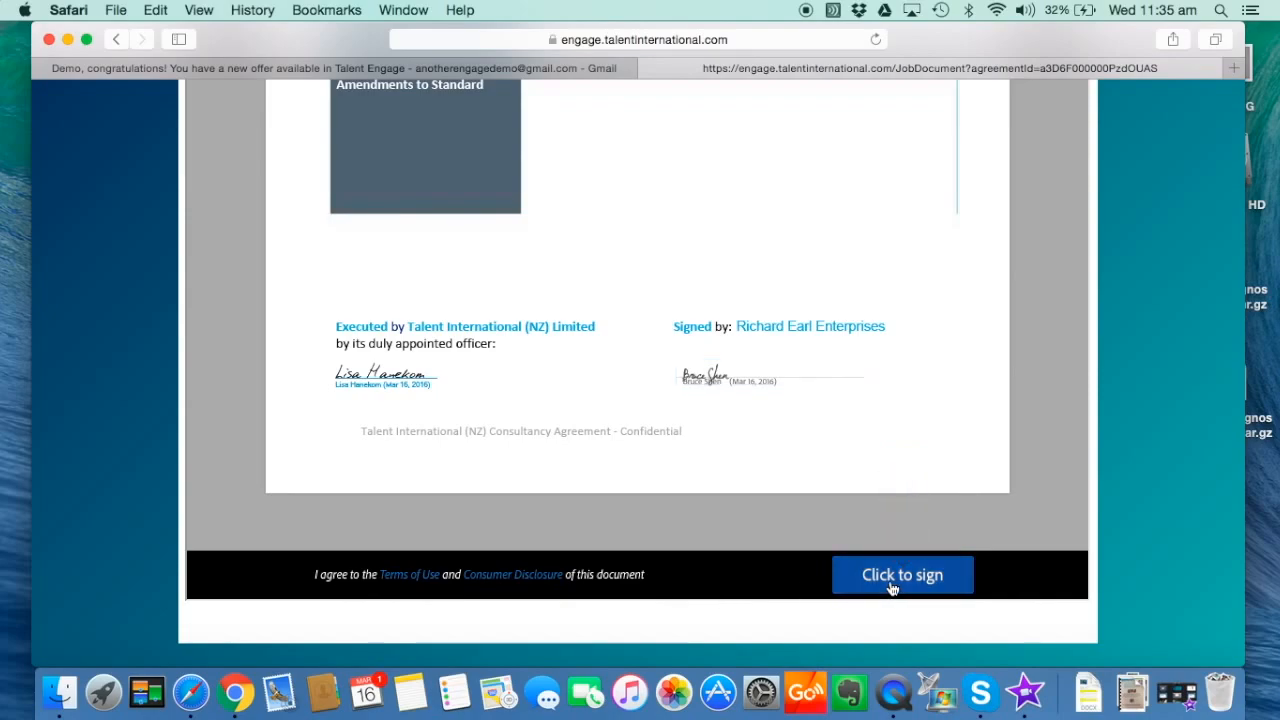
# Step: Submit the signed NZ Consultancy Agreement and return to the Agreements list
pyautogui.click(901, 574)
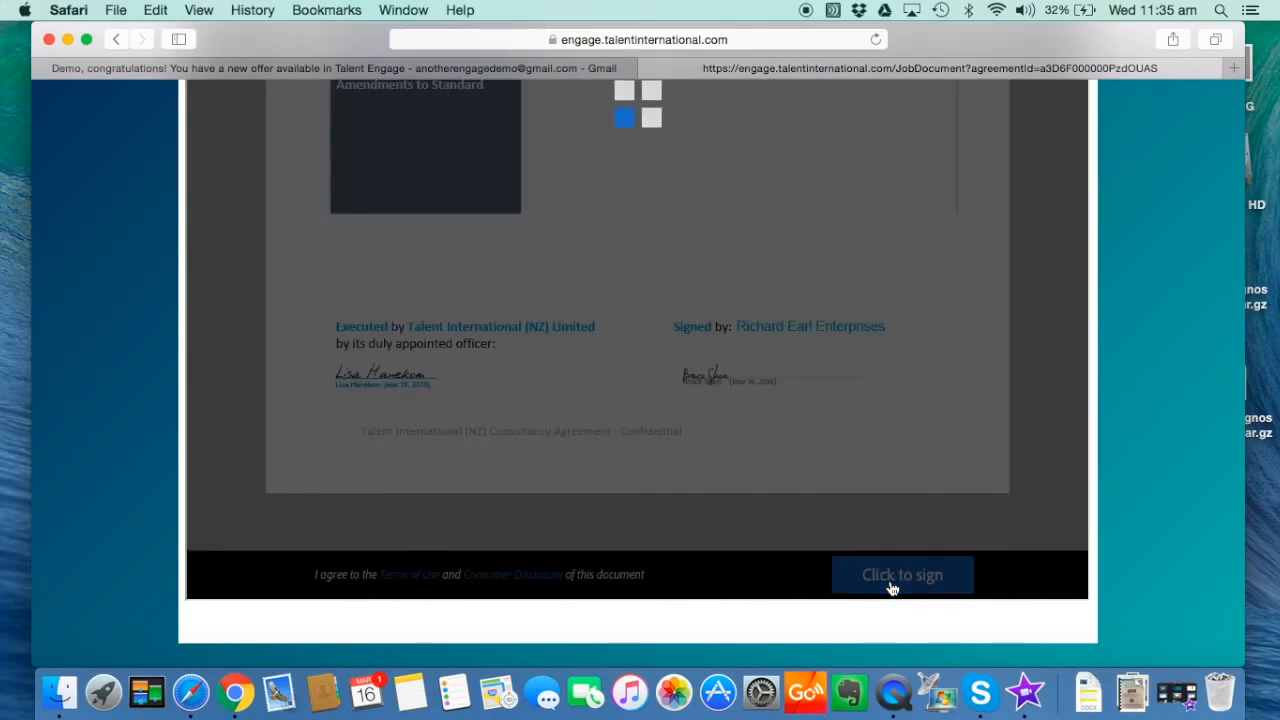
pyautogui.click(901, 574)
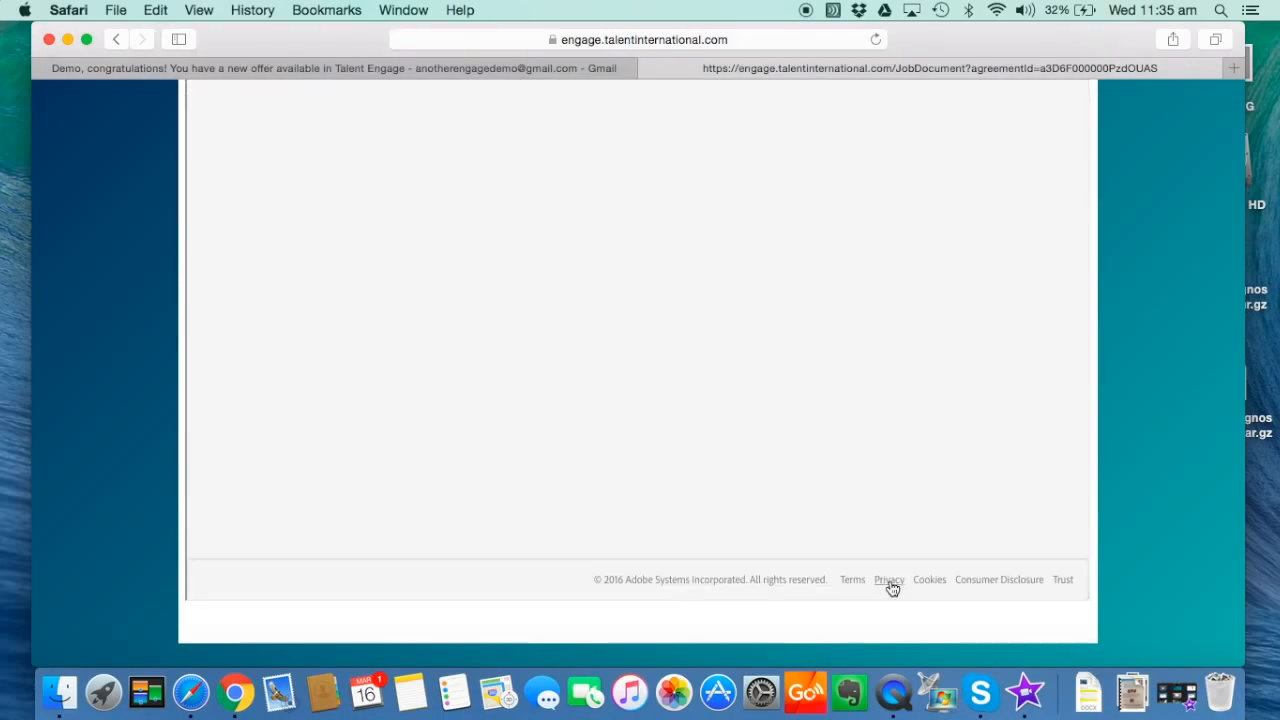
pyautogui.scroll(3)
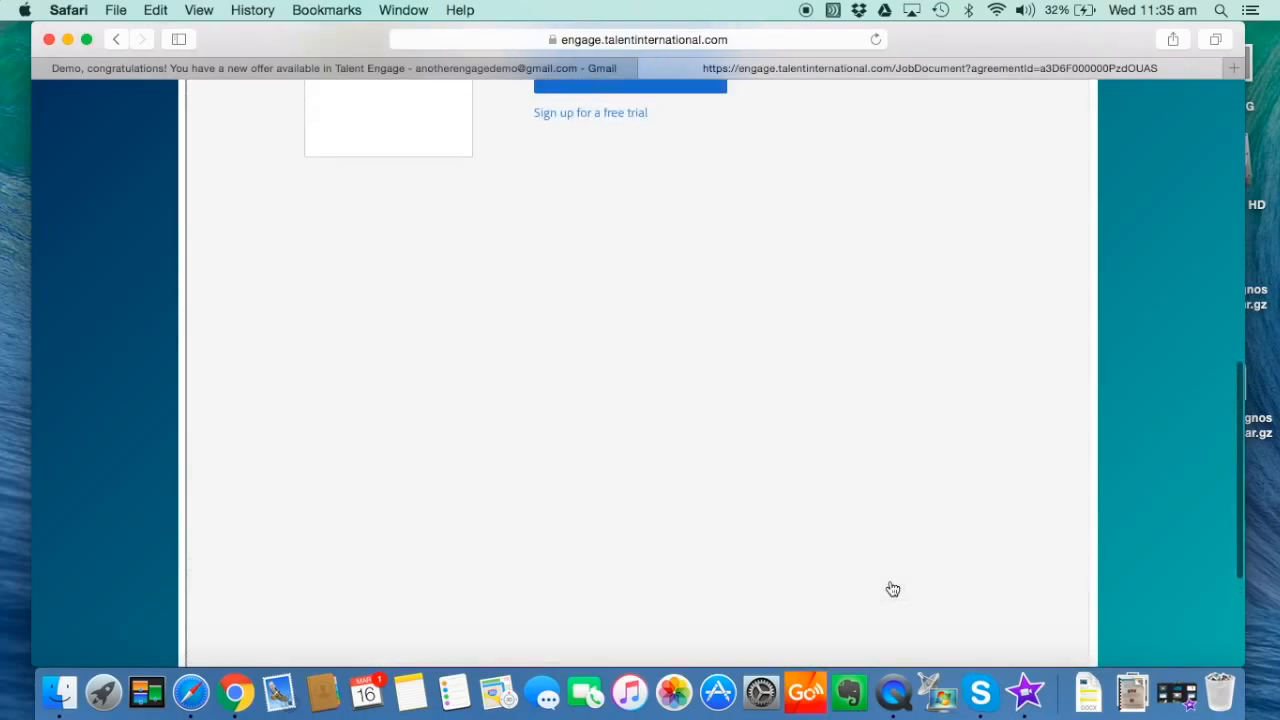
pyautogui.scroll(3)
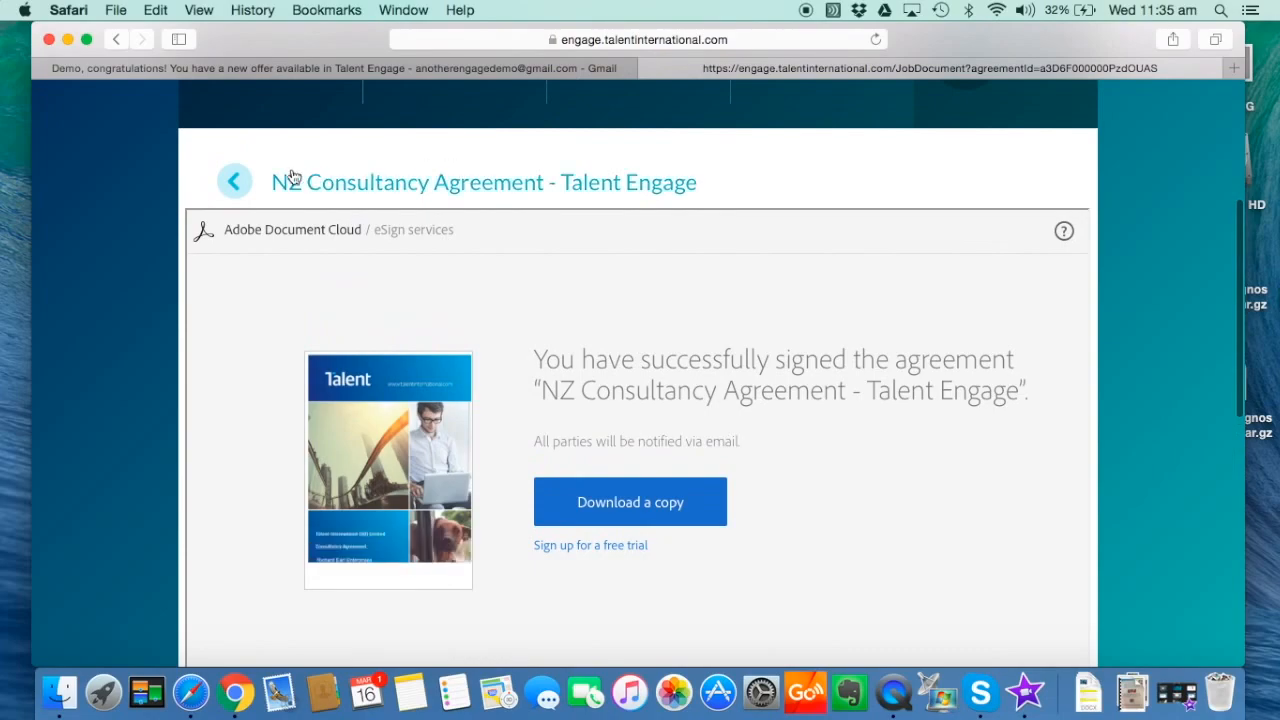
pyautogui.click(234, 181)
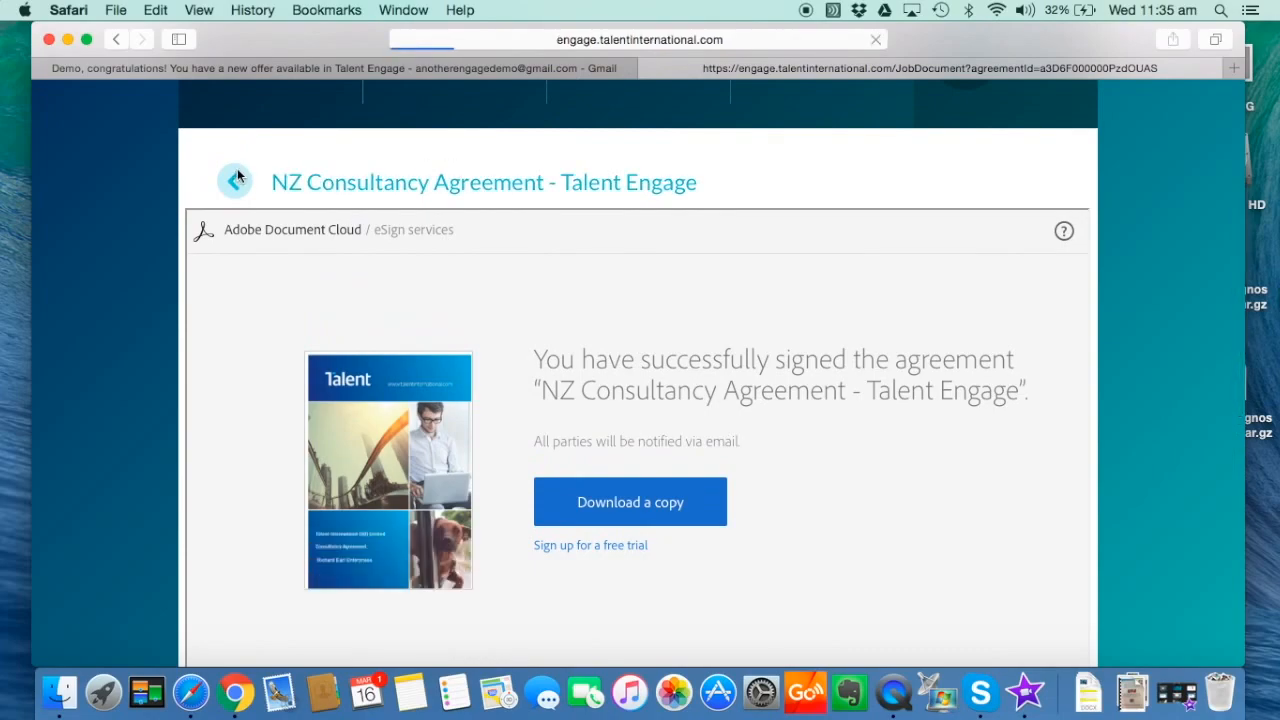
# Step: Open the NZ Personal Details document from the Agreements list
pyautogui.click(235, 181)
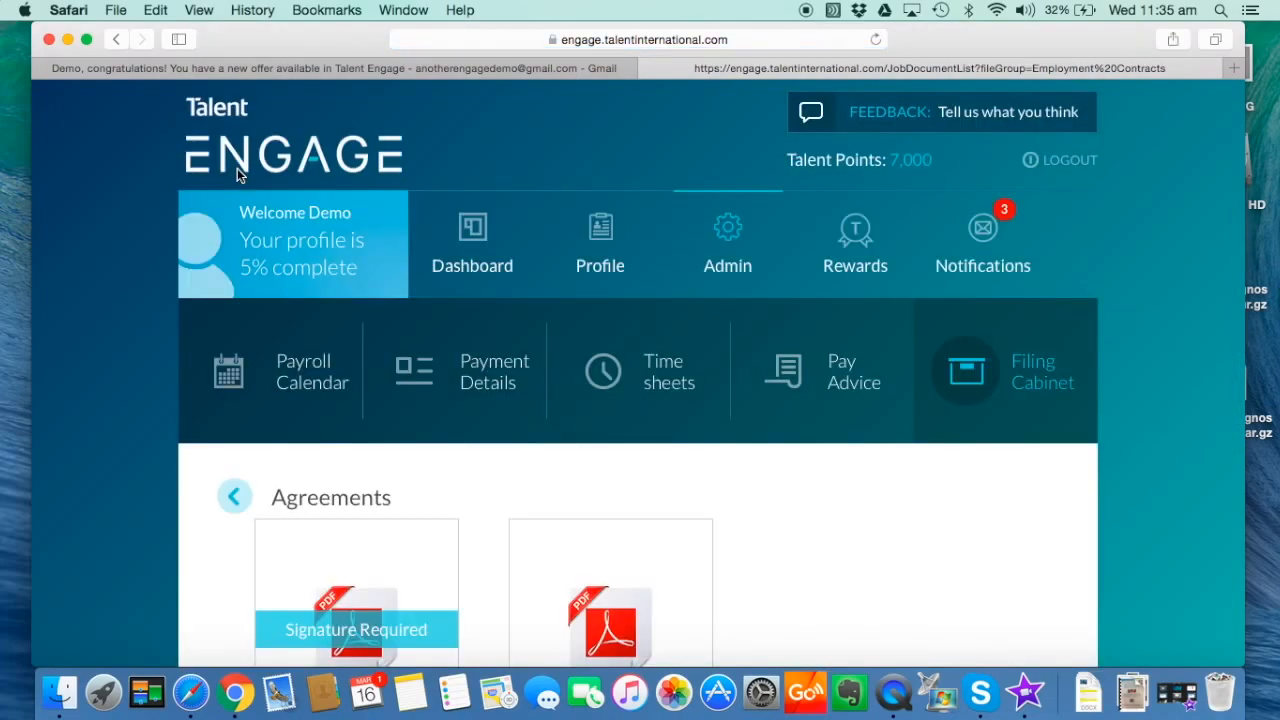
pyautogui.scroll(-3)
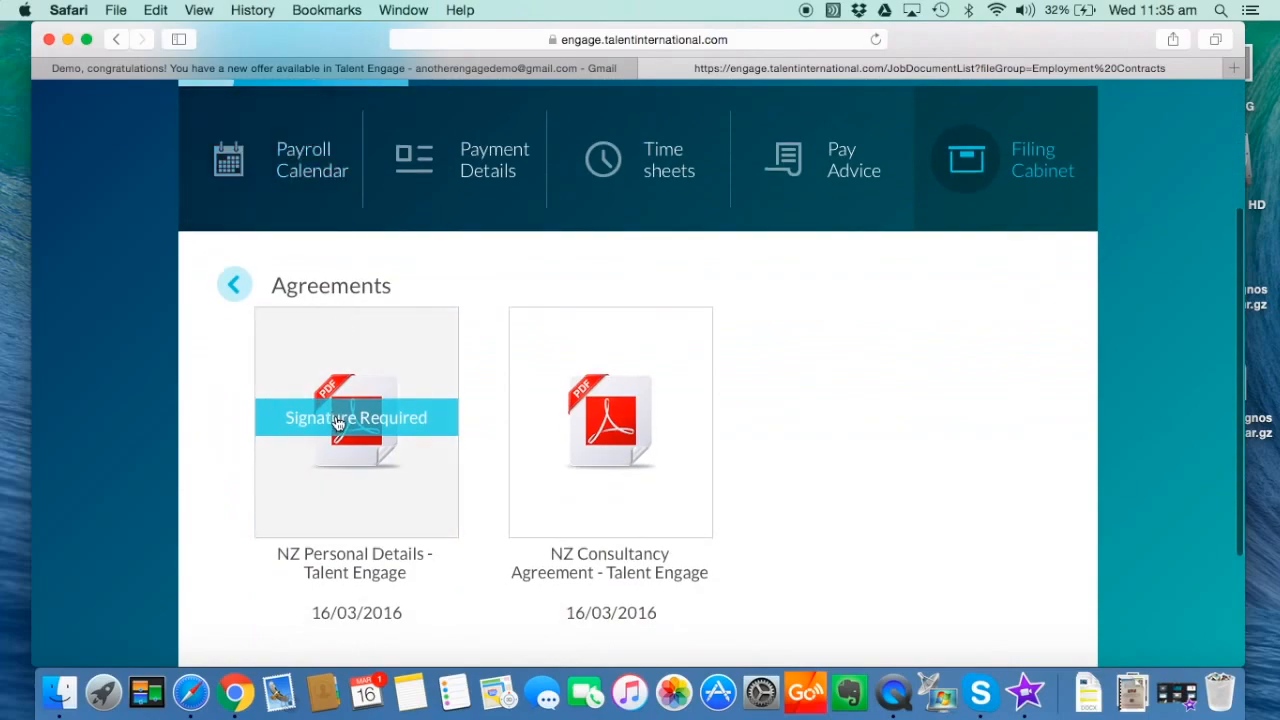
pyautogui.click(356, 420)
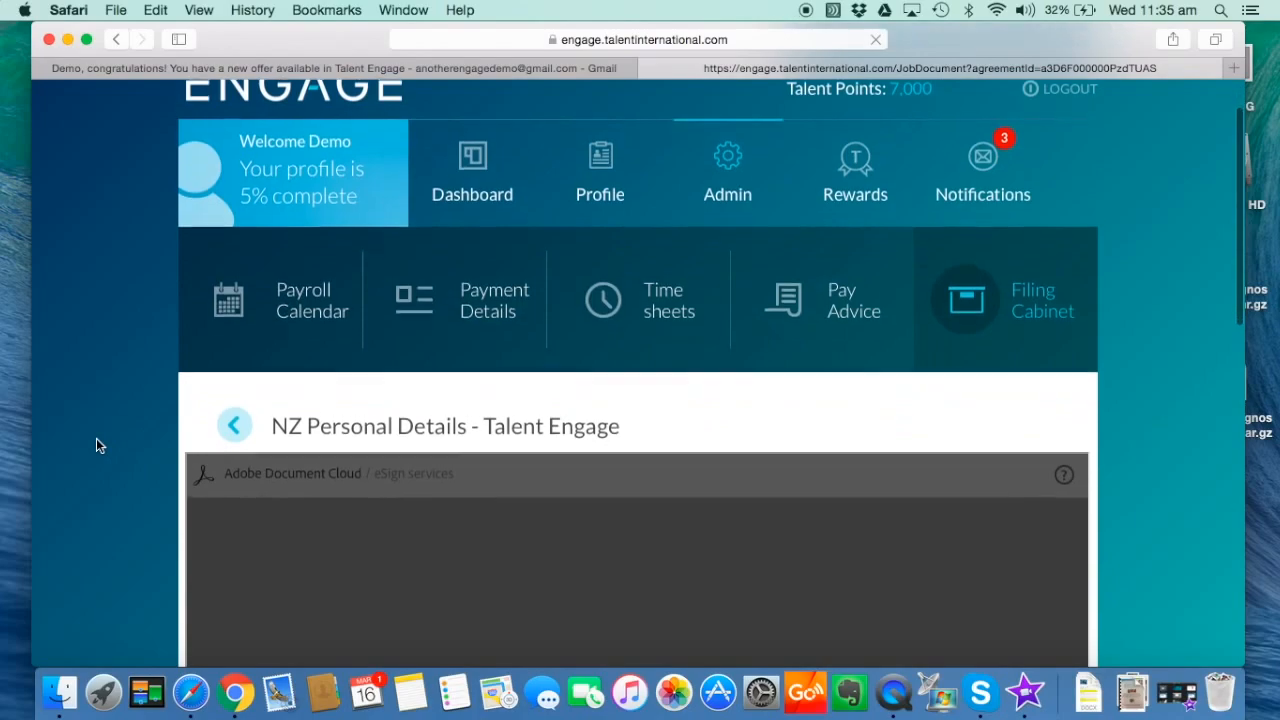
pyautogui.scroll(-3)
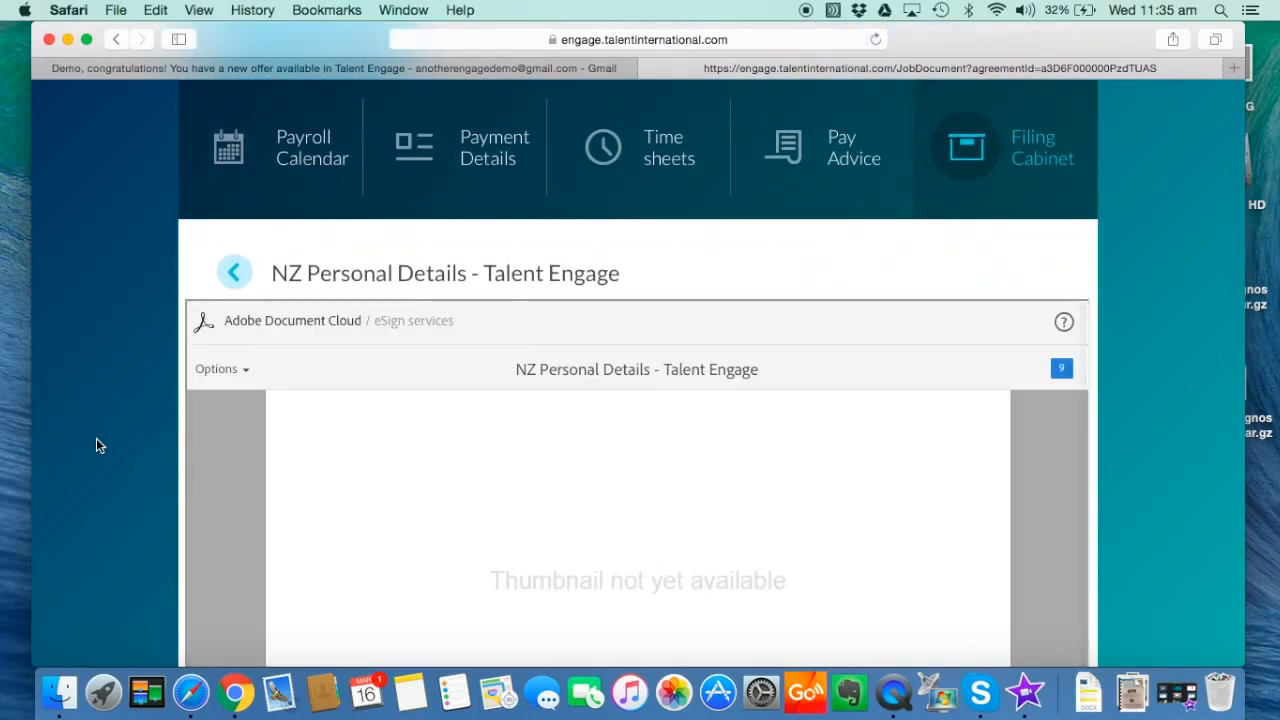
pyautogui.scroll(-3)
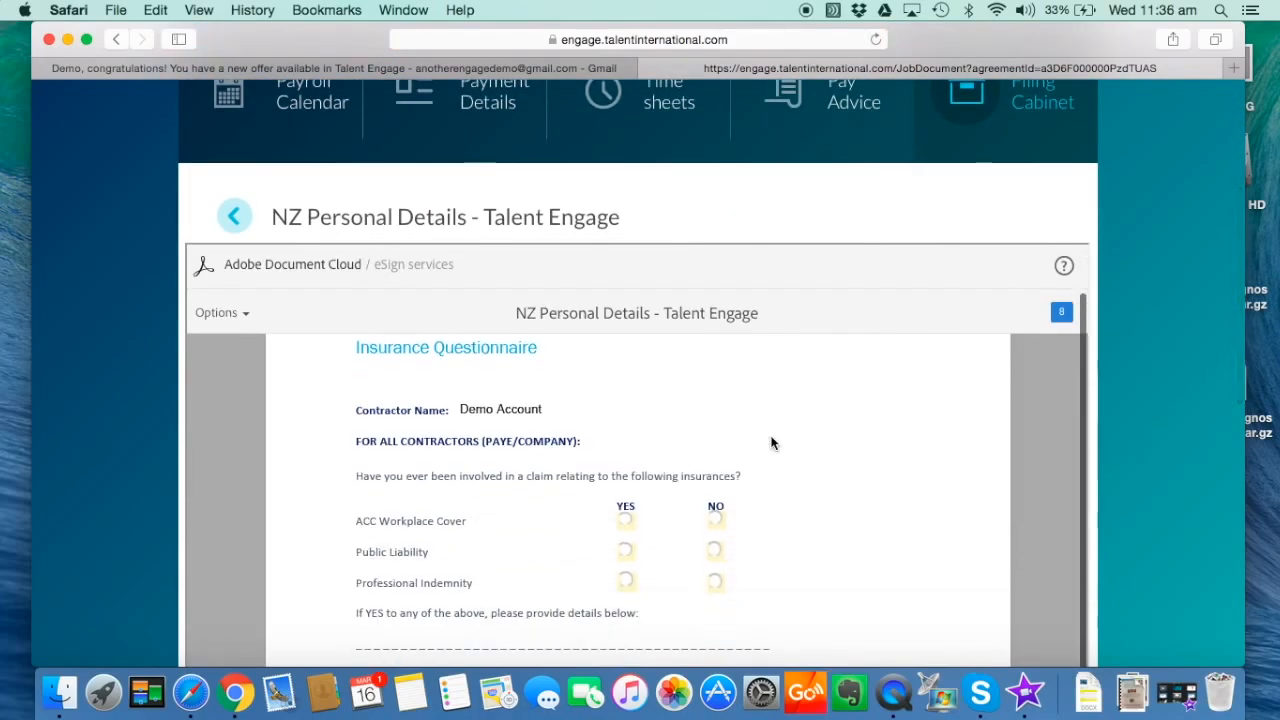
pyautogui.scroll(-3)
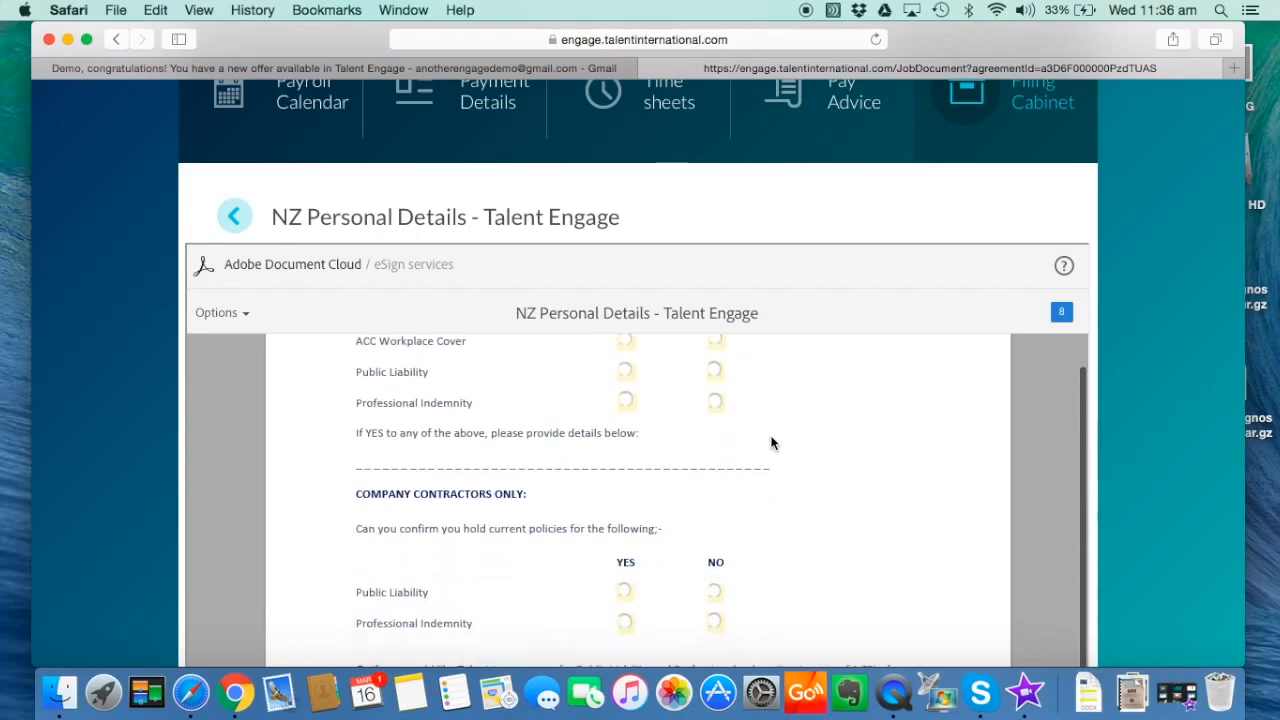
pyautogui.scroll(-3)
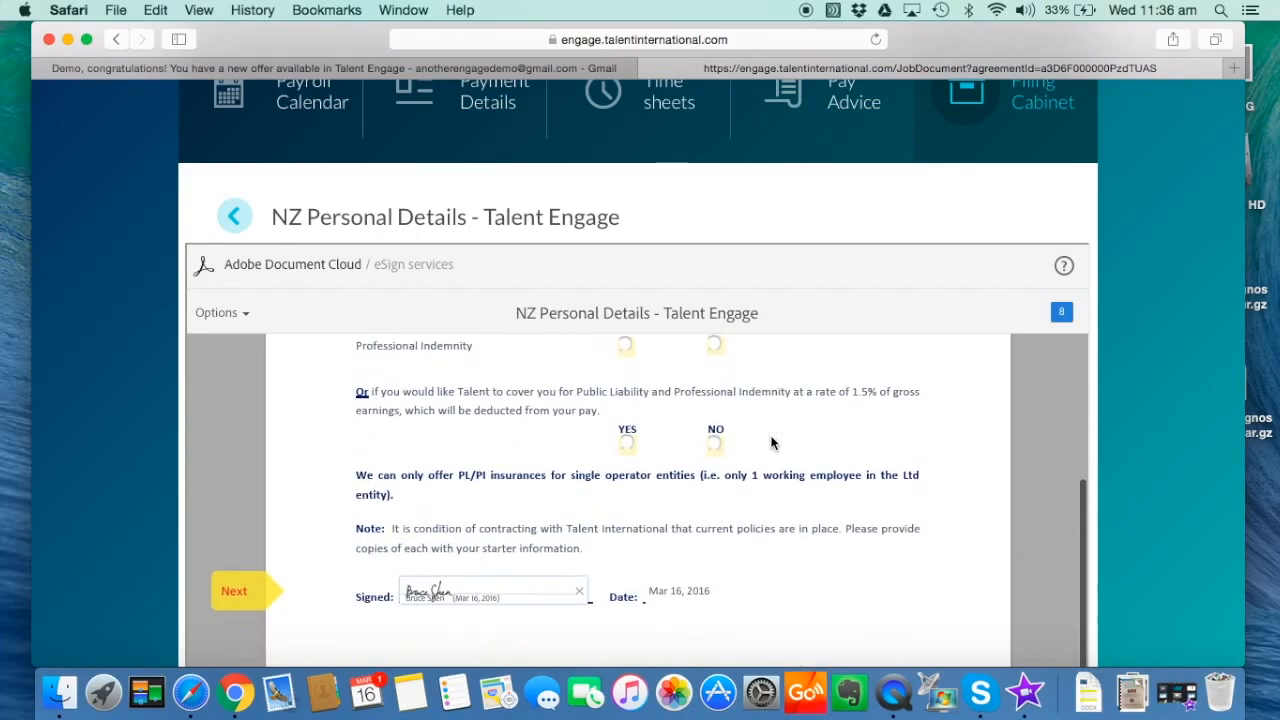
pyautogui.scroll(-3)
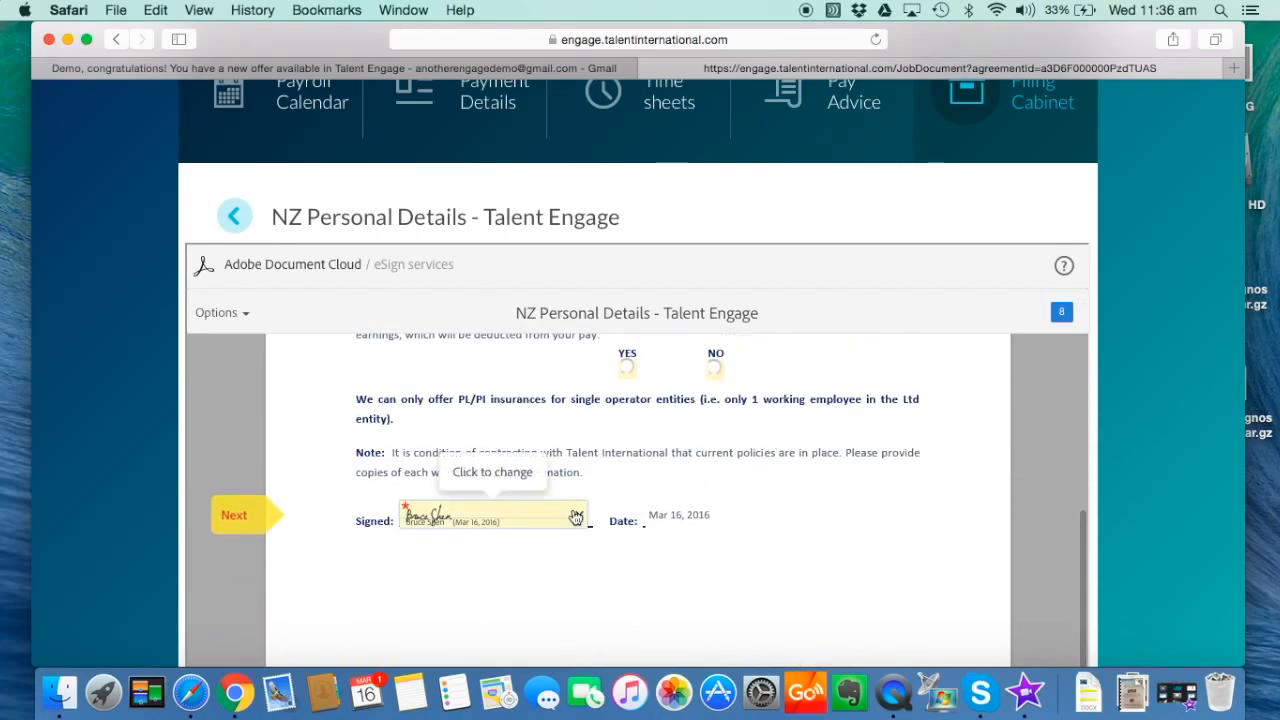
pyautogui.click(492, 515)
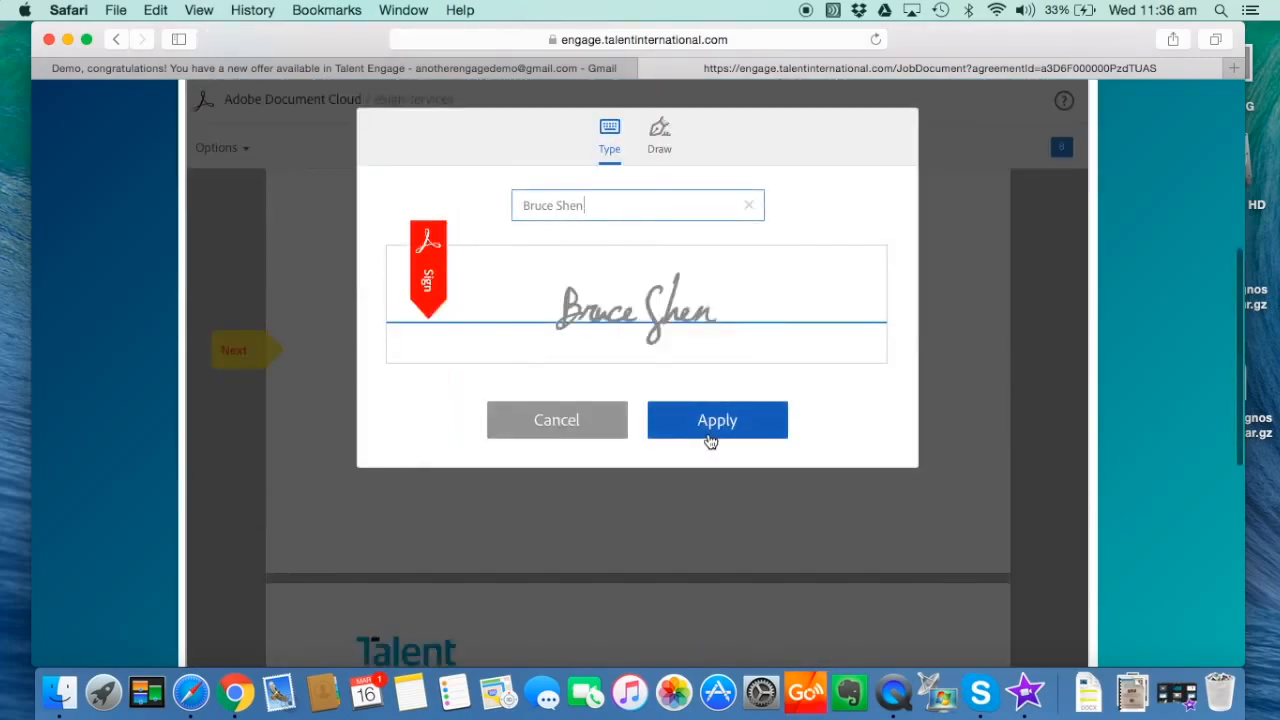
pyautogui.click(716, 419)
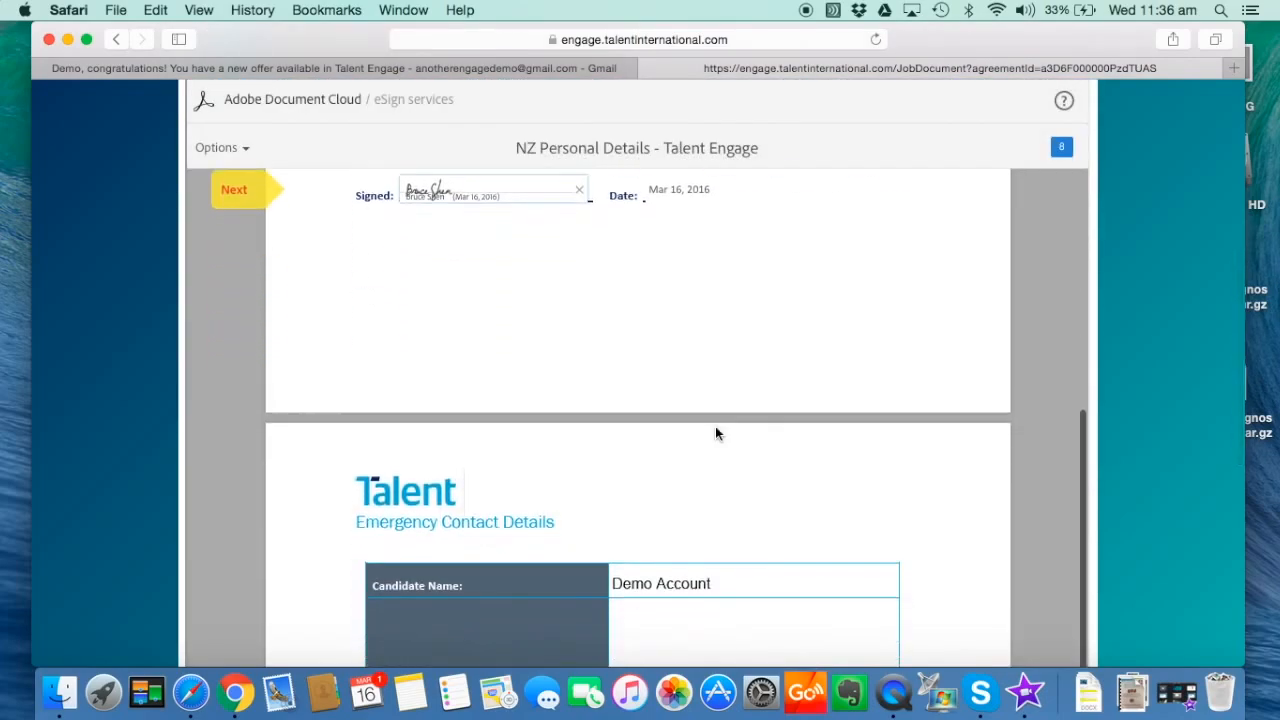
pyautogui.scroll(-3)
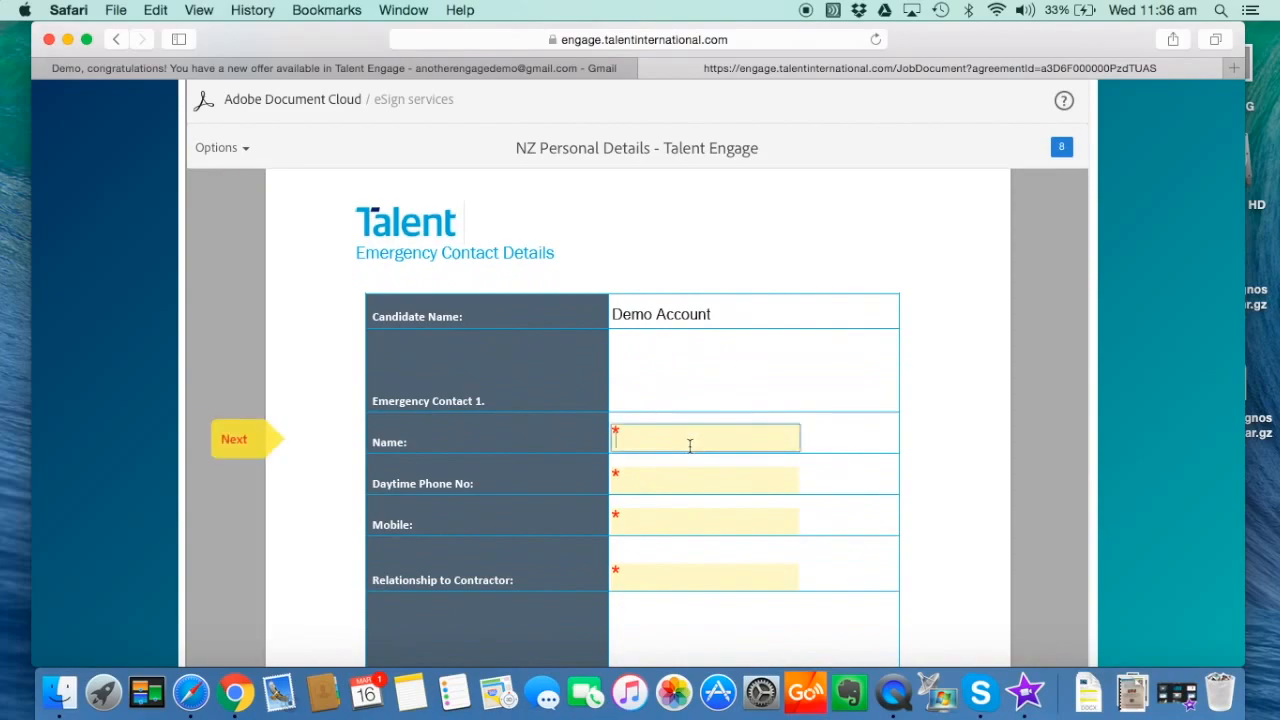
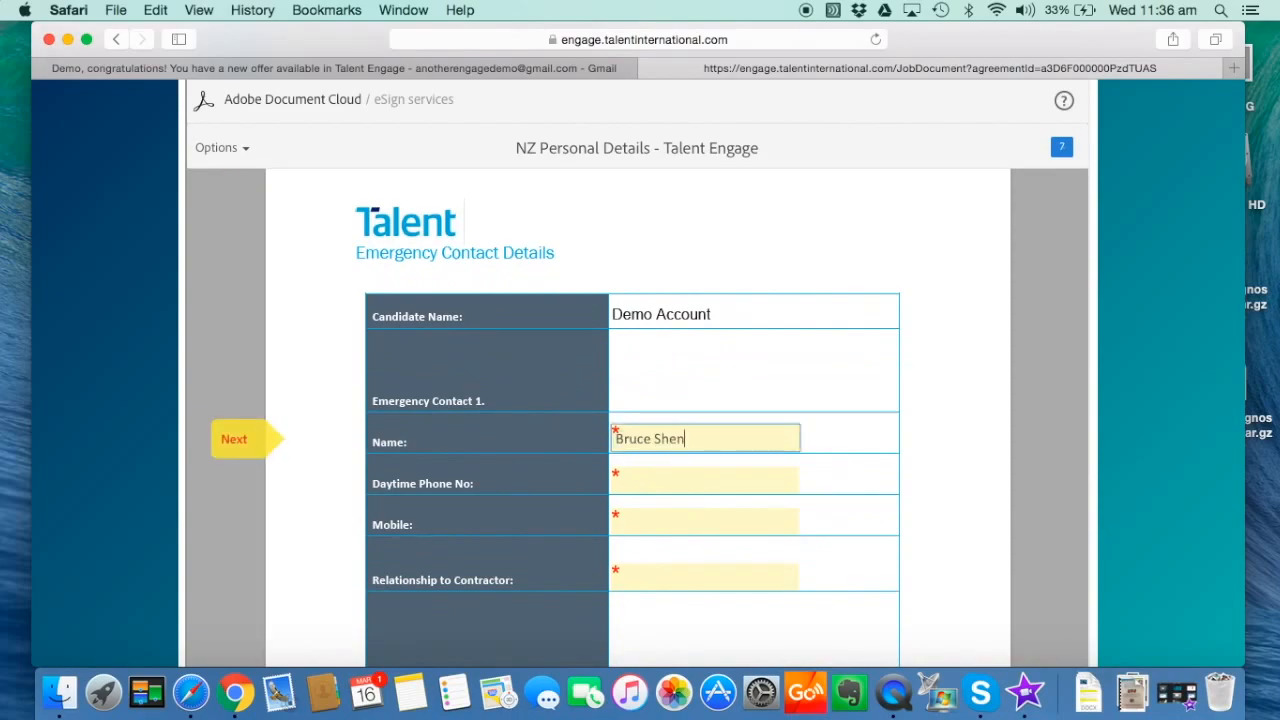
pyautogui.click(704, 481)
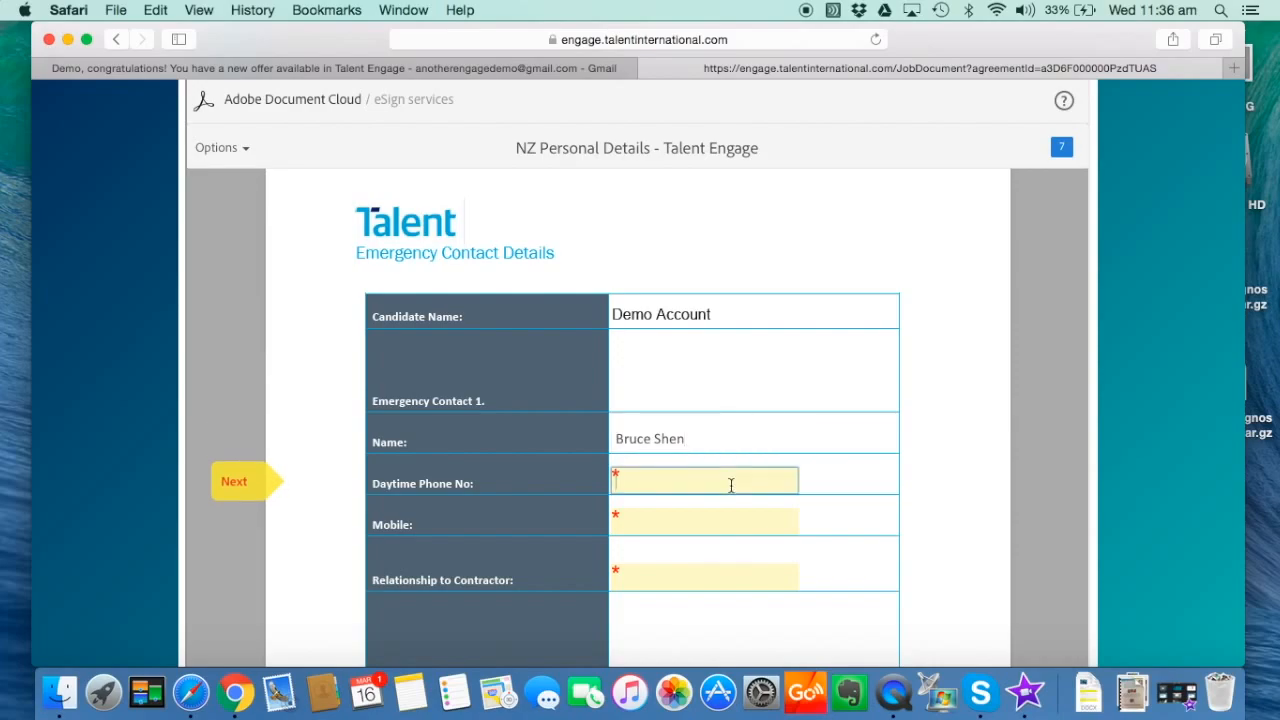
pyautogui.write('000000000')
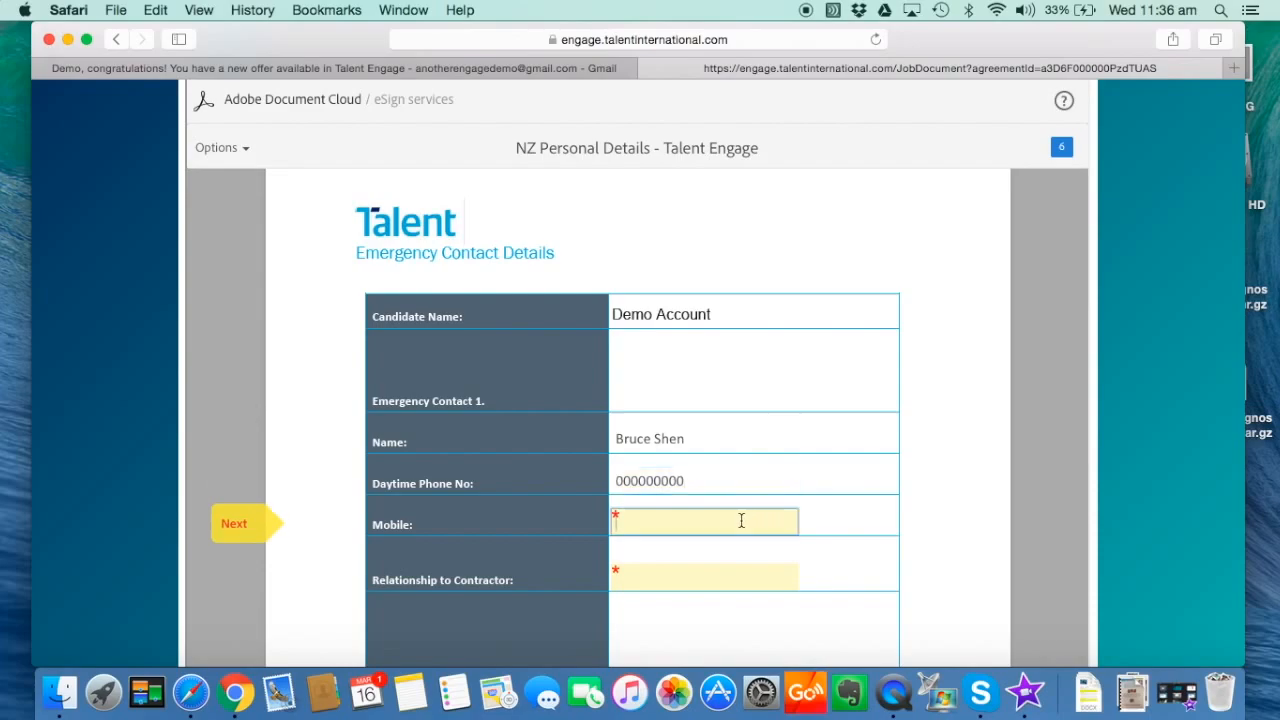
pyautogui.scroll(-3)
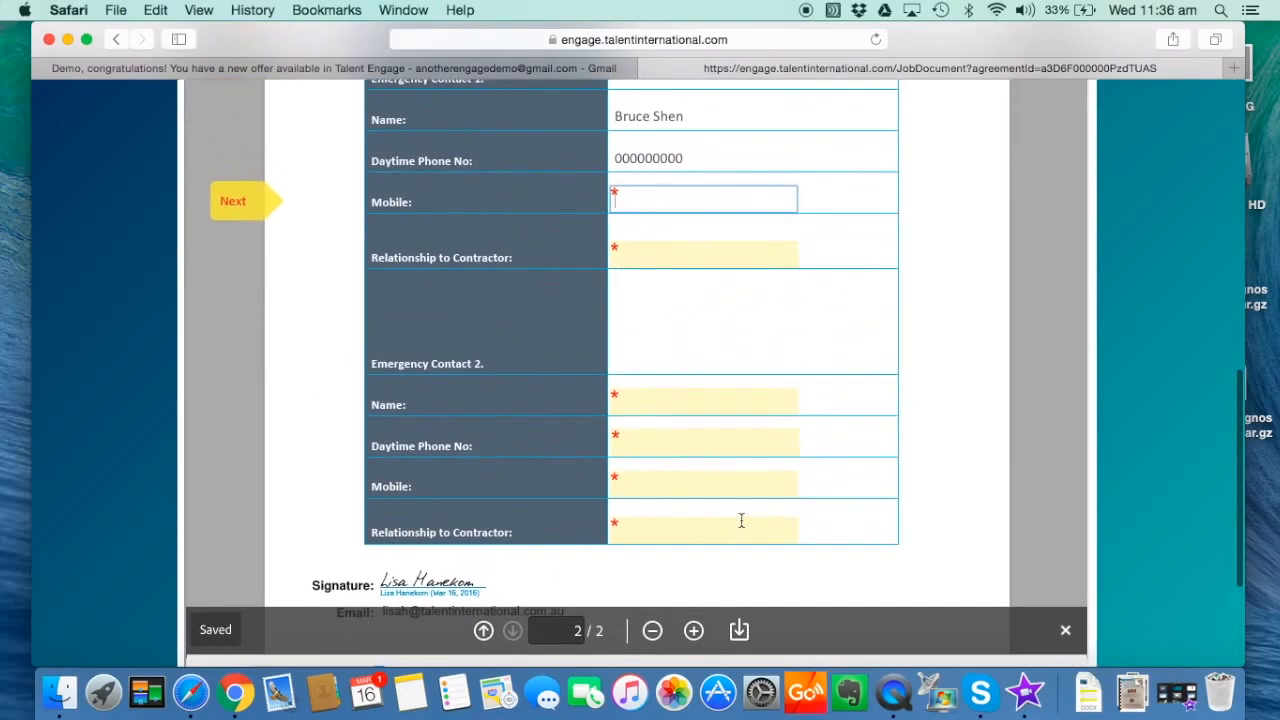
pyautogui.write('0000000')
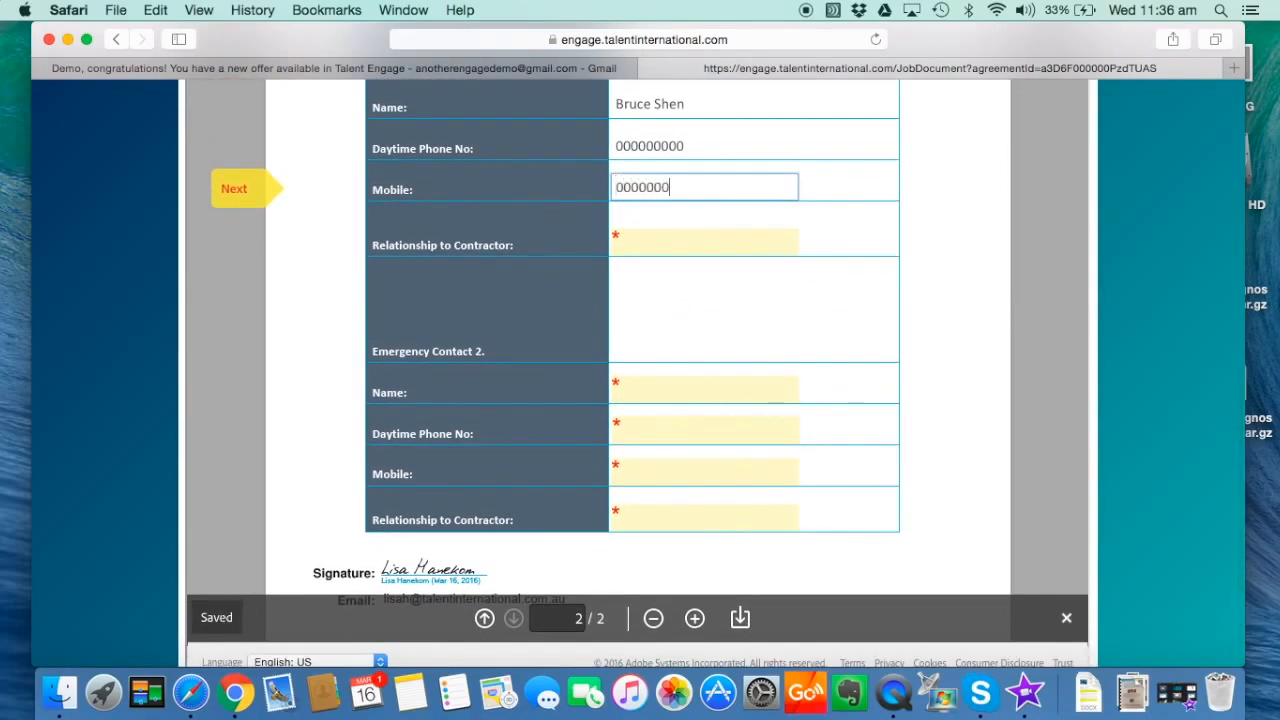
pyautogui.write('00')
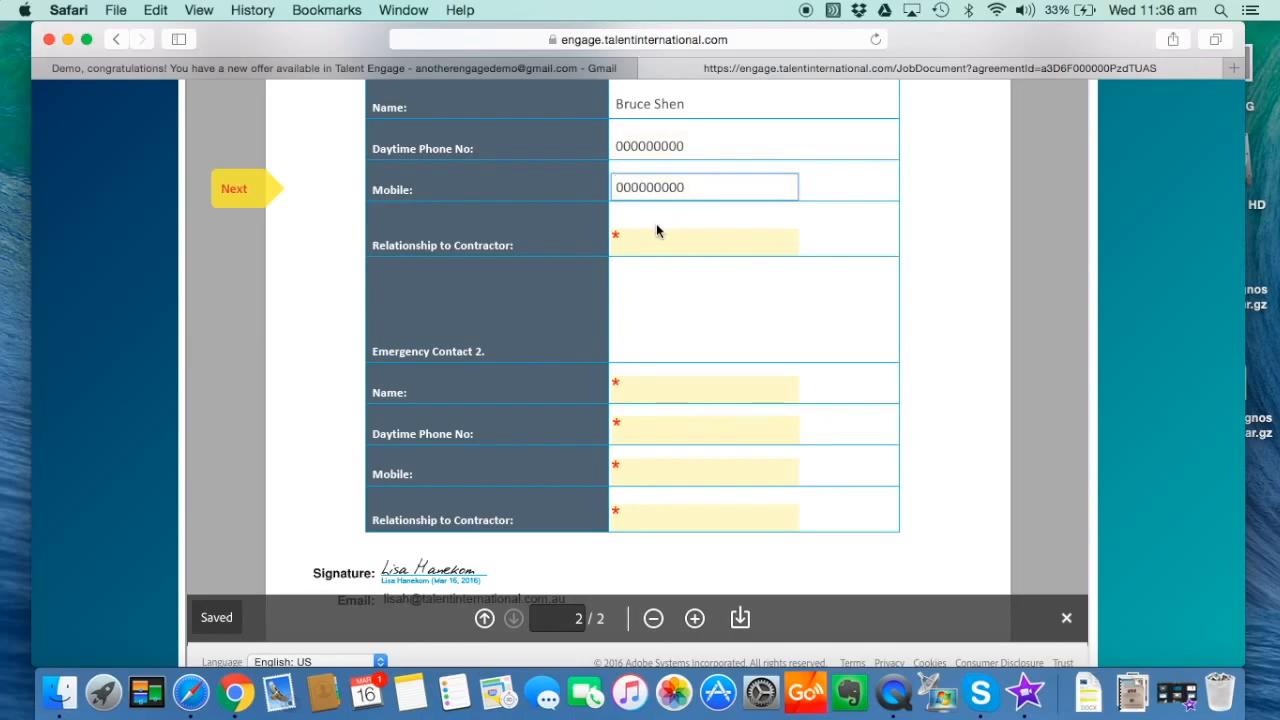
pyautogui.write('Father')
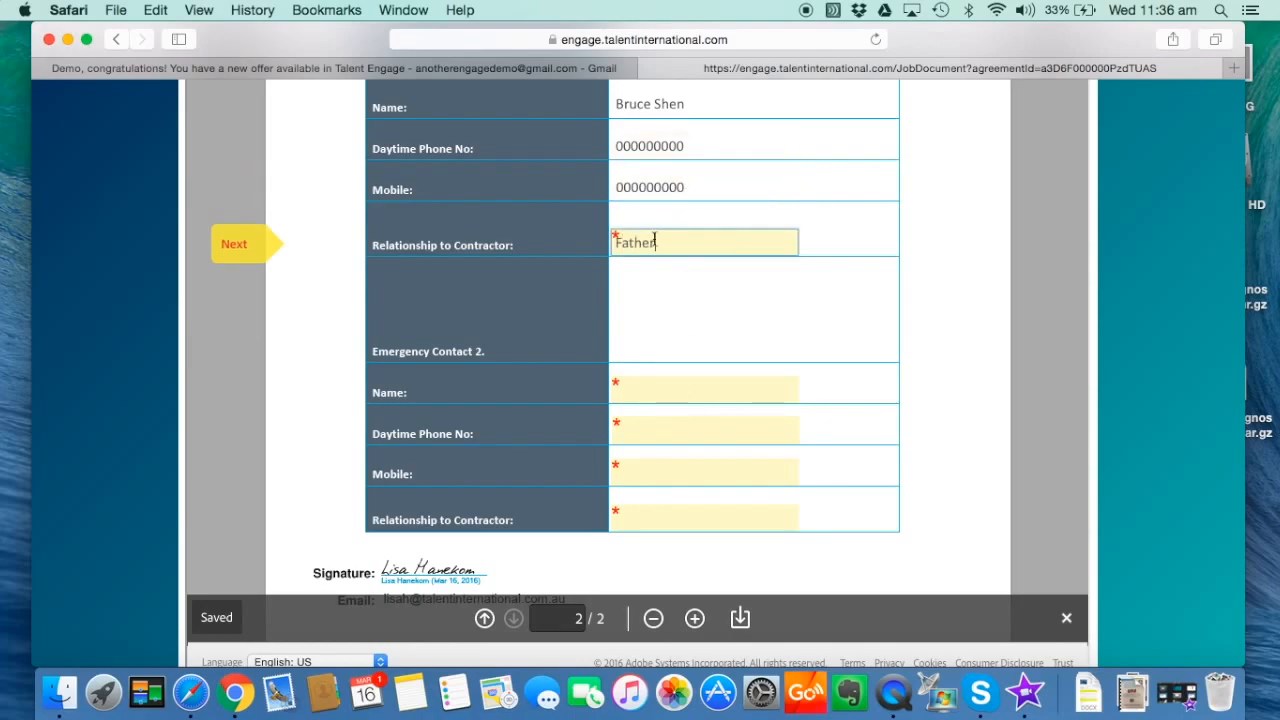
pyautogui.scroll(-3)
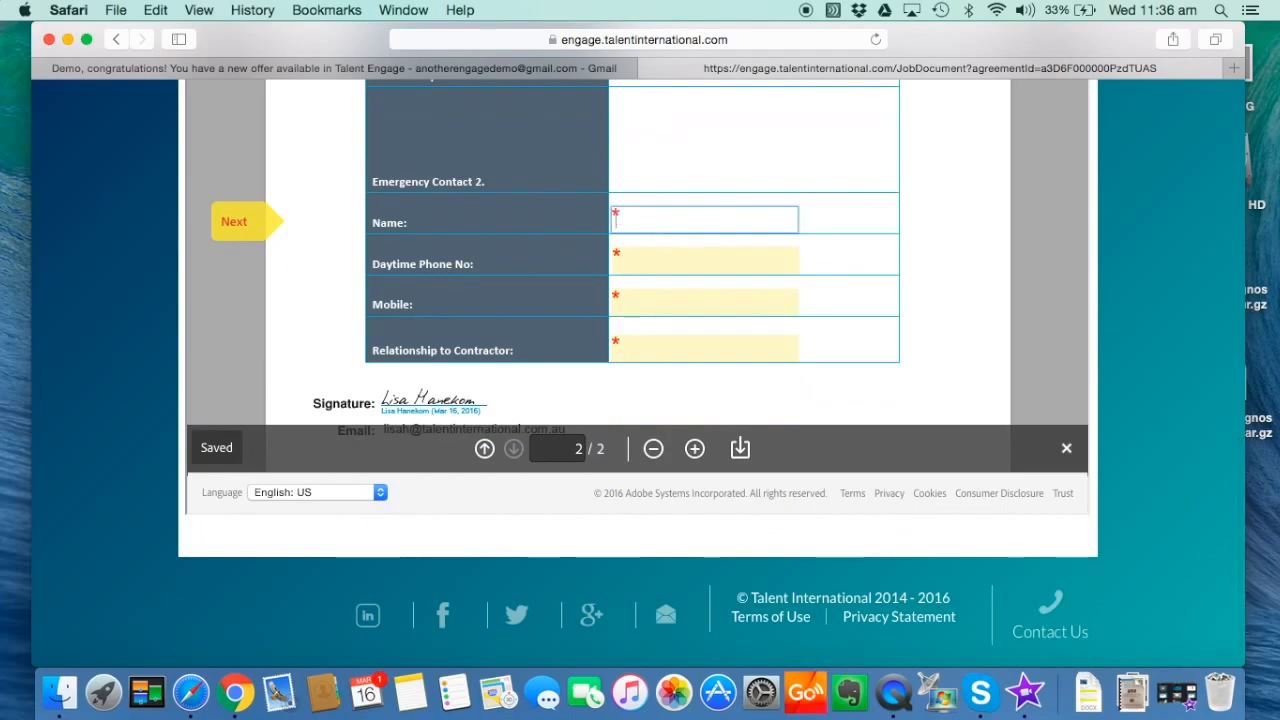
# Step: Enter Emergency Contact 2 as Mum Shen with daytime and mobile phone numbers
pyautogui.write('Mum S')
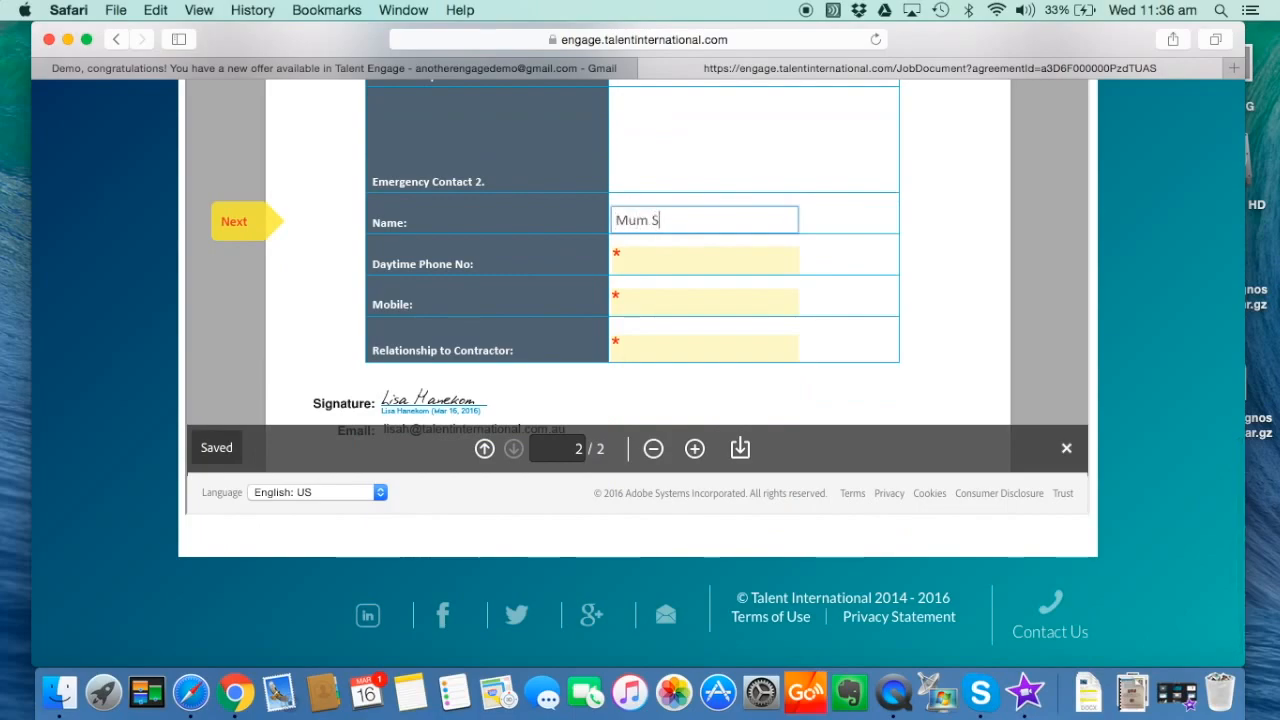
pyautogui.write('hen')
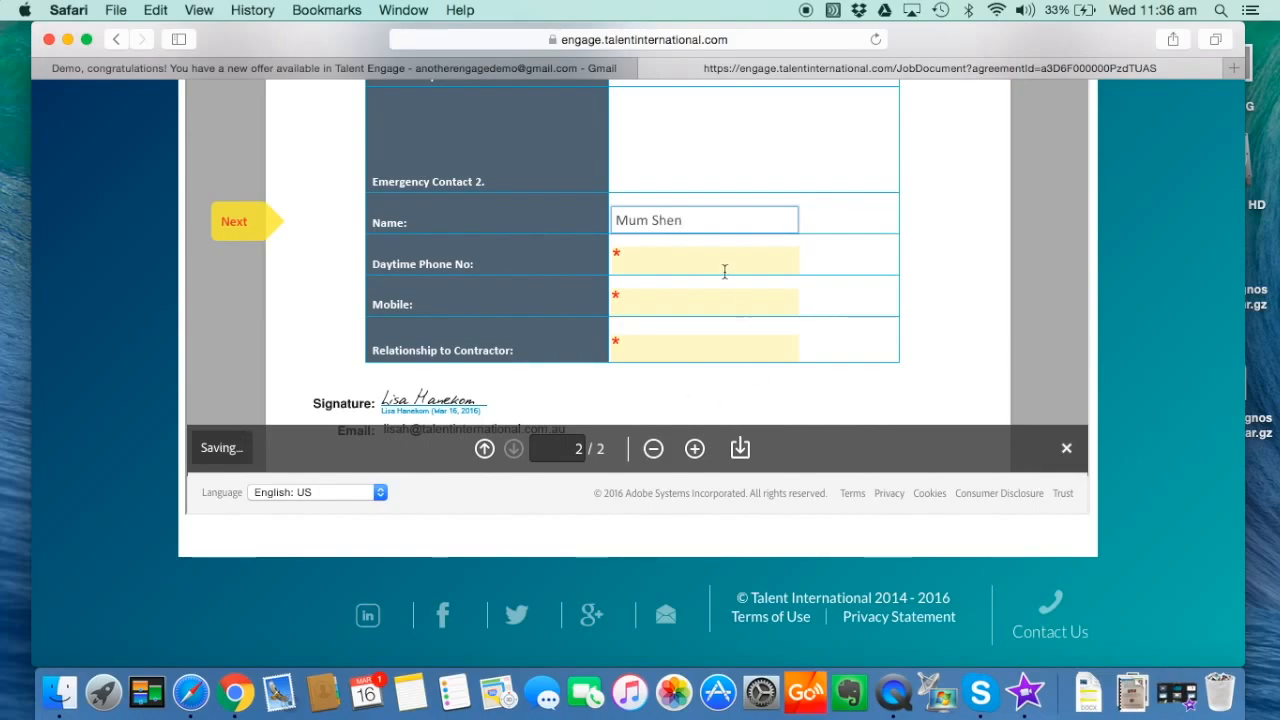
pyautogui.write('000000')
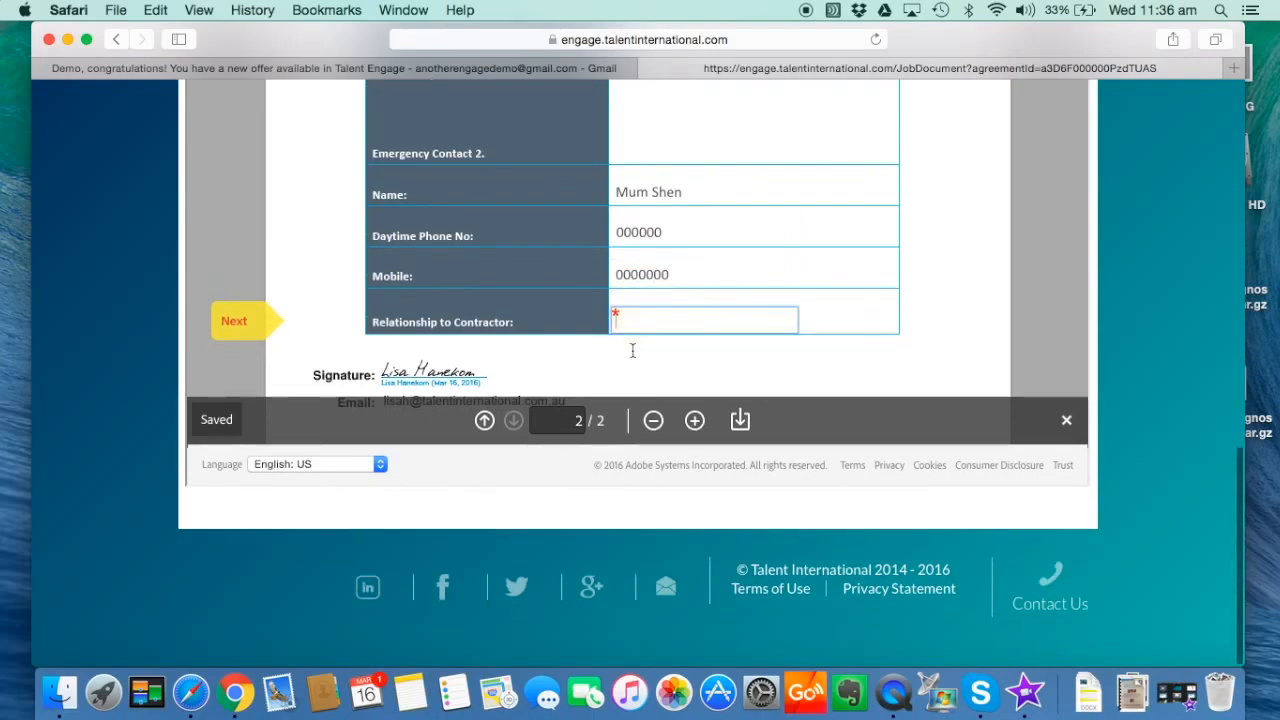
pyautogui.write('000000')
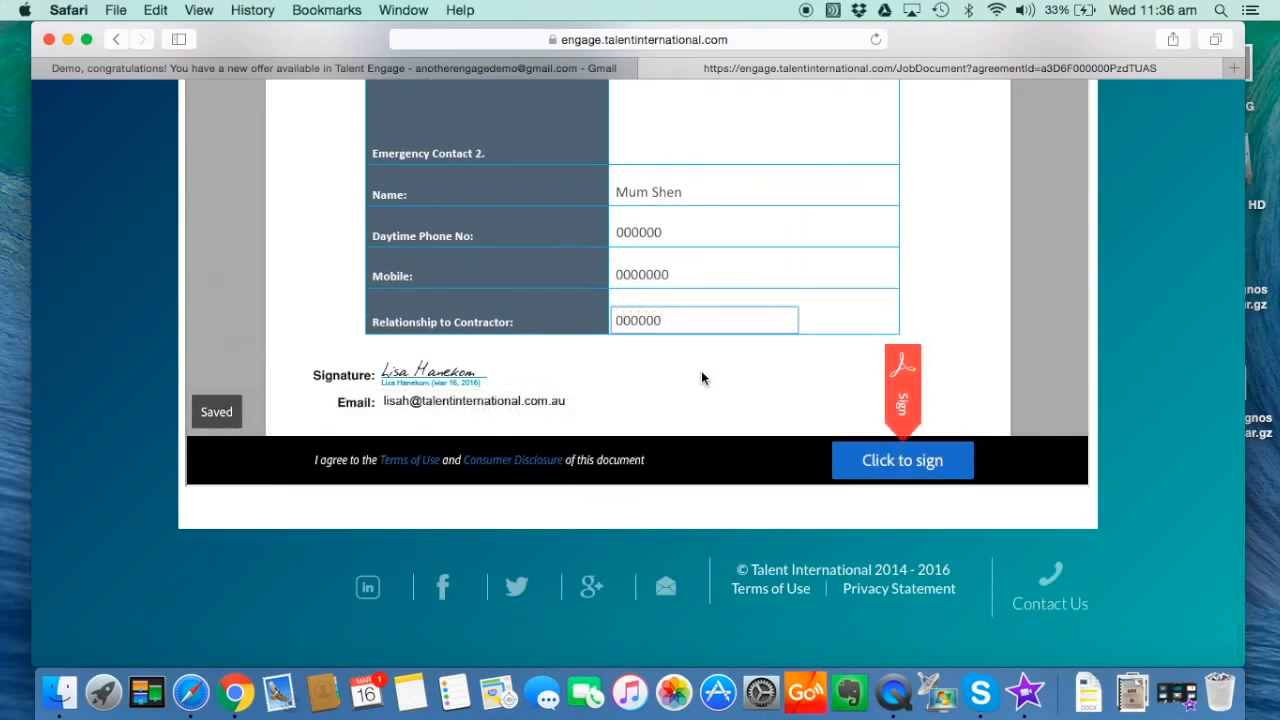
pyautogui.moveTo(890, 470)
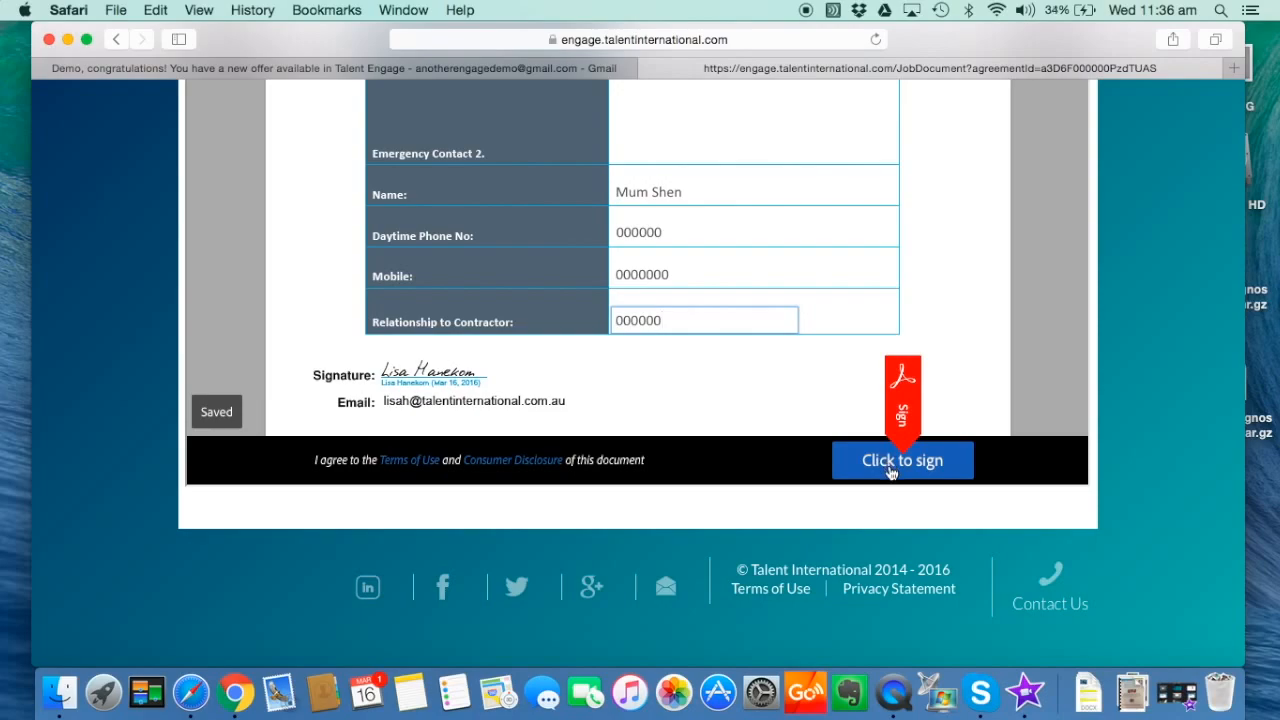
# Step: Submit the signed NZ Personal Details and scroll back up to the Agreements list
pyautogui.click(901, 460)
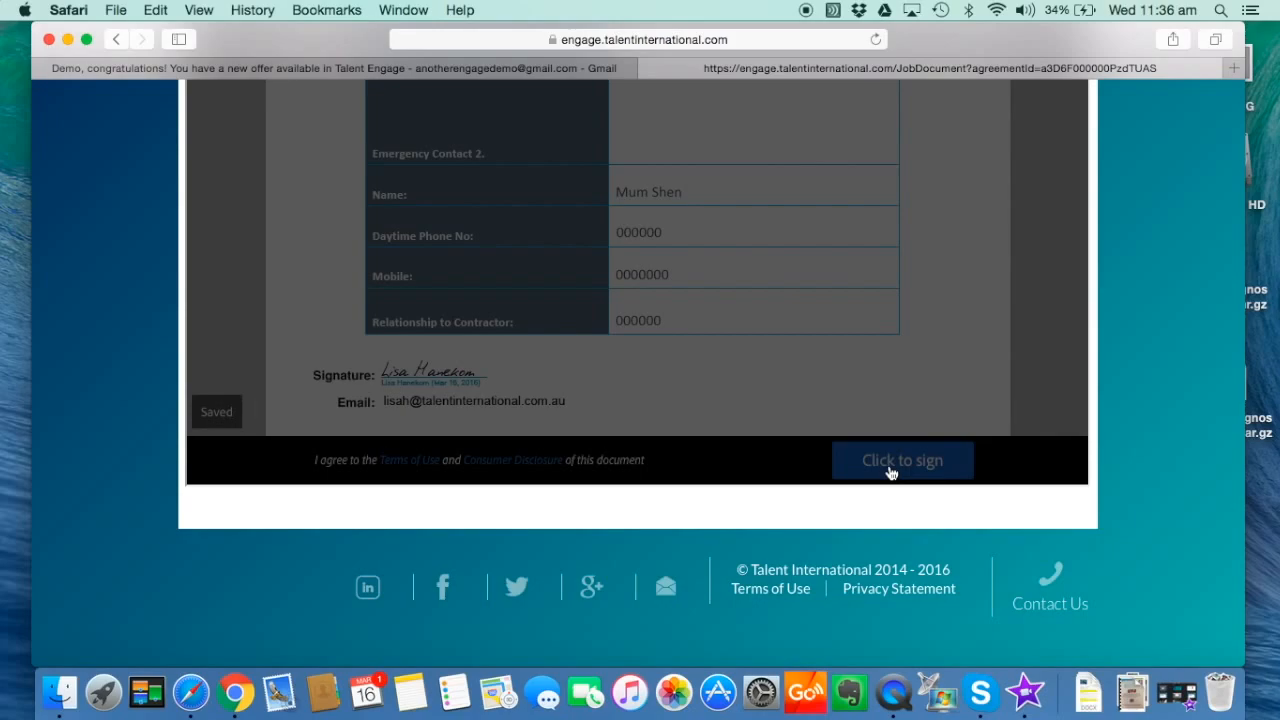
pyautogui.click(901, 460)
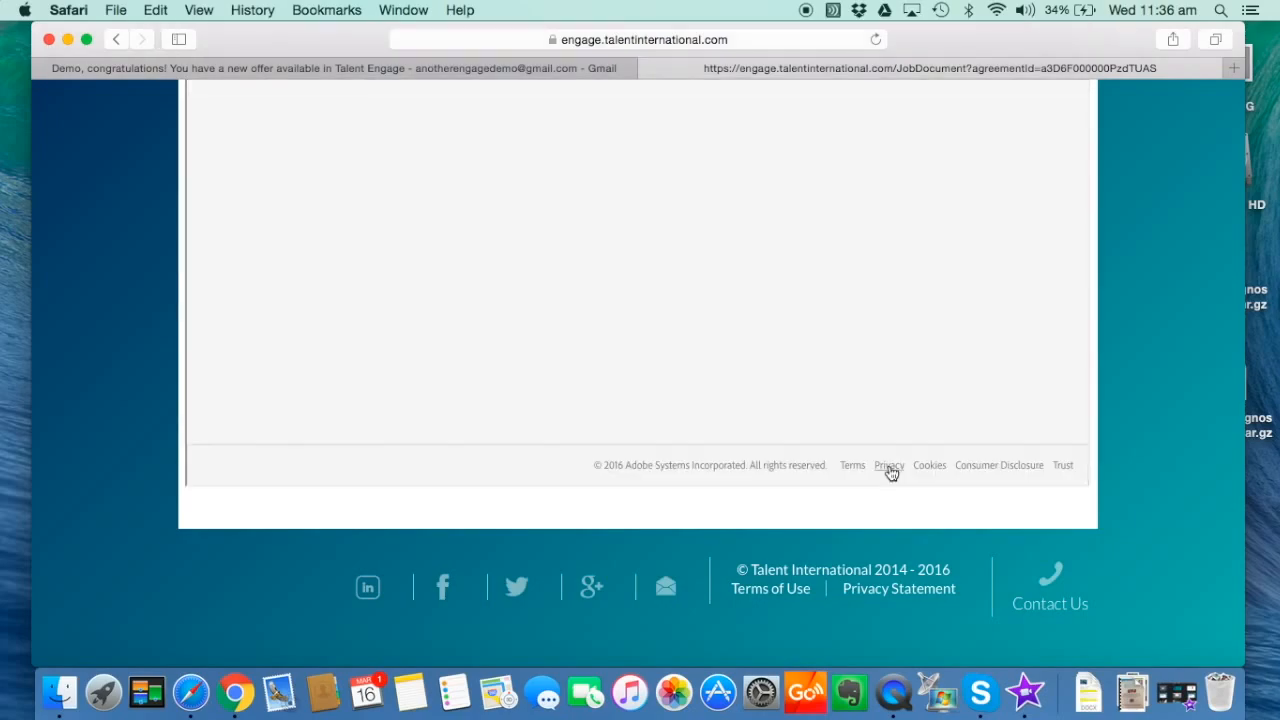
pyautogui.scroll(3)
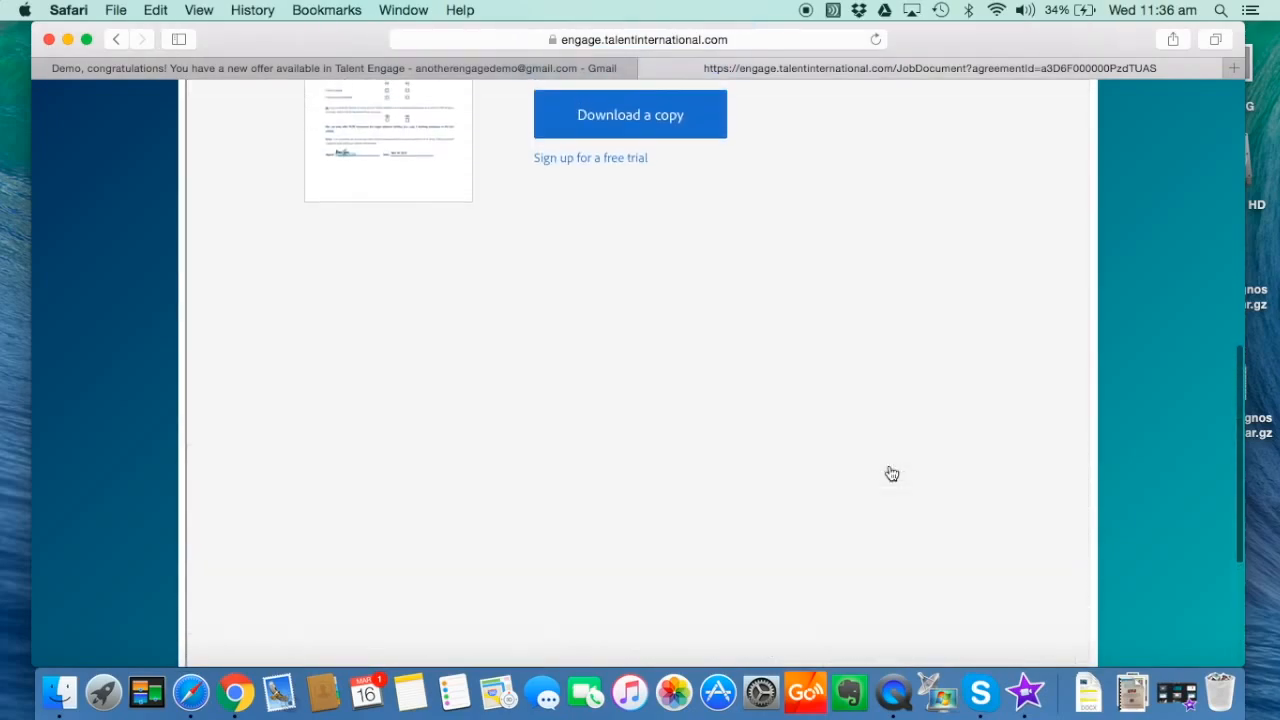
pyautogui.scroll(3)
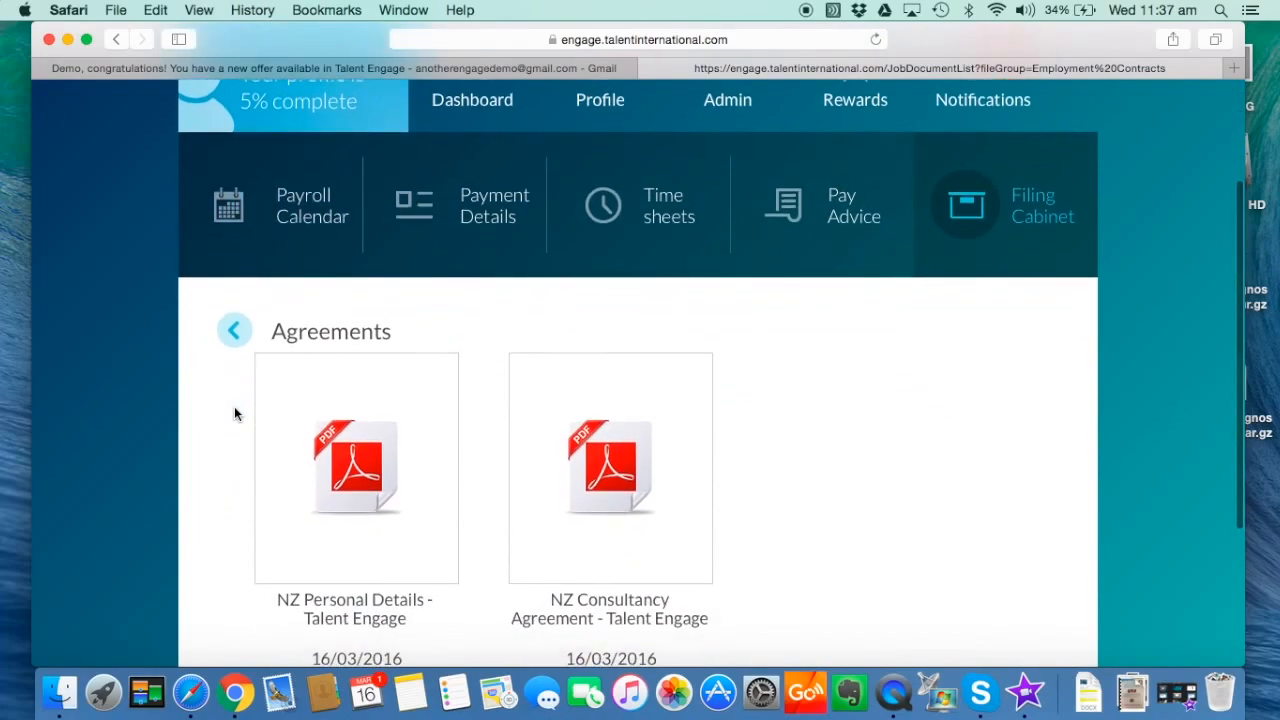
# Step: Go back to the Filing Cabinet and open the NZ OHS - Talent Engage PDF in OHS Compliance
pyautogui.click(234, 330)
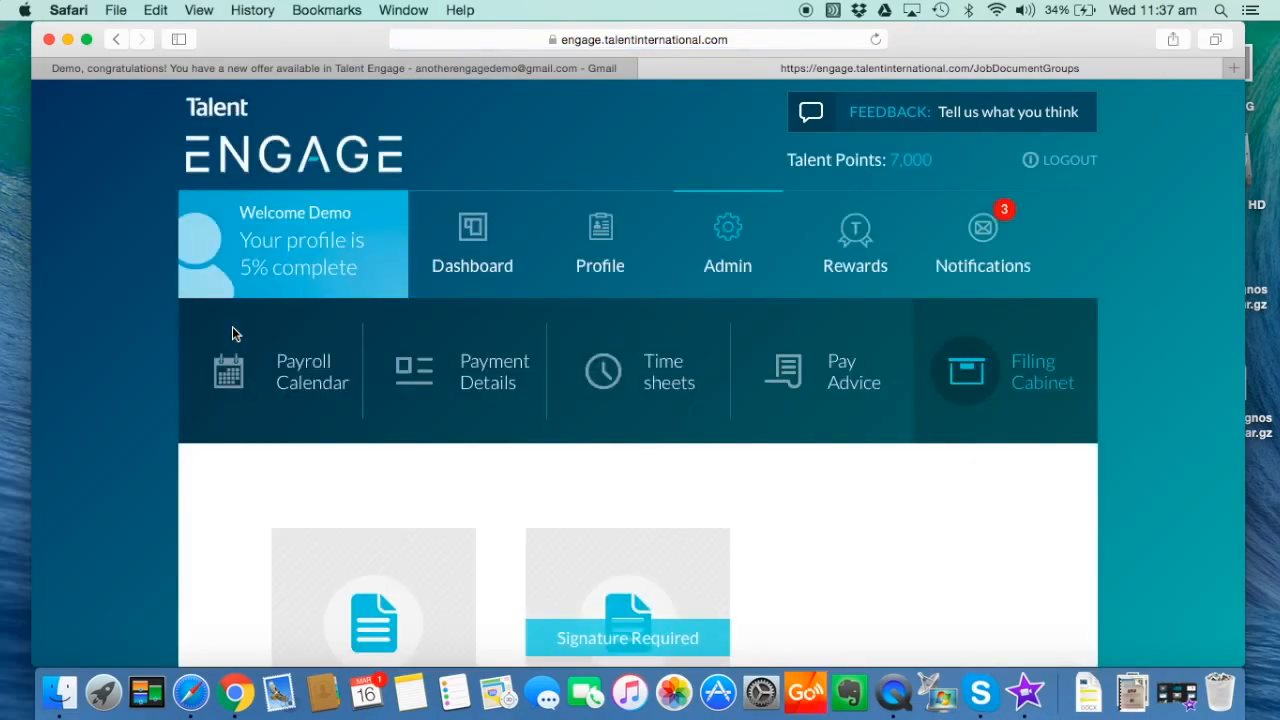
pyautogui.scroll(-3)
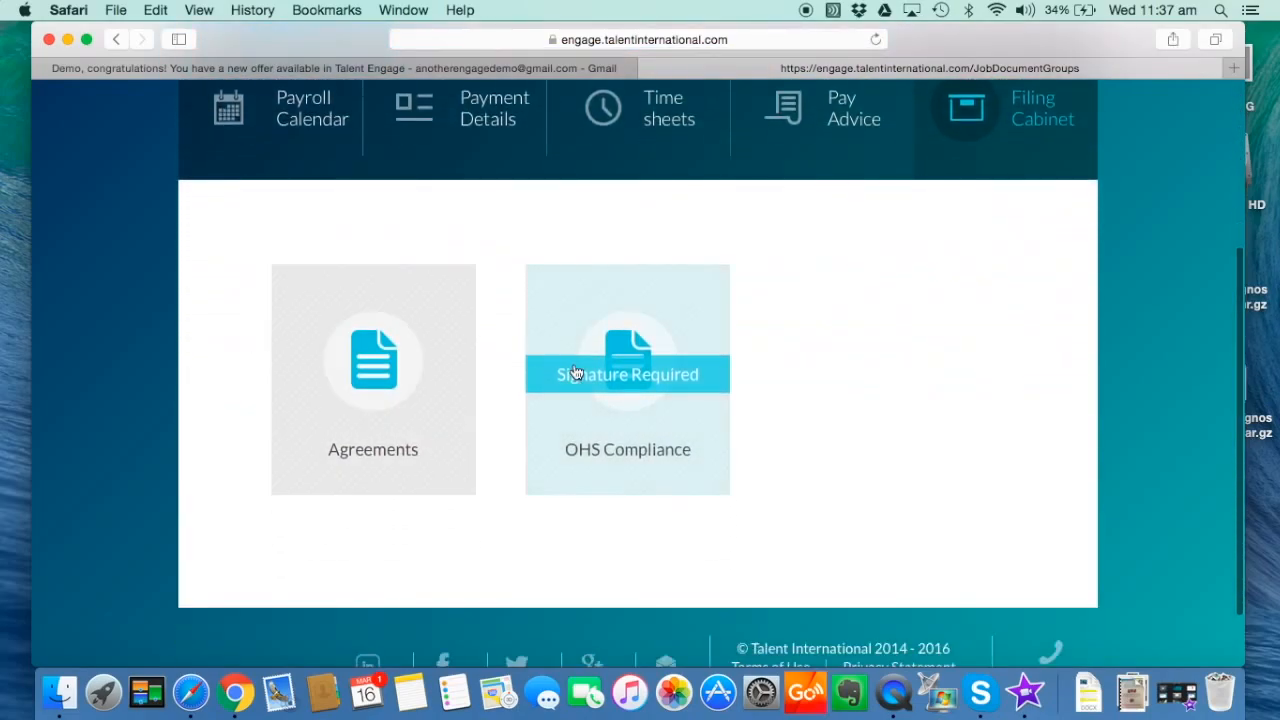
pyautogui.click(627, 379)
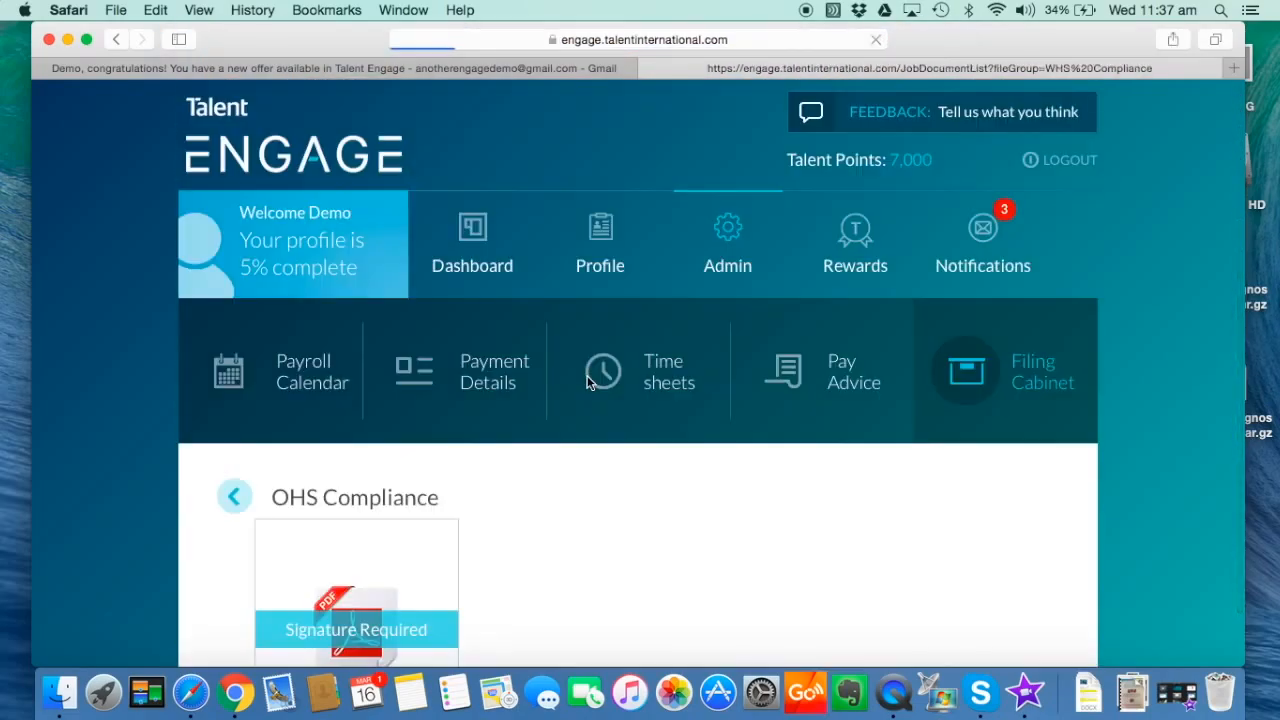
pyautogui.scroll(-3)
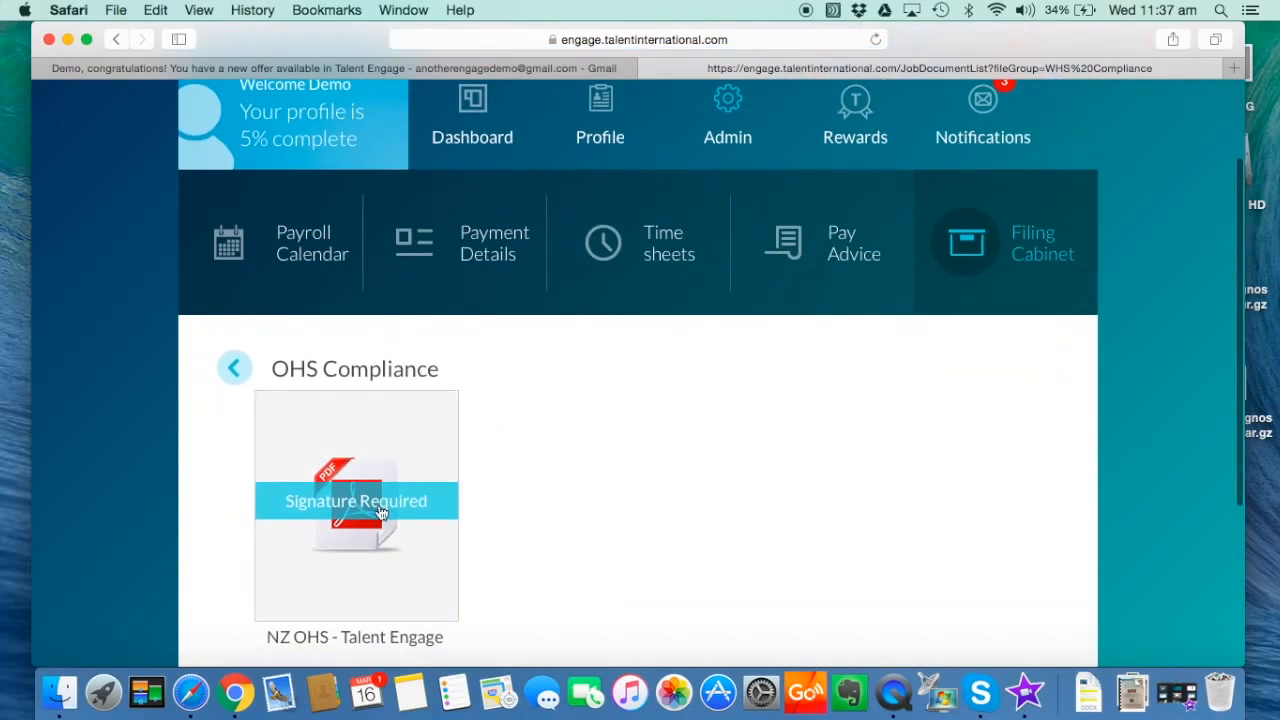
pyautogui.click(356, 505)
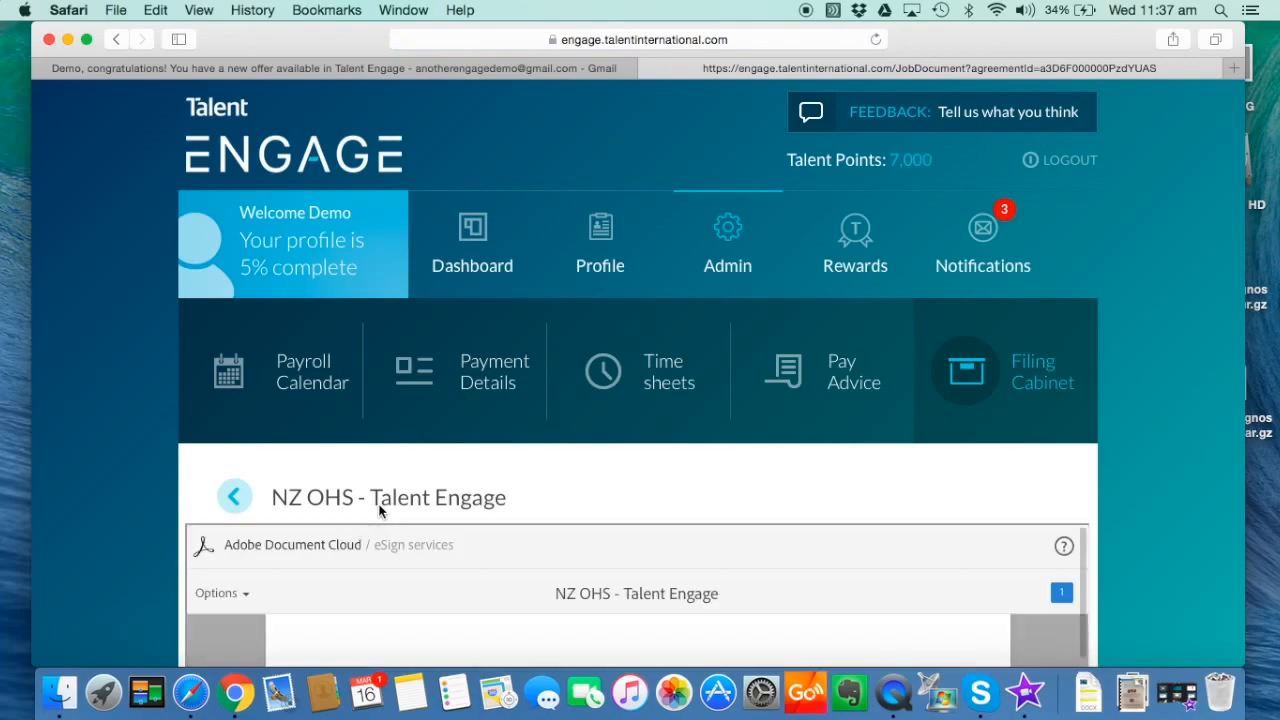
pyautogui.scroll(-3)
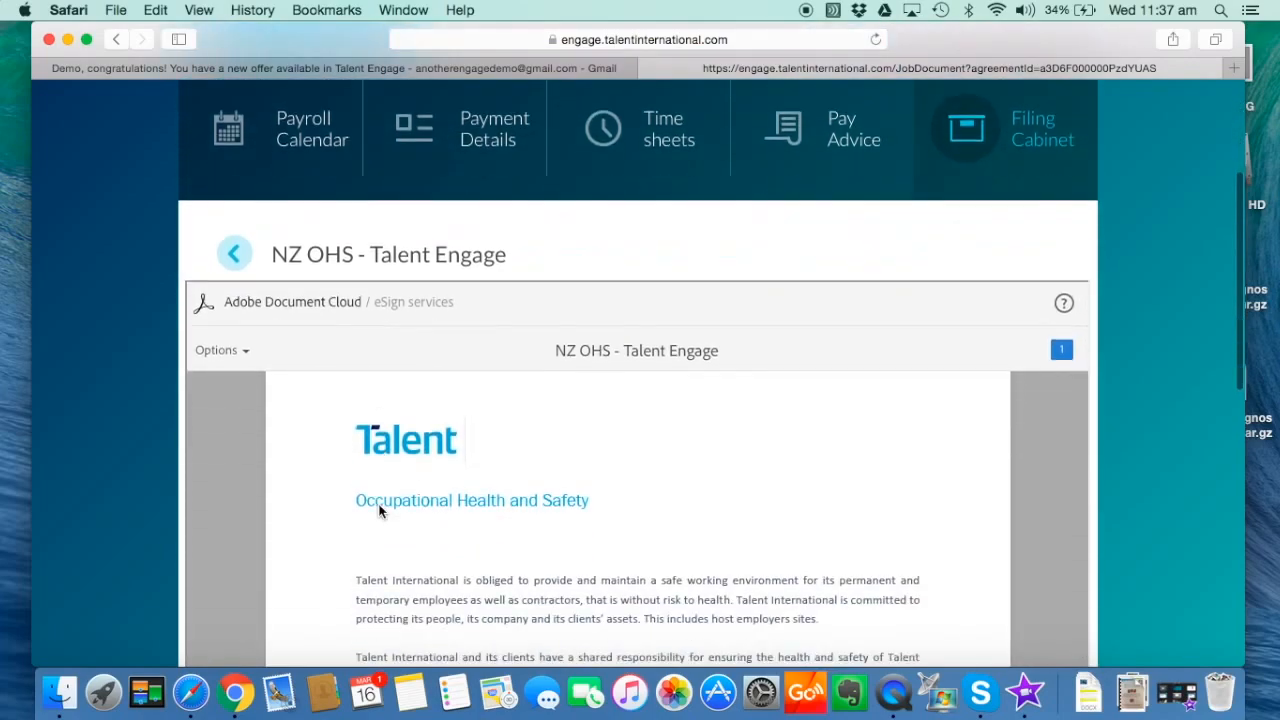
pyautogui.scroll(-3)
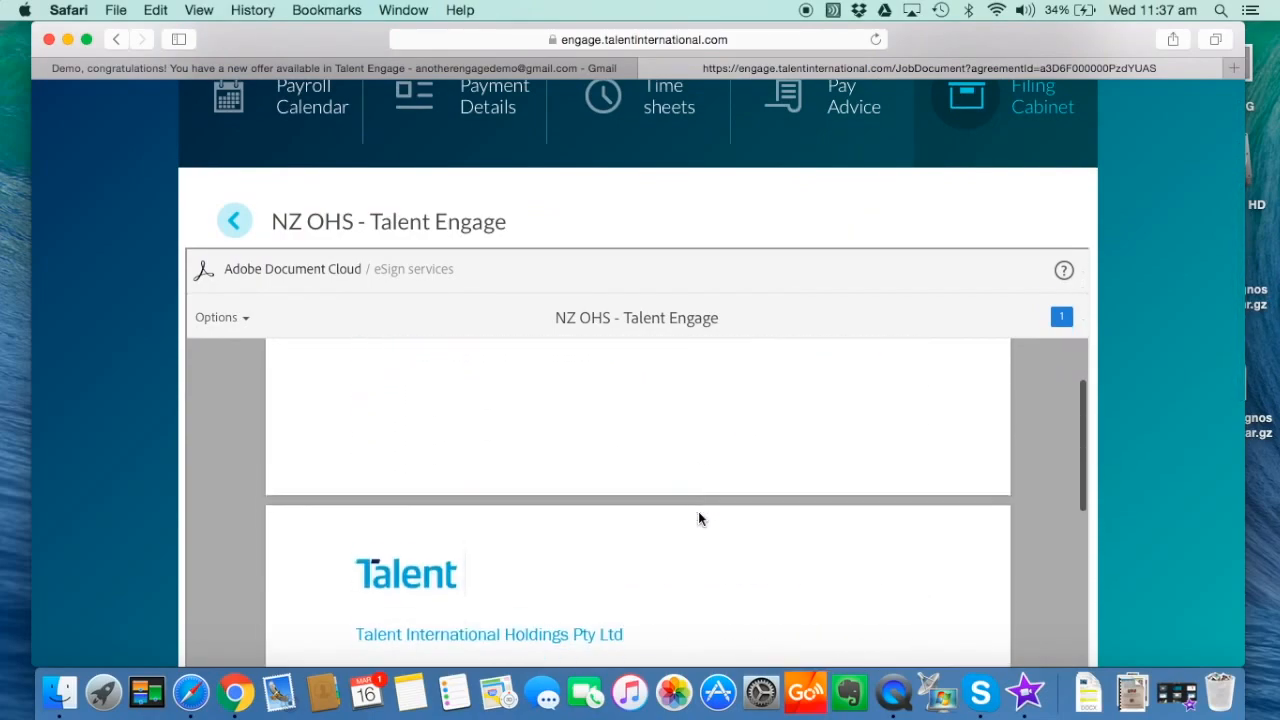
pyautogui.scroll(-3)
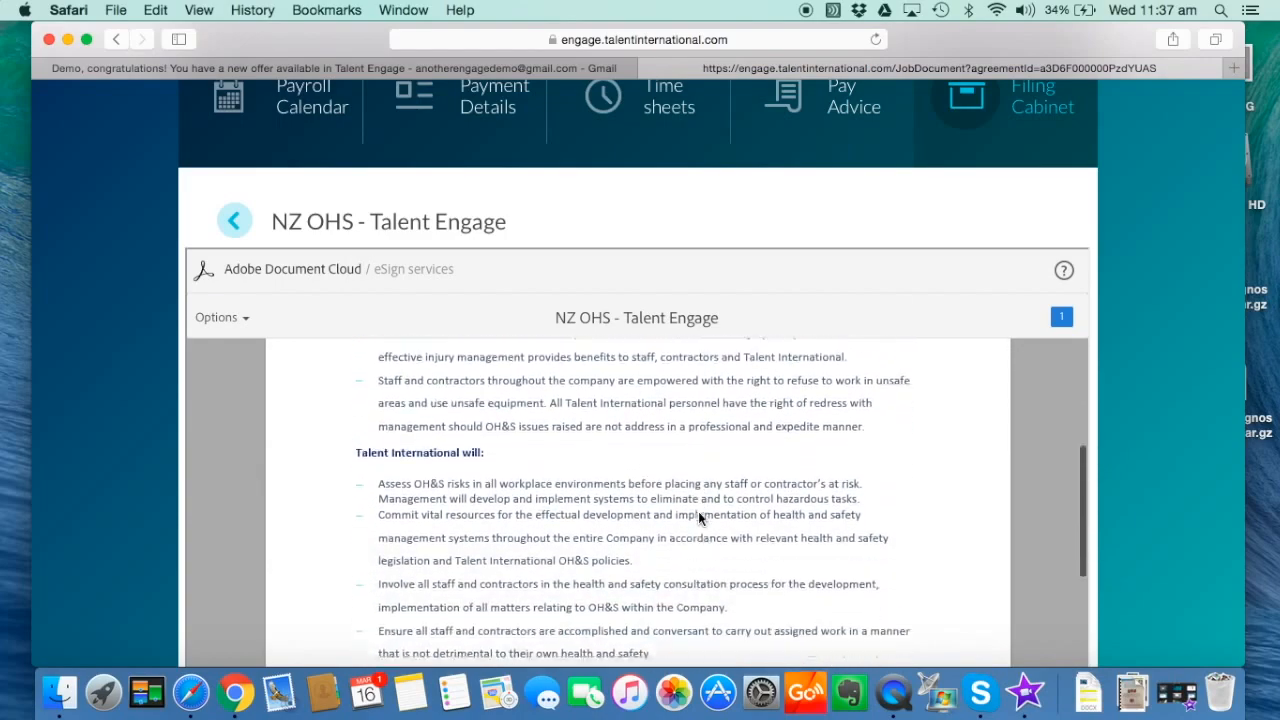
pyautogui.scroll(-3)
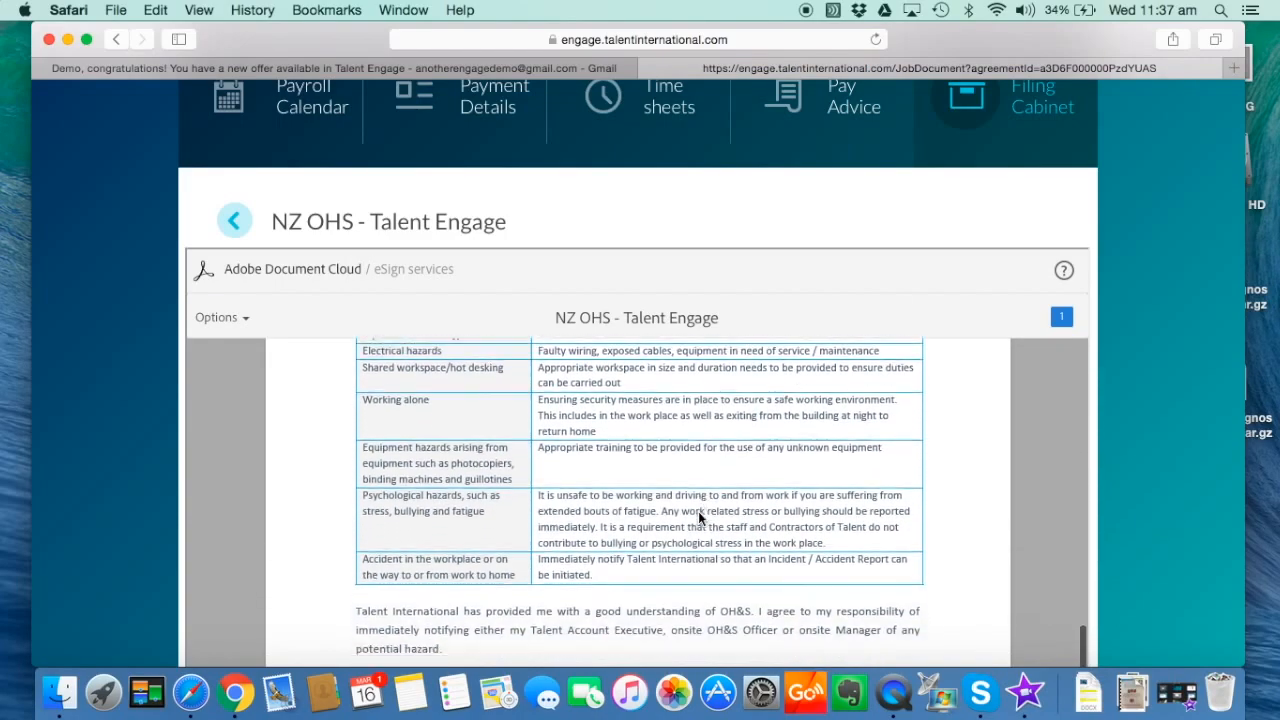
pyautogui.scroll(-3)
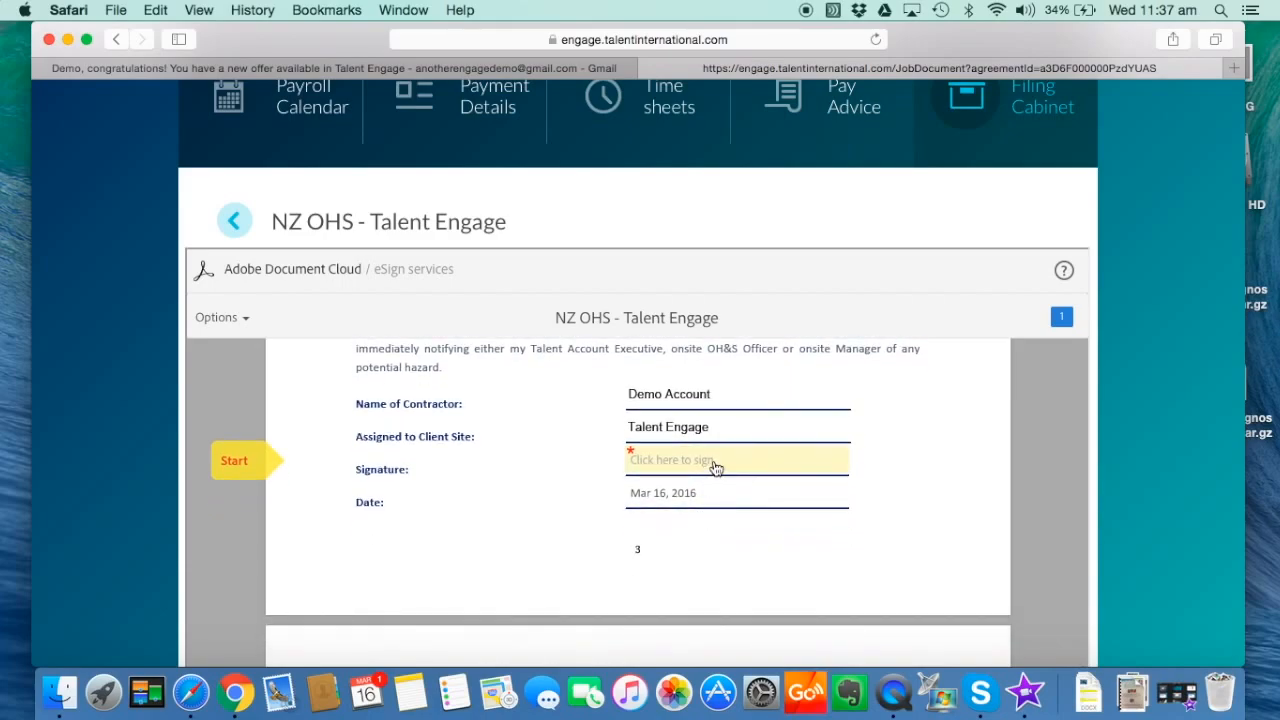
pyautogui.click(671, 459)
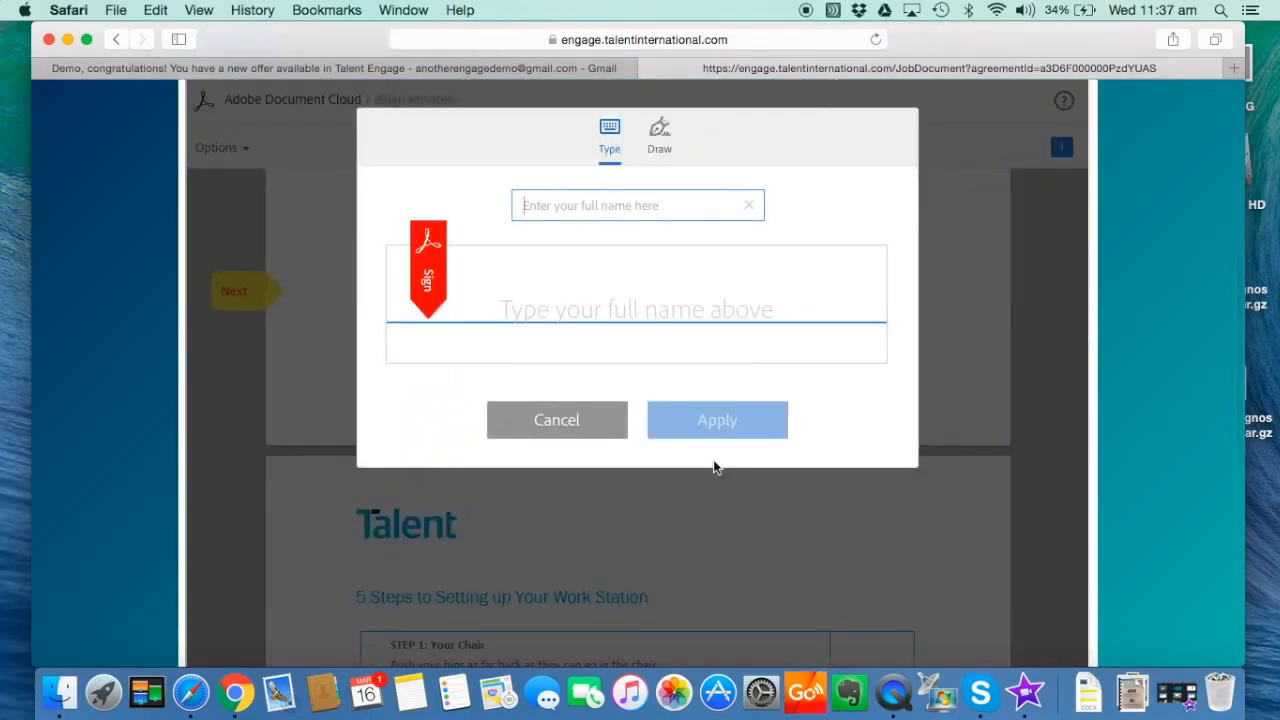
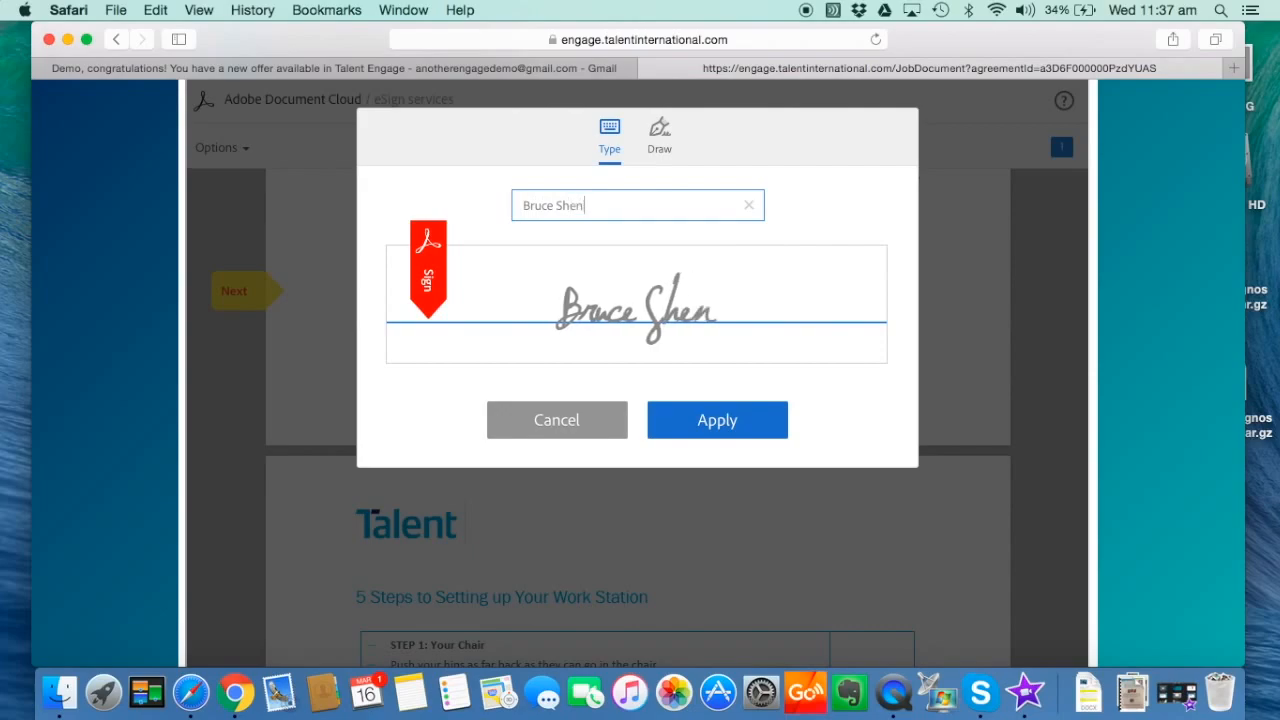
pyautogui.click(717, 419)
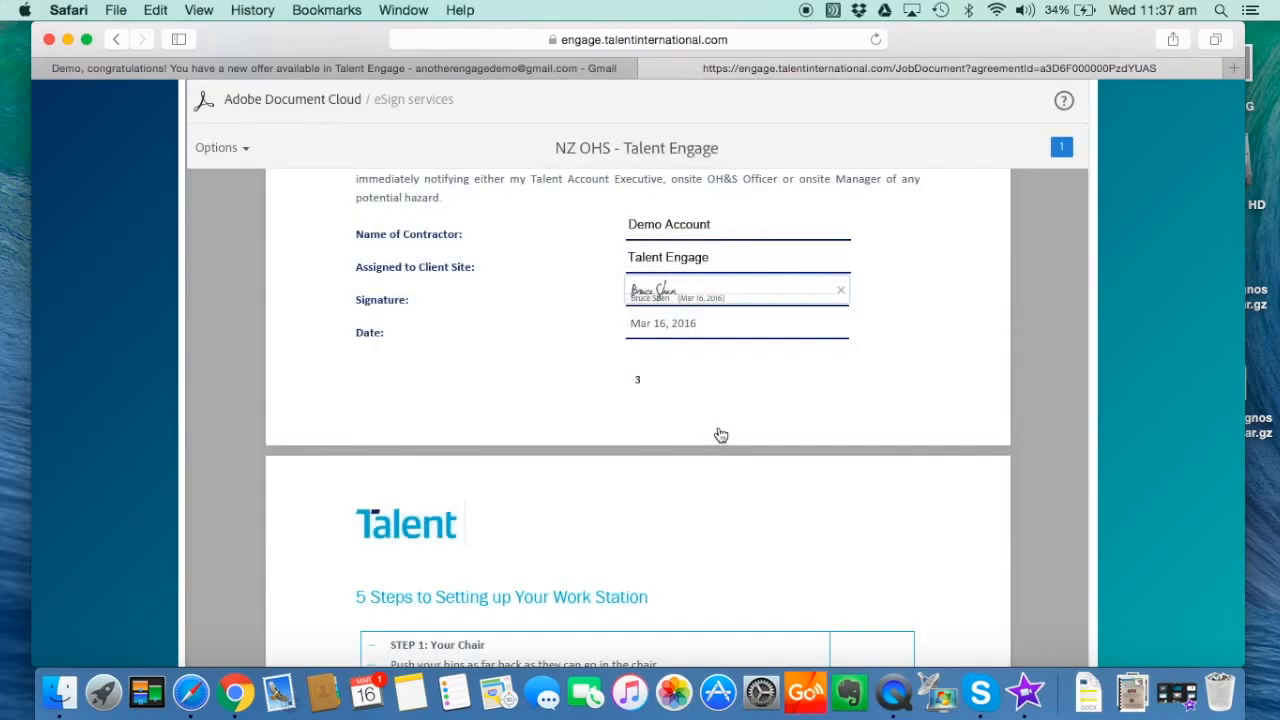
# Step: Scroll to the end of the NZ OHS document to confirm it reads Completed
pyautogui.scroll(-3)
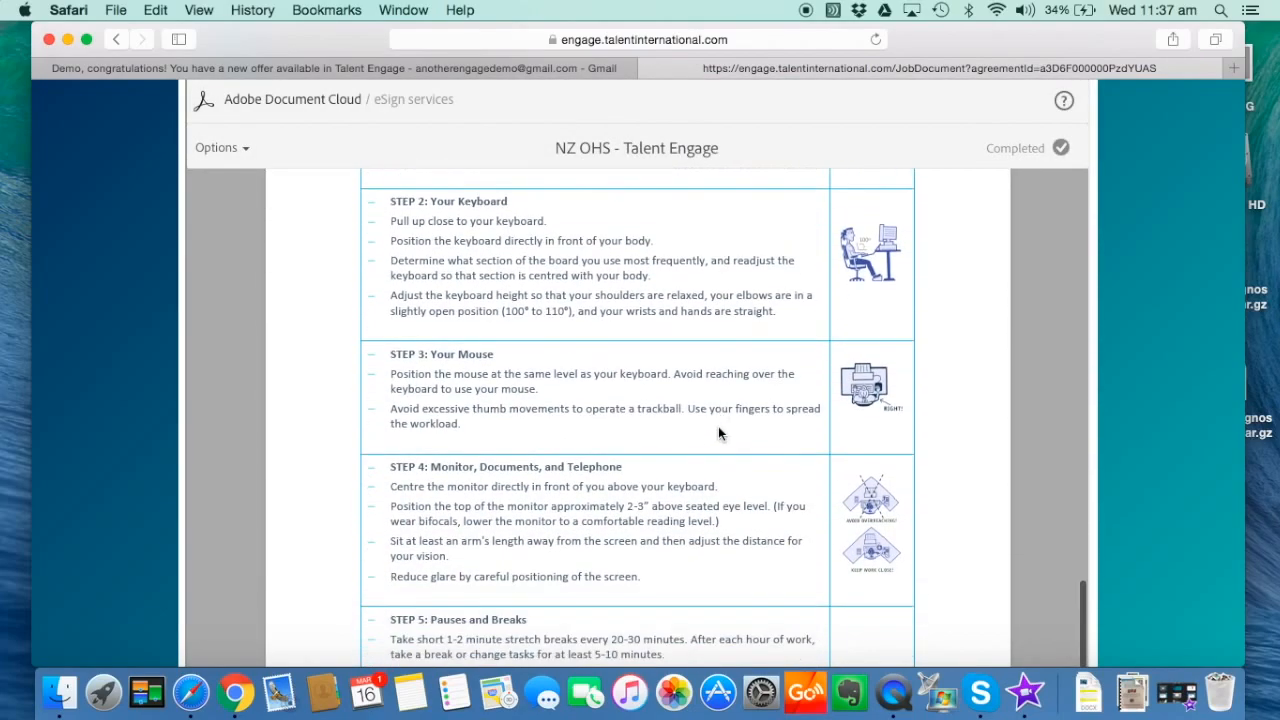
pyautogui.scroll(-3)
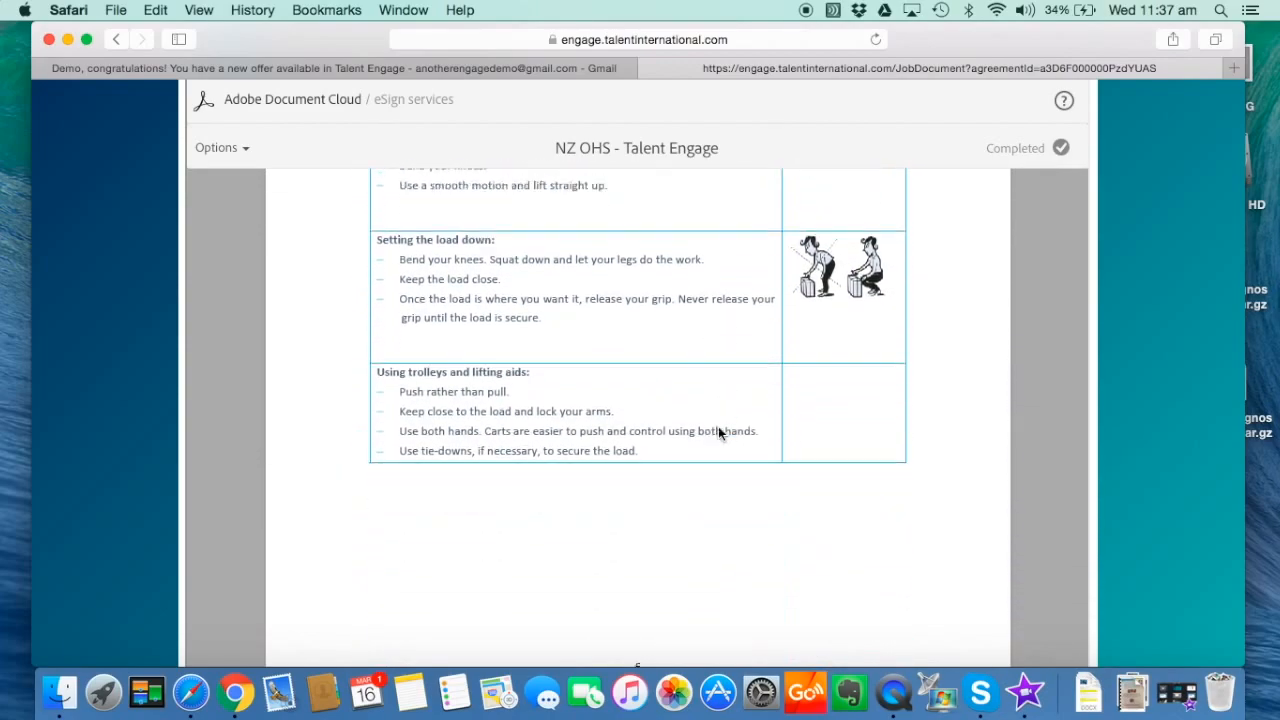
pyautogui.scroll(-3)
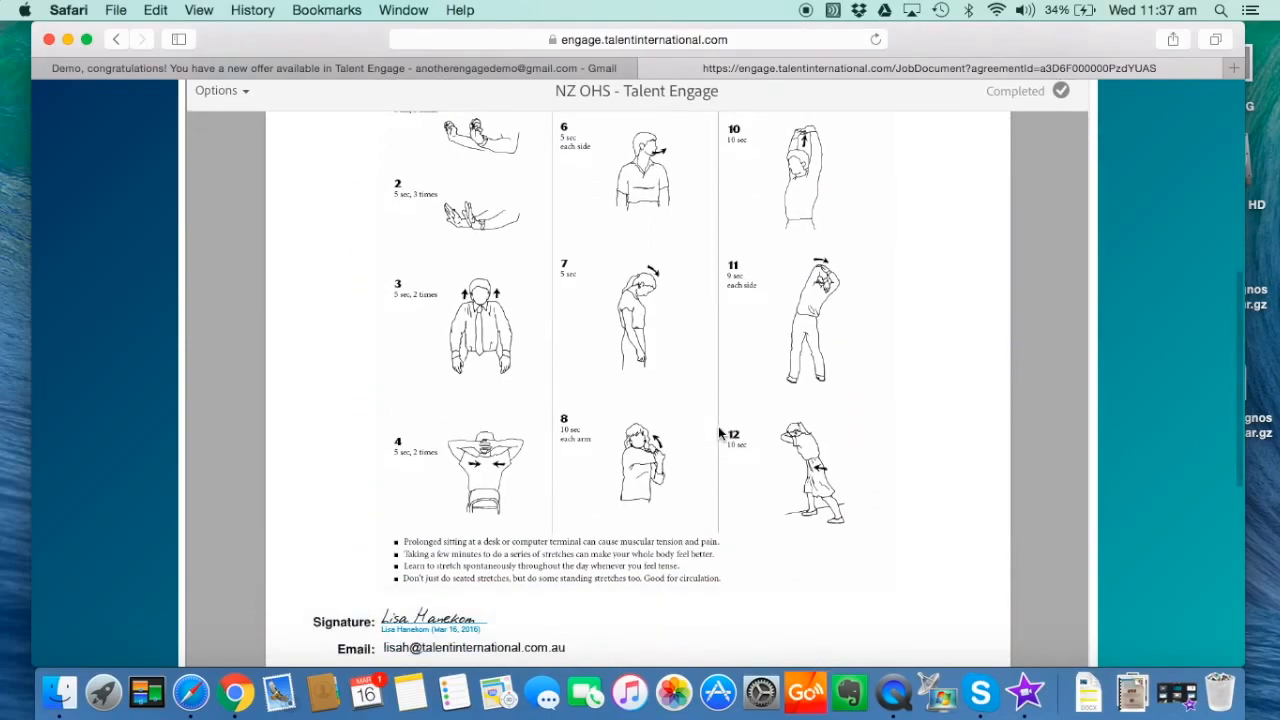
pyautogui.scroll(-3)
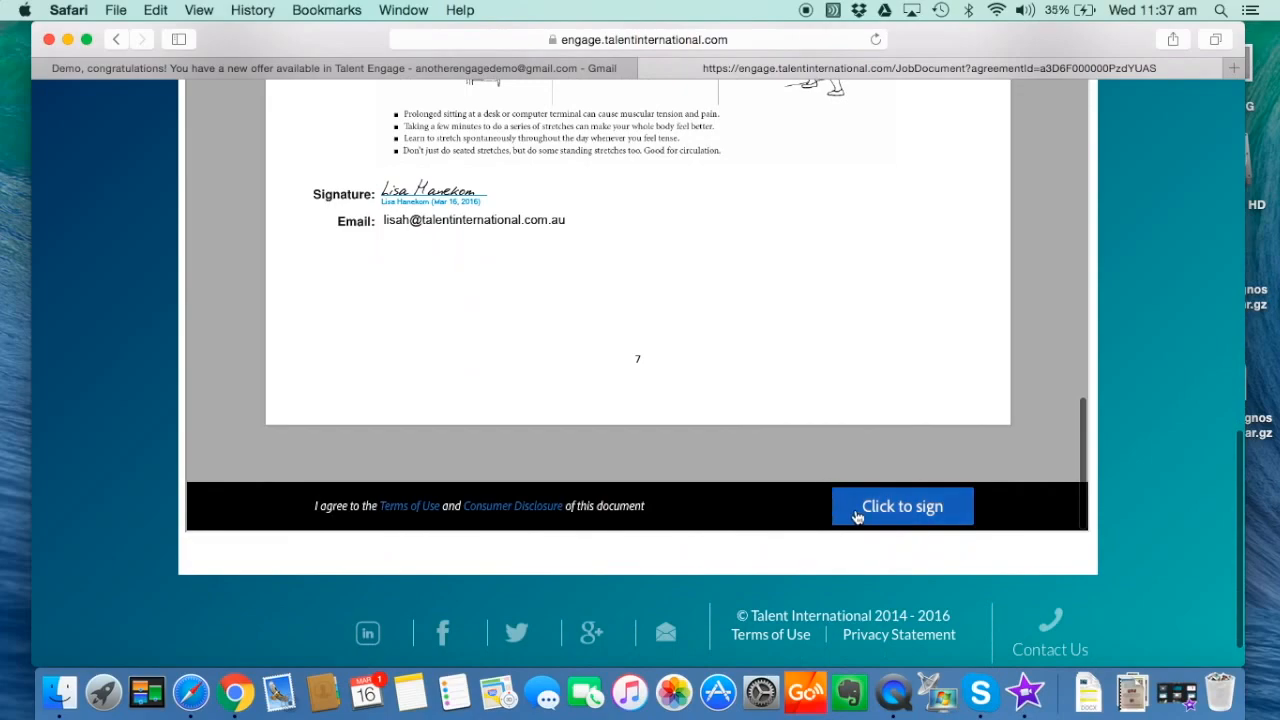
# Step: Submit the signed NZ OHS agreement and return to the OHS Compliance folder
pyautogui.click(901, 506)
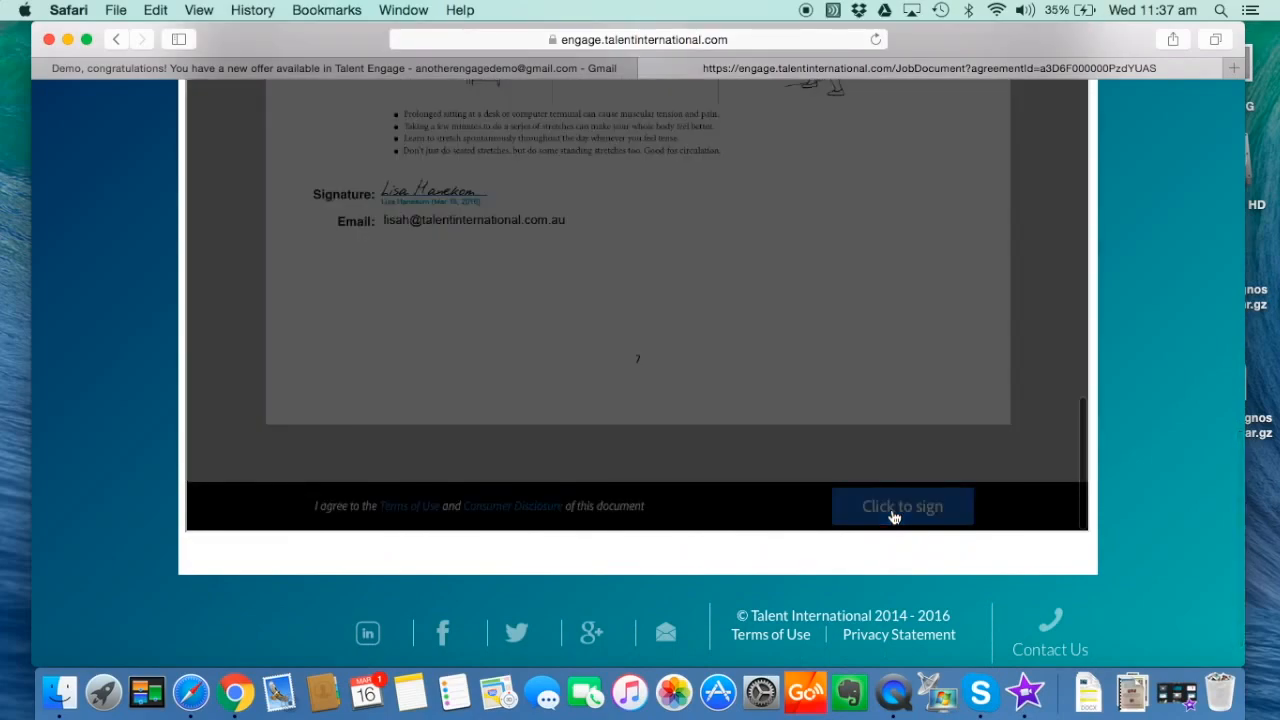
pyautogui.scroll(3)
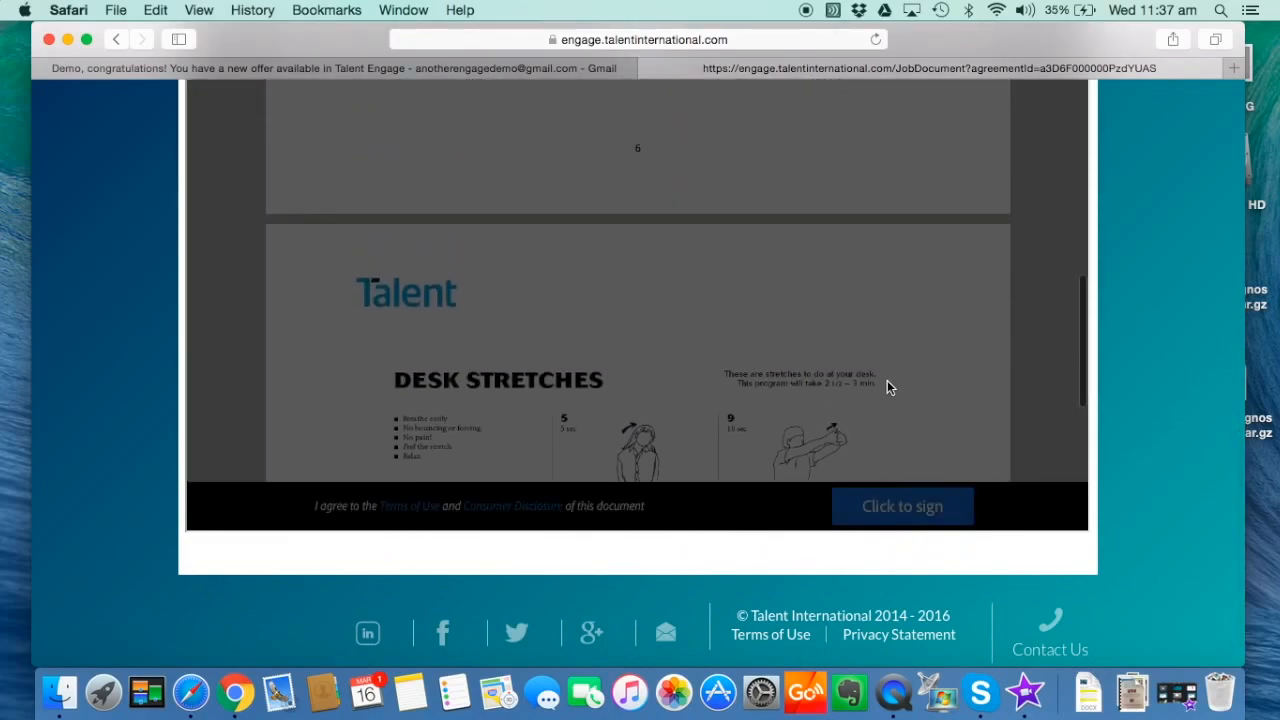
pyautogui.click(901, 506)
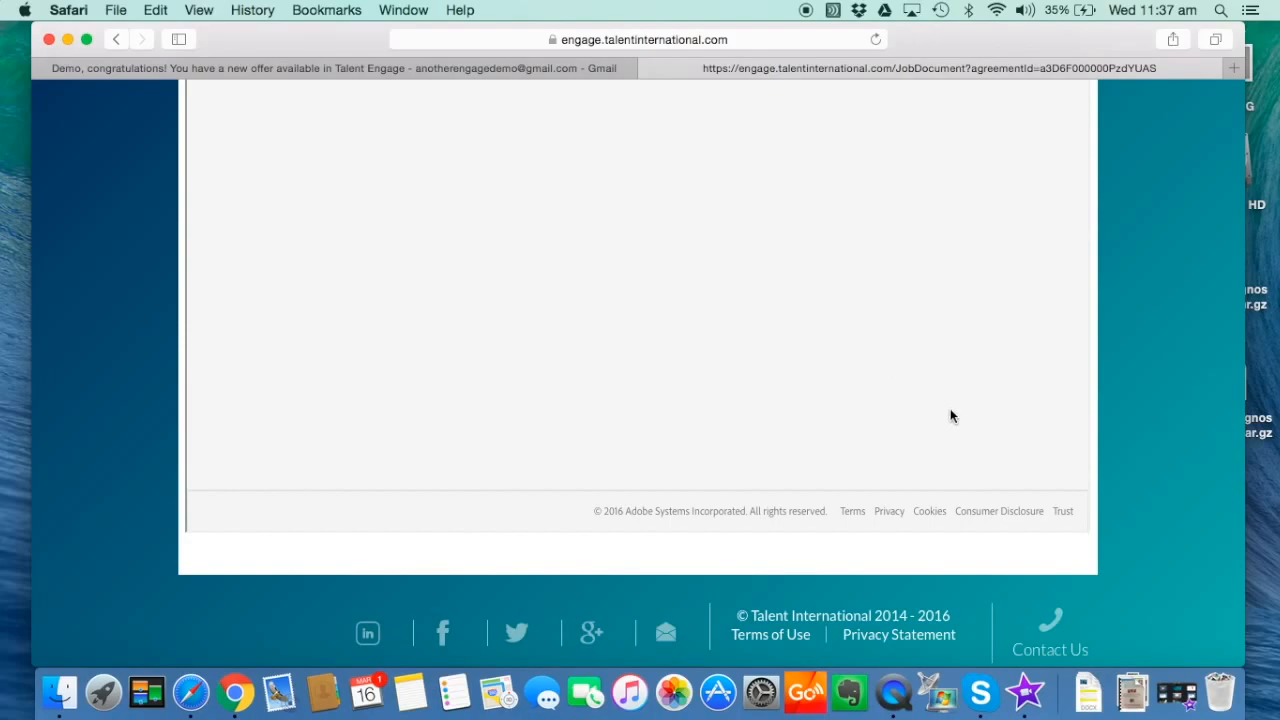
pyautogui.moveTo(1131, 405)
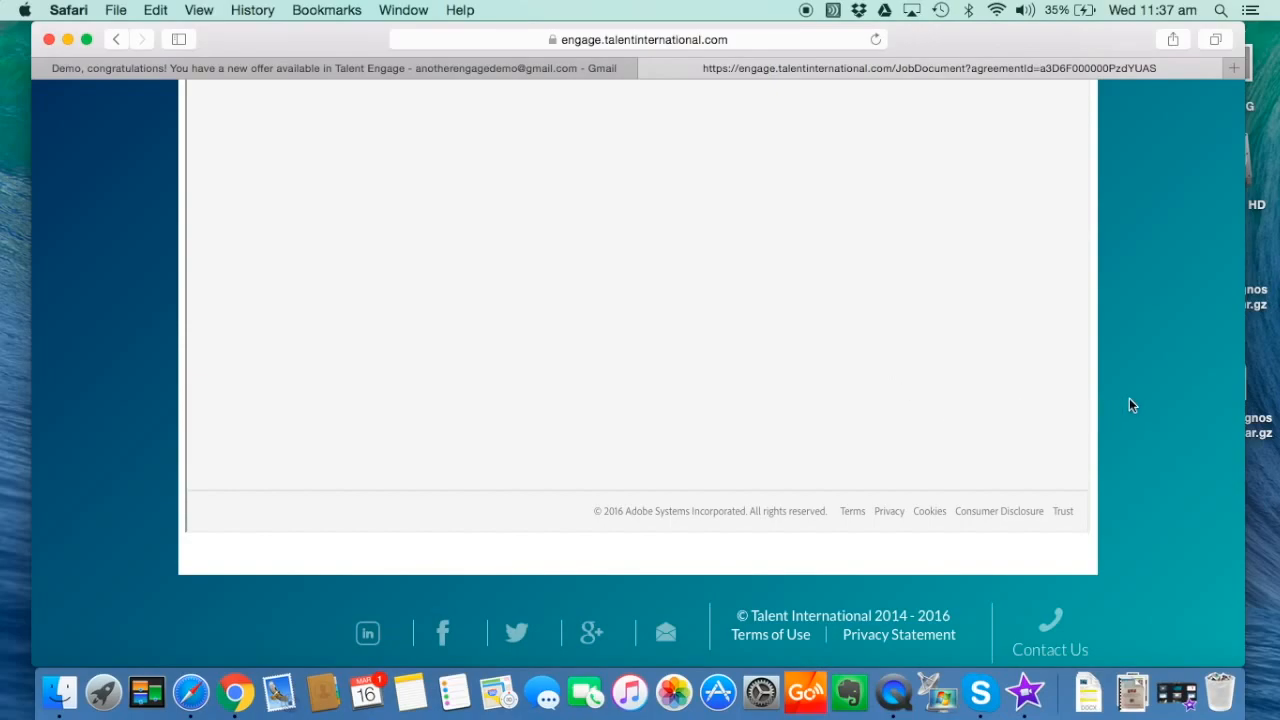
pyautogui.scroll(3)
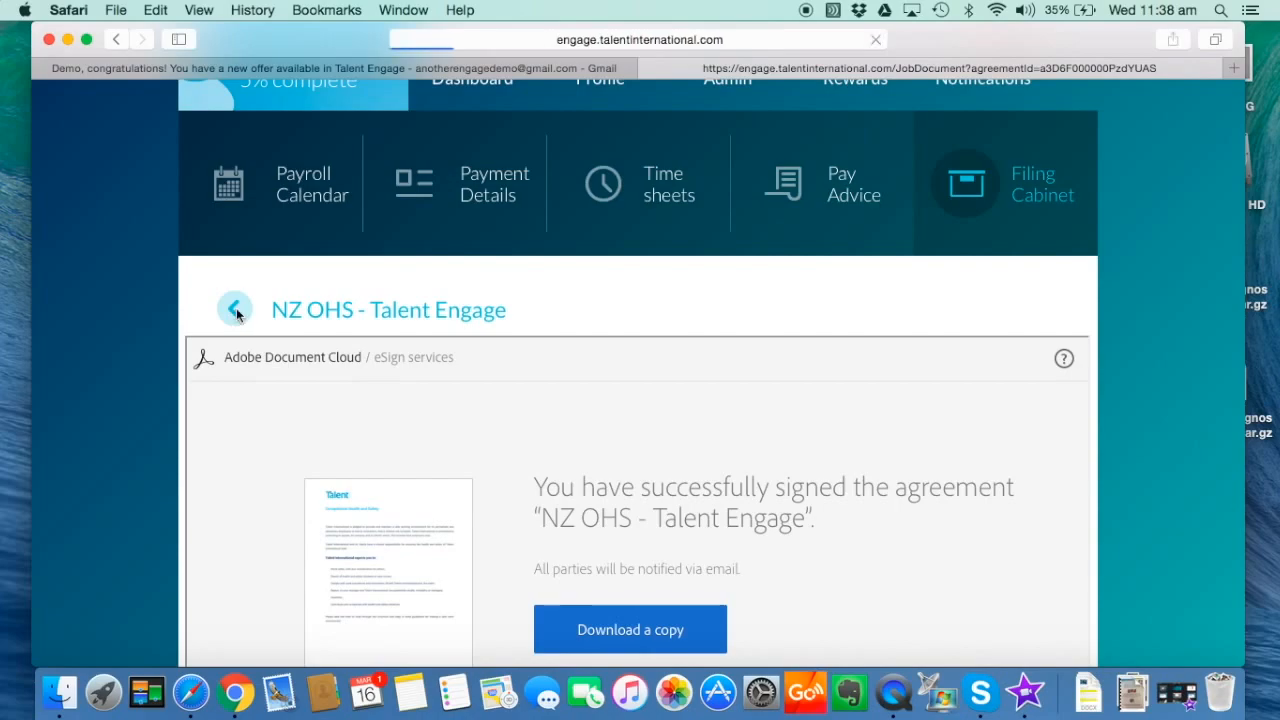
pyautogui.click(234, 309)
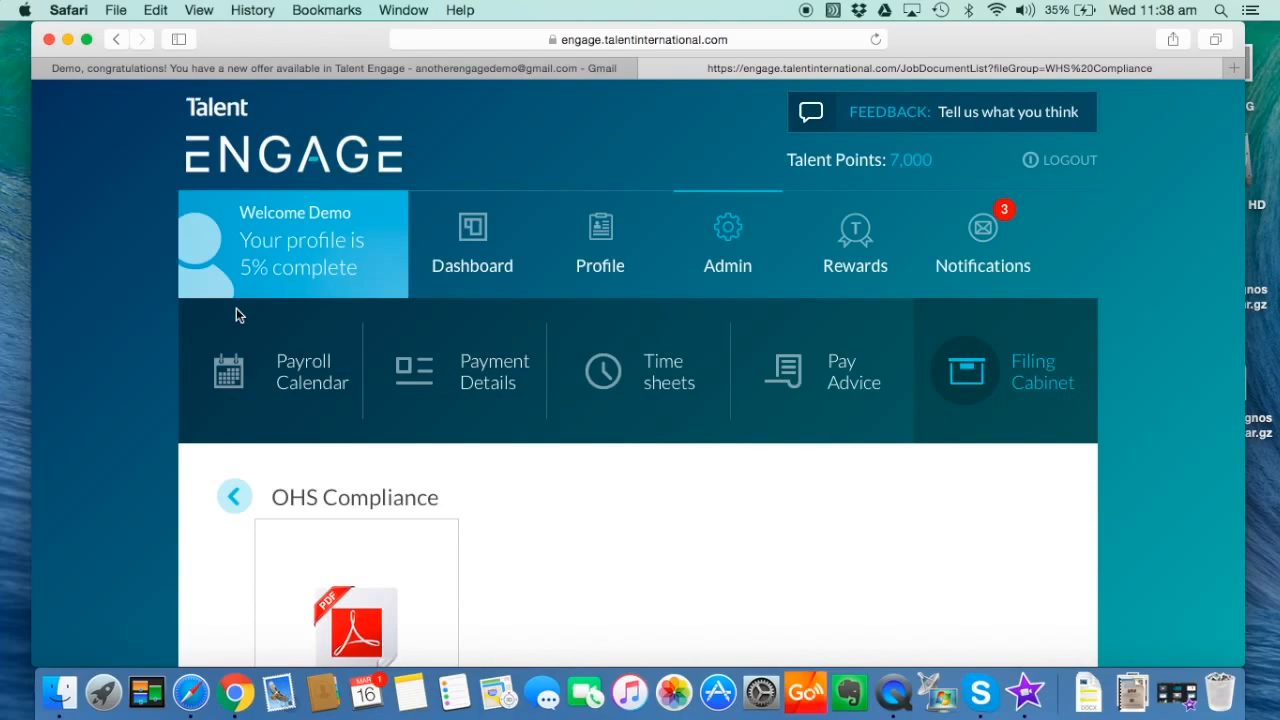
# Step: Scroll the OHS Compliance folder to view the signed NZ OHS - Talent Engage document
pyautogui.scroll(-3)
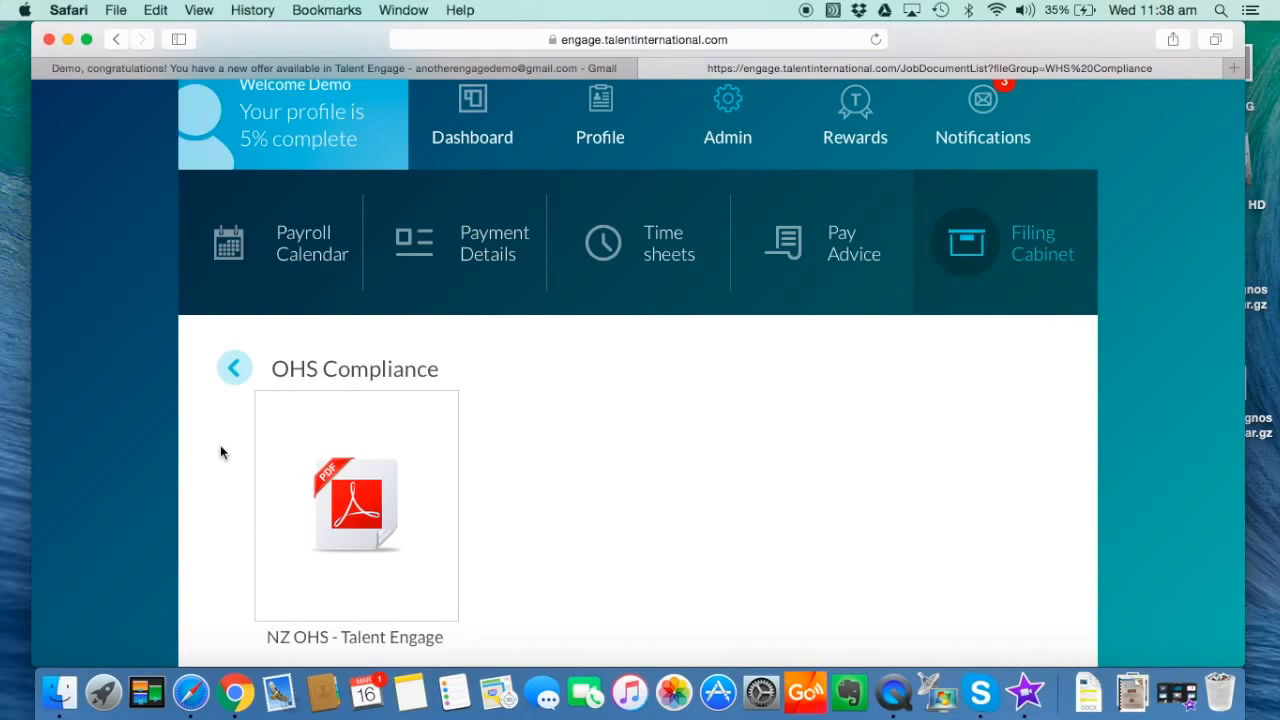
pyautogui.moveTo(356, 500)
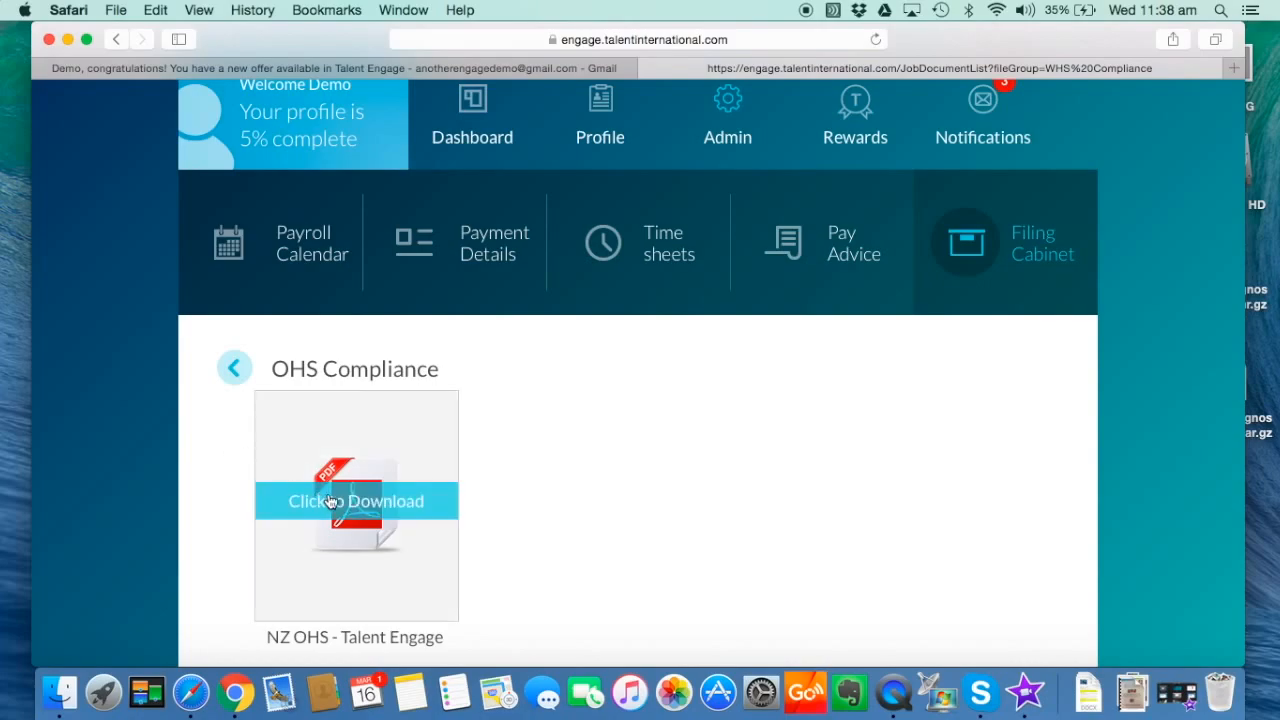
pyautogui.moveTo(358, 519)
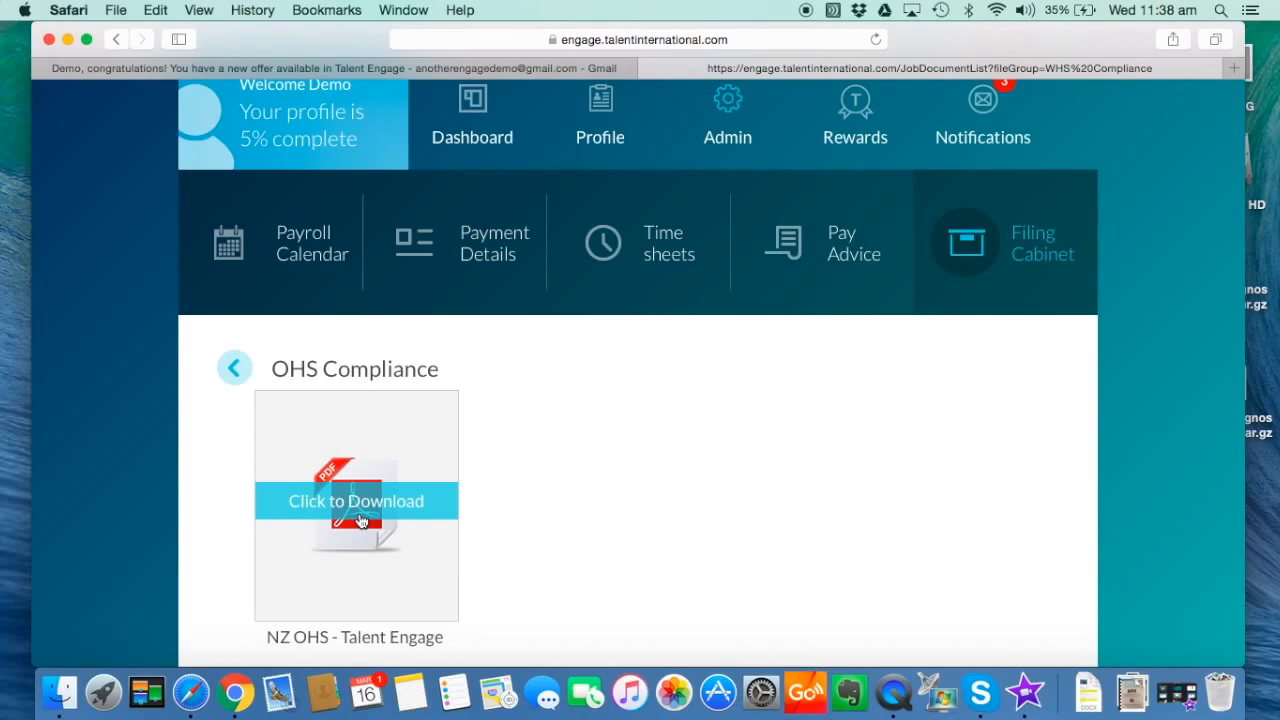
pyautogui.moveTo(452, 300)
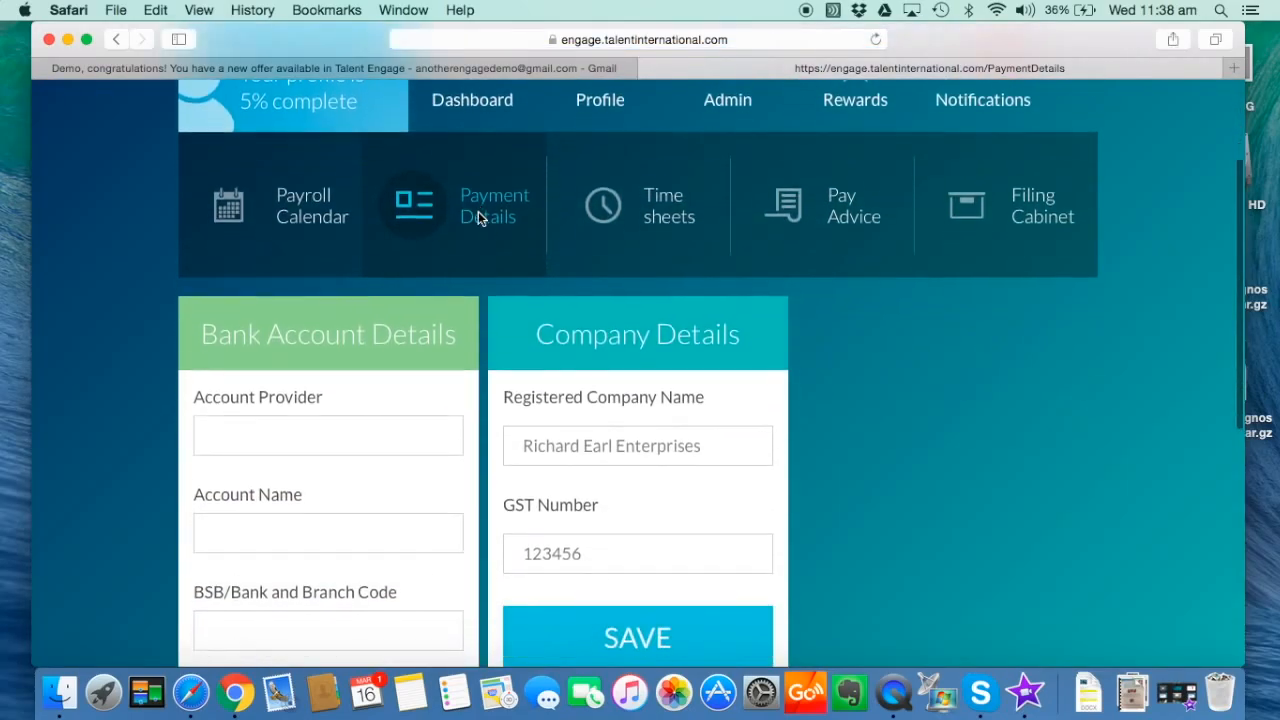
pyautogui.scroll(-3)
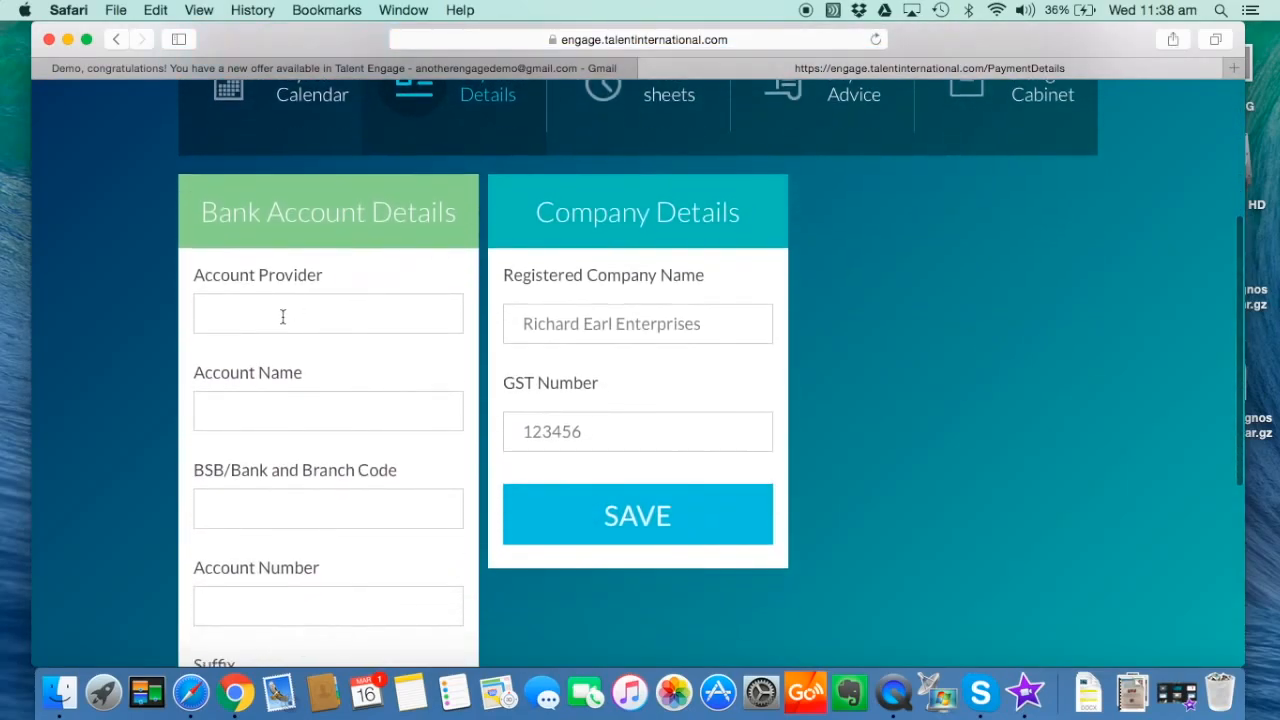
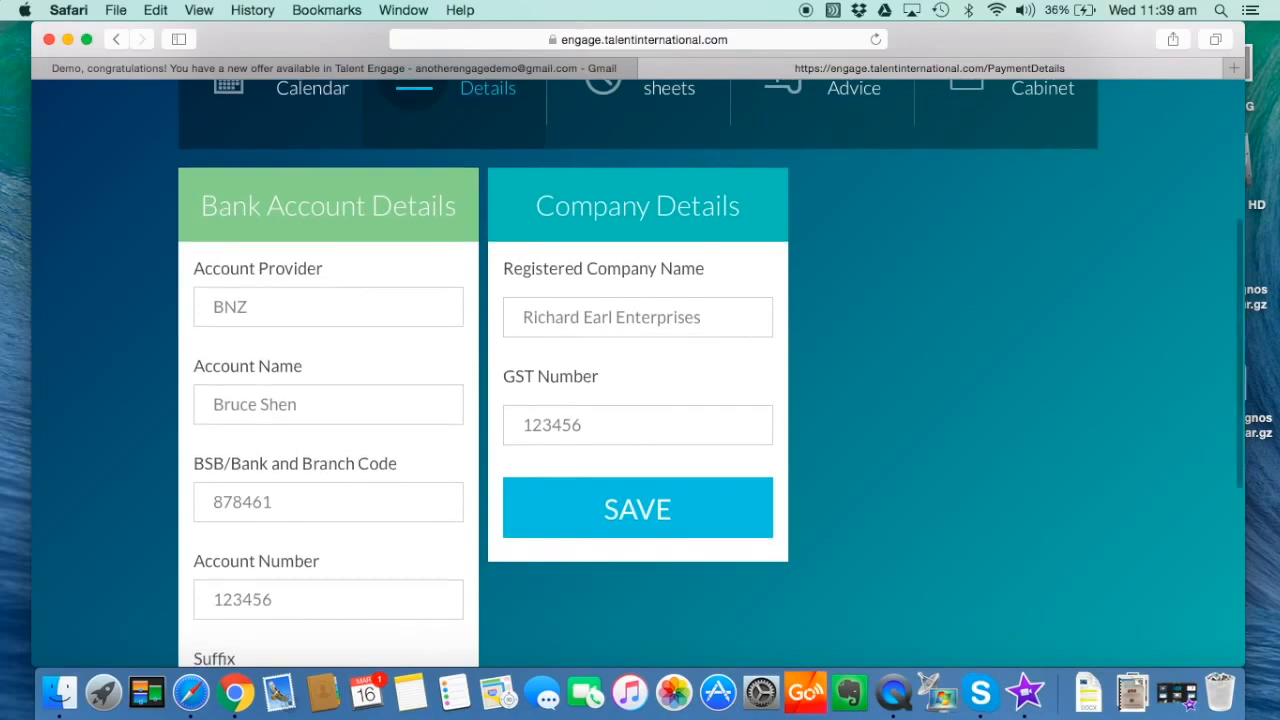
pyautogui.scroll(-3)
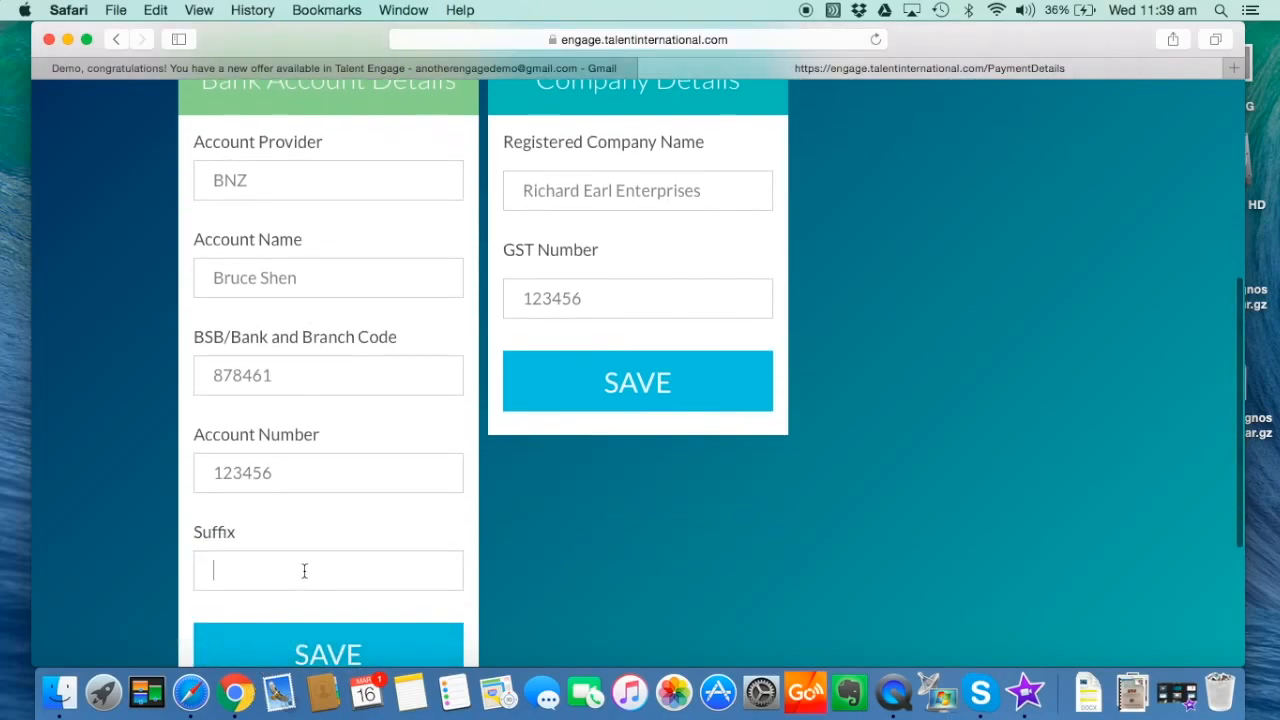
pyautogui.write('00')
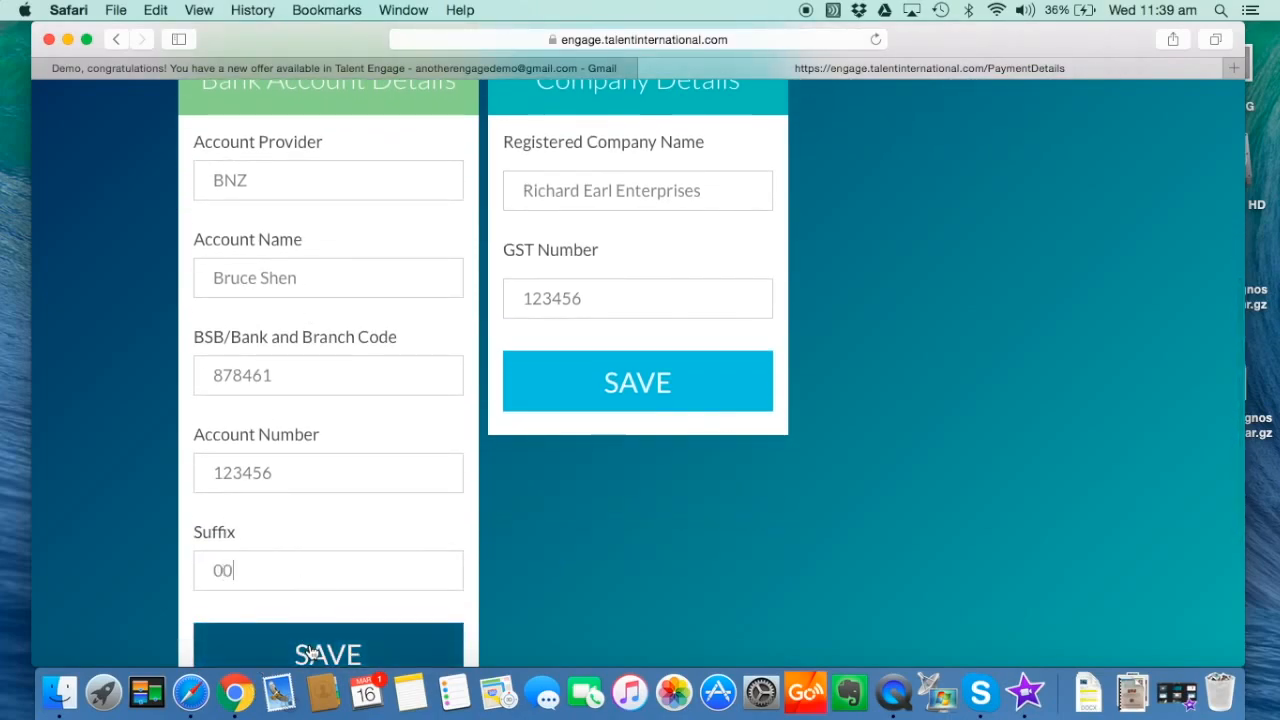
pyautogui.click(327, 645)
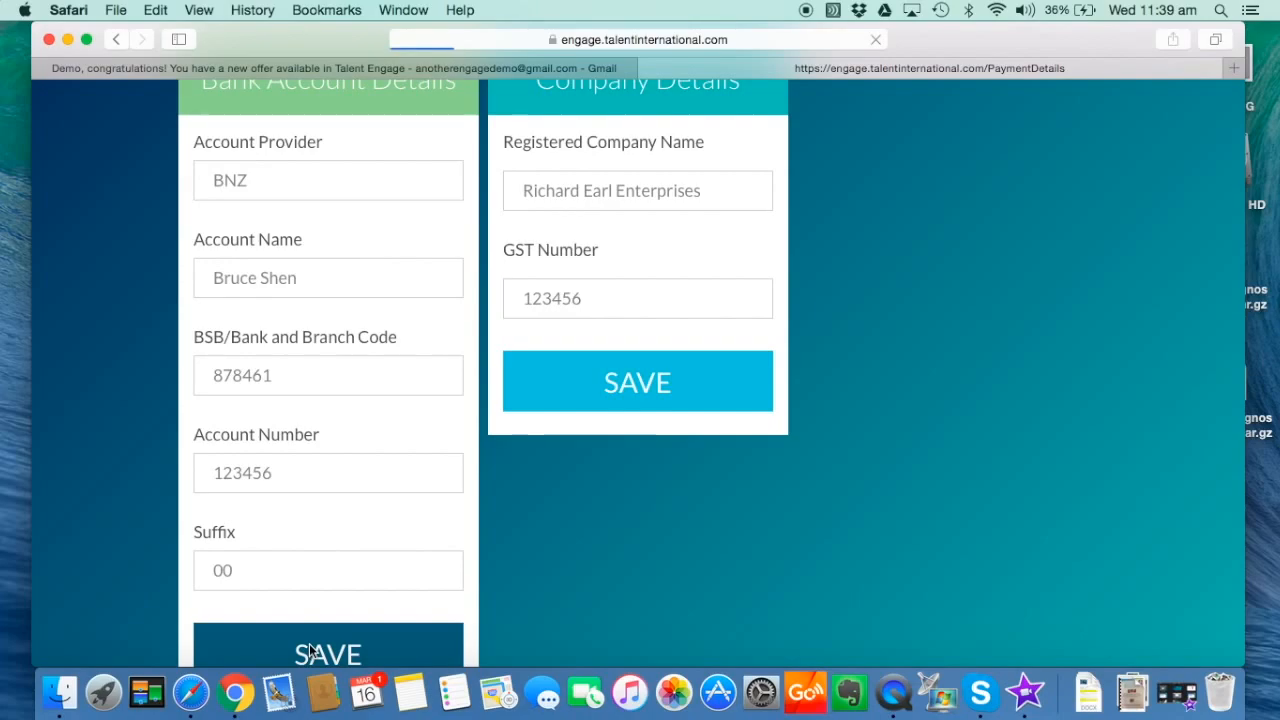
pyautogui.click(327, 650)
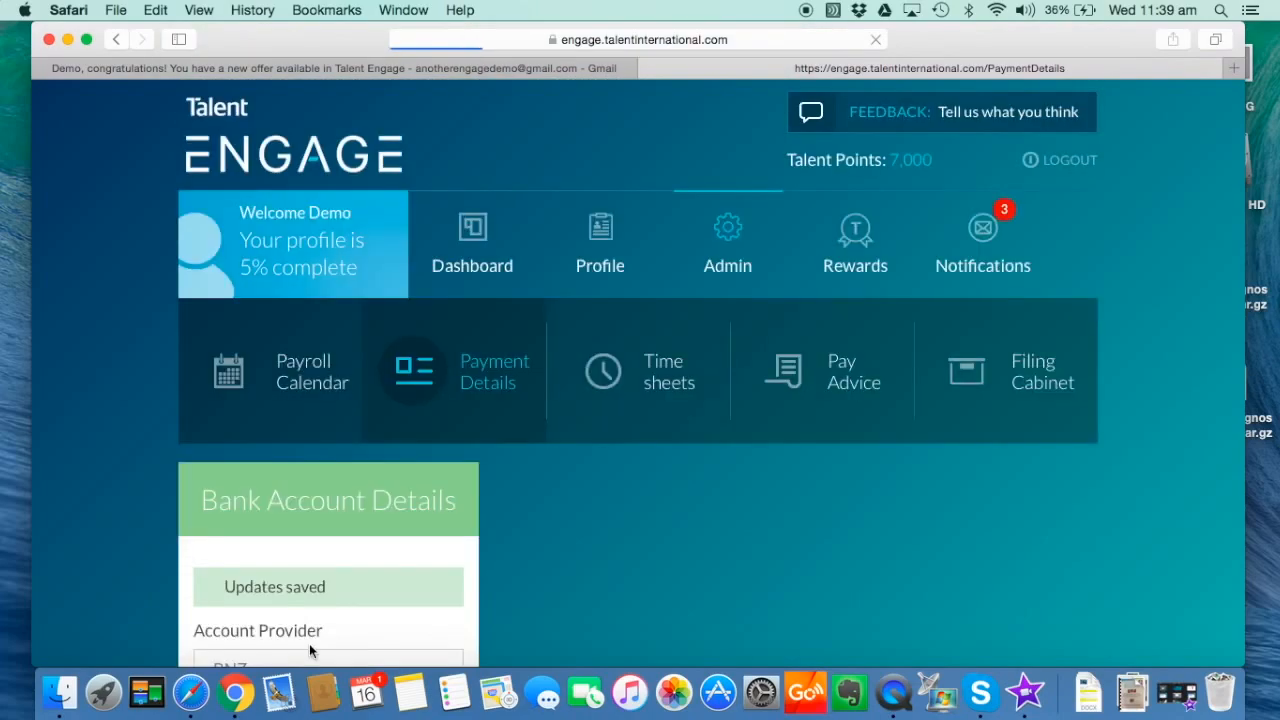